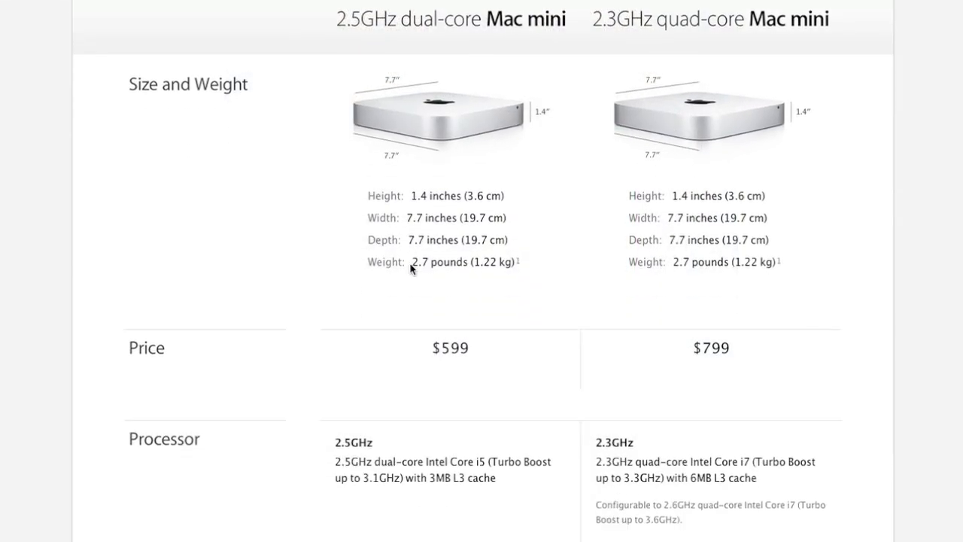
Step: Scroll the Mac mini Tech Specs from Size and Weight down to Storage, Graphics and Memory
scroll(up, 3)
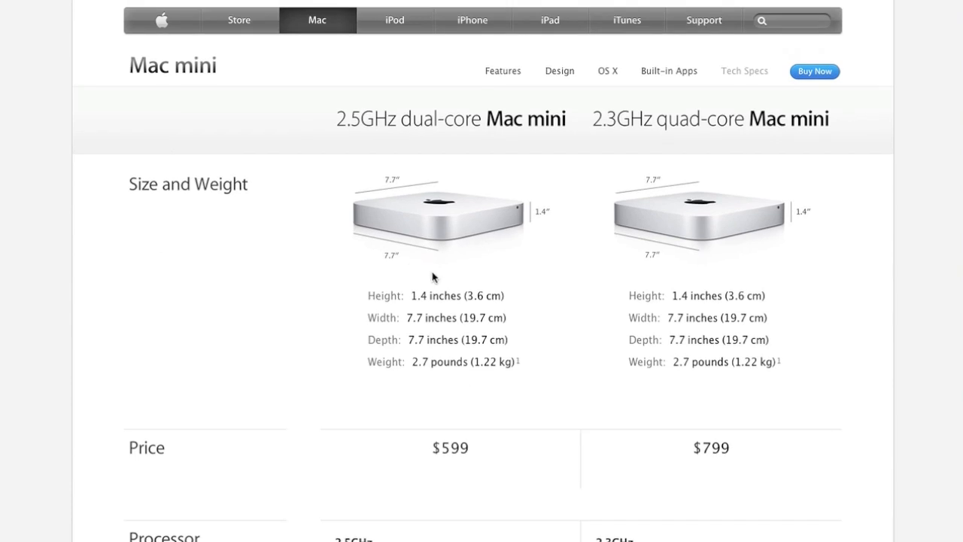
mouse_move(396, 247)
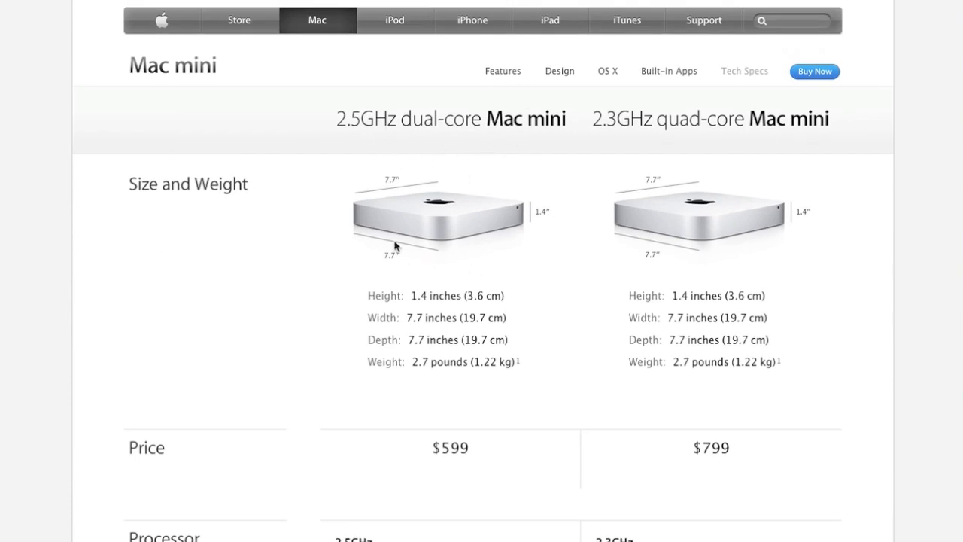
mouse_move(453, 456)
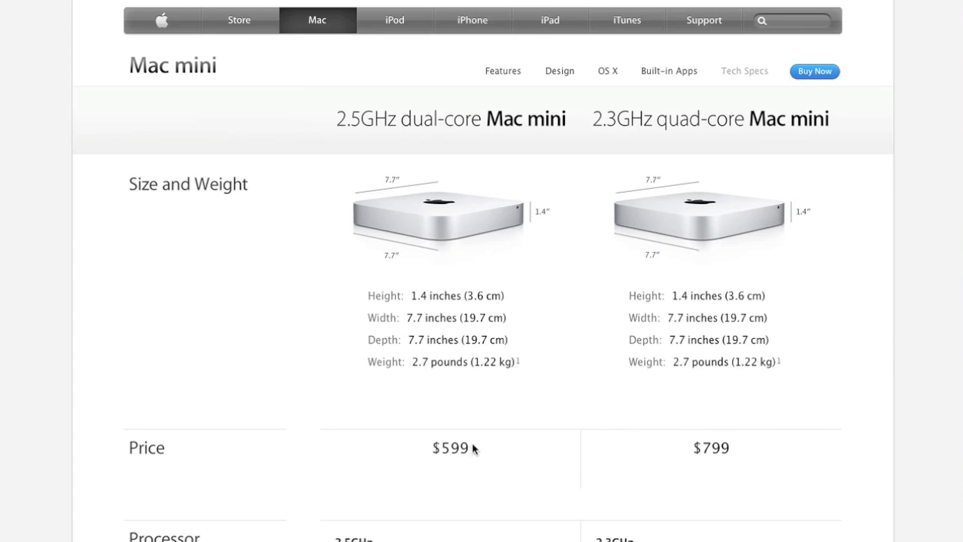
scroll(down, 3)
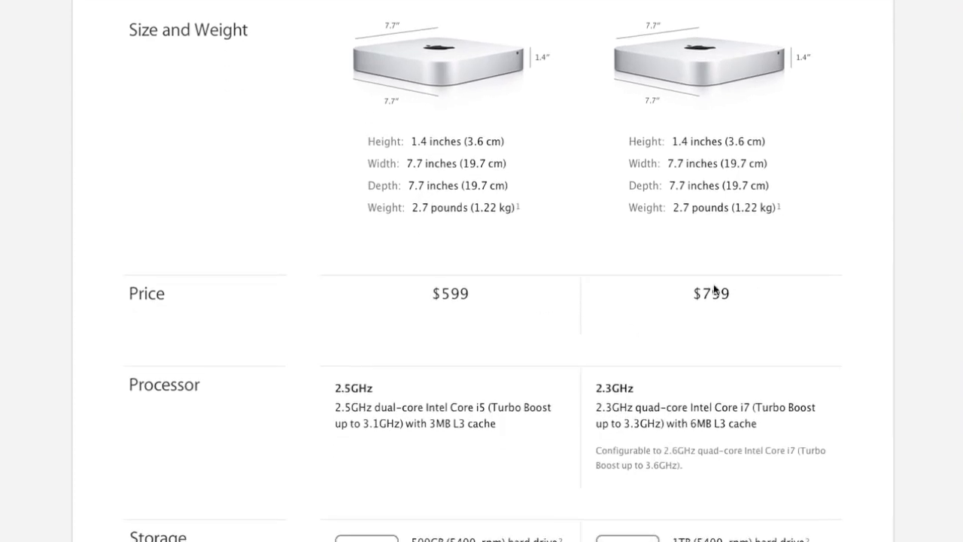
scroll(down, 3)
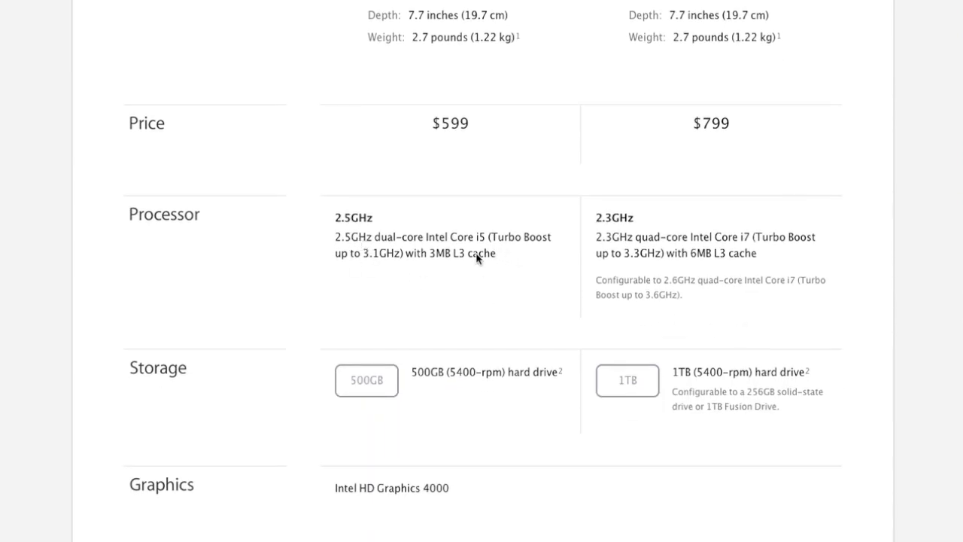
mouse_move(668, 256)
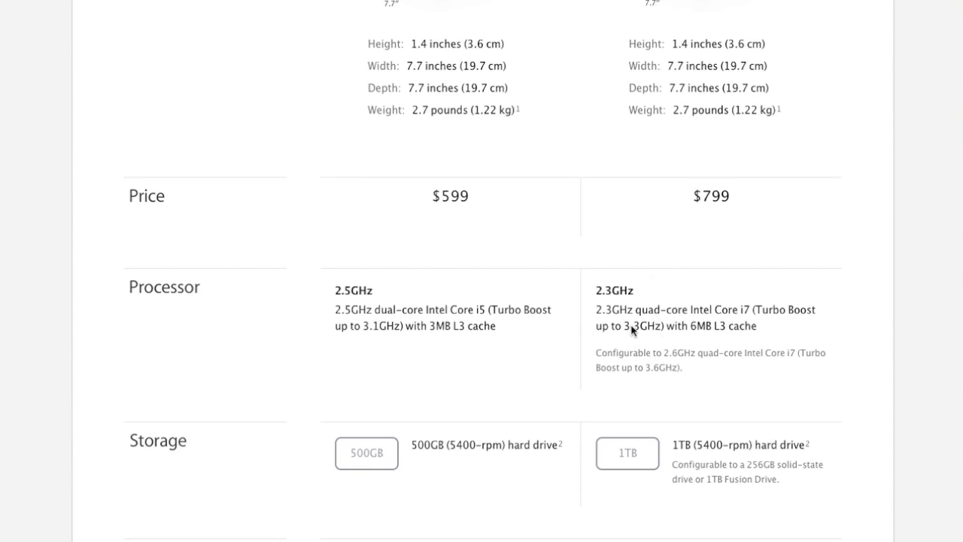
scroll(down, 3)
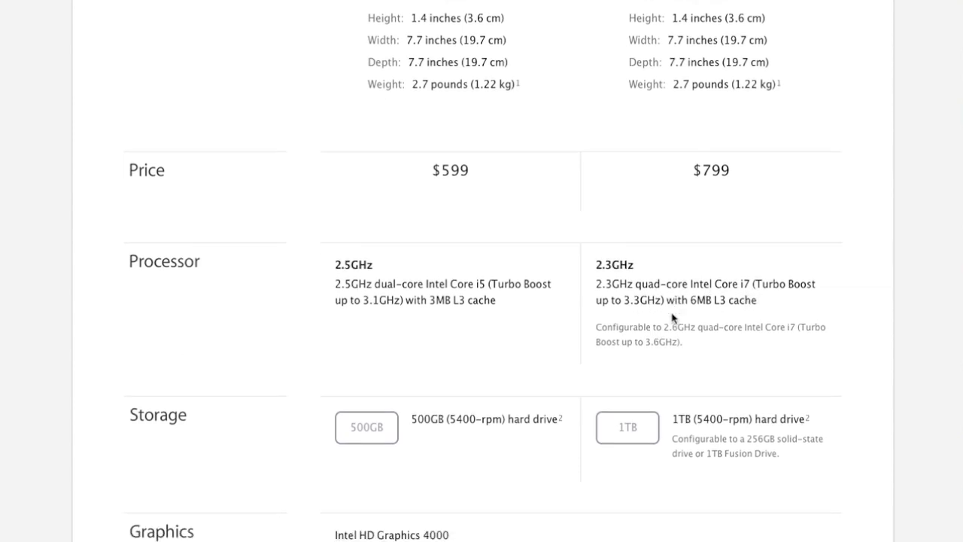
scroll(down, 3)
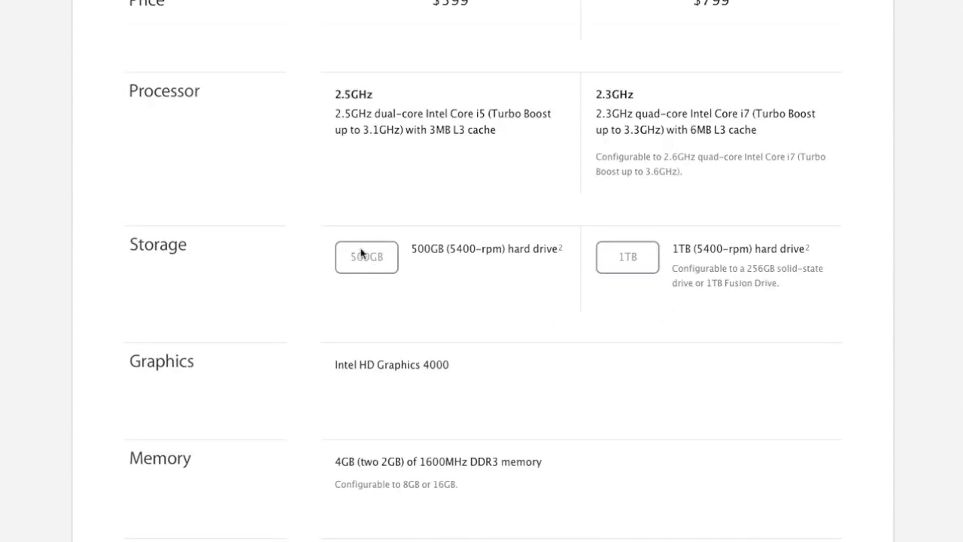
mouse_move(627, 256)
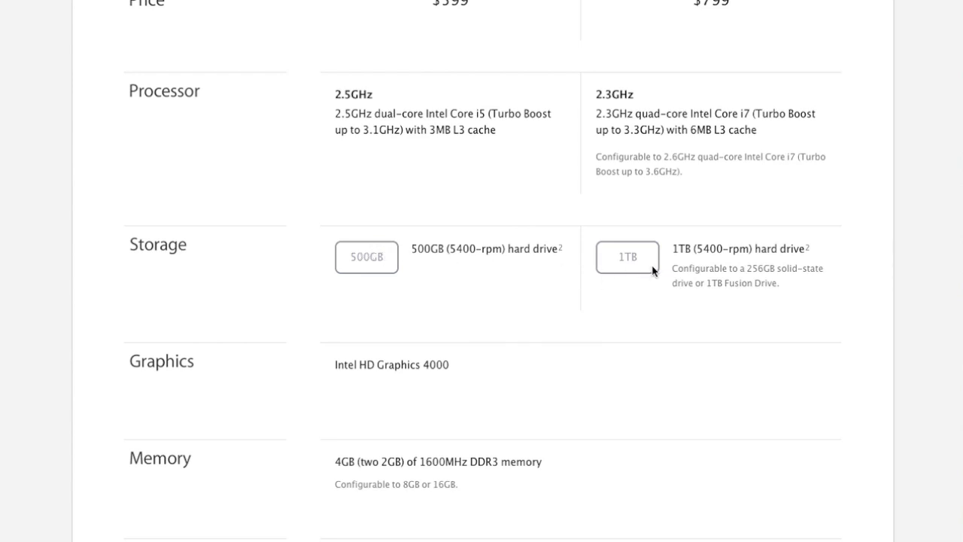
mouse_move(764, 290)
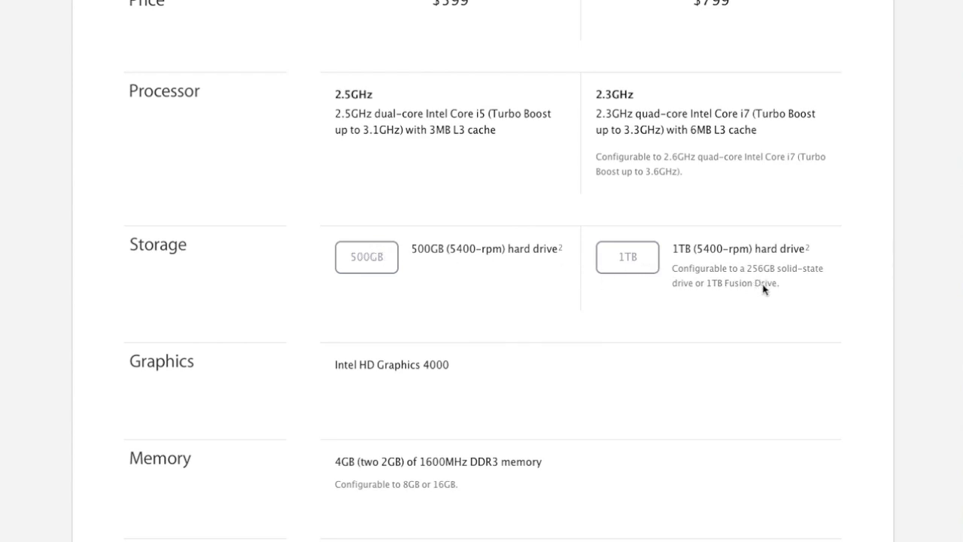
scroll(down, 3)
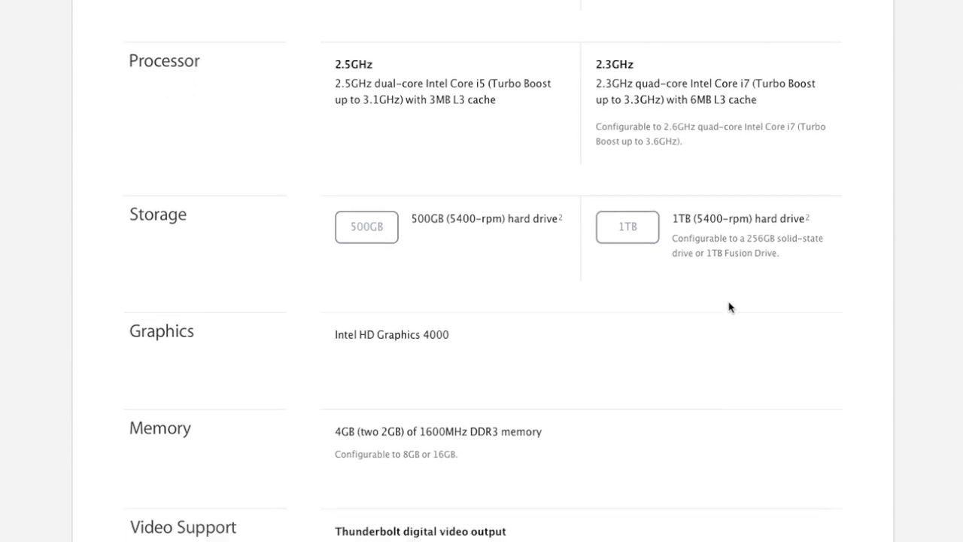
Step: Scroll past Memory to the Video Support and Audio sections and the ports image
scroll(down, 3)
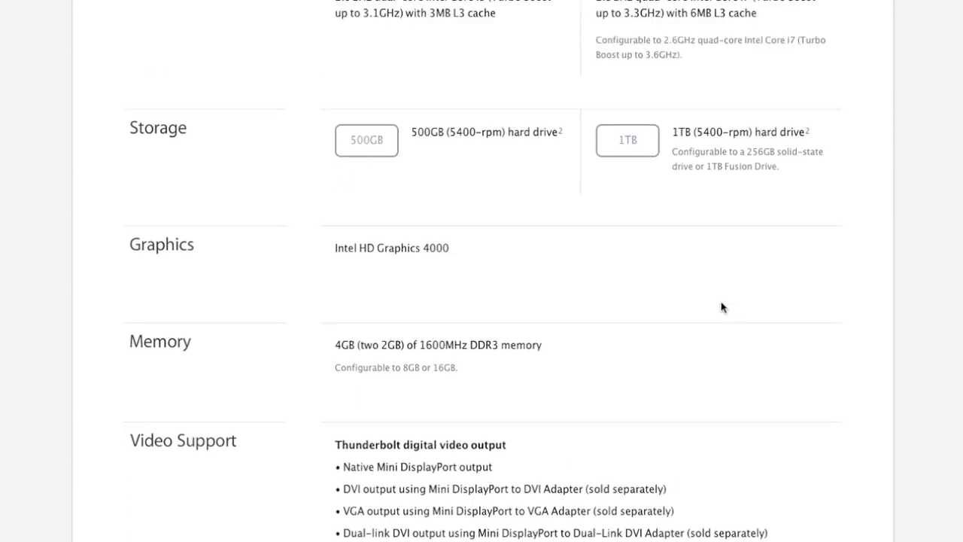
mouse_move(434, 261)
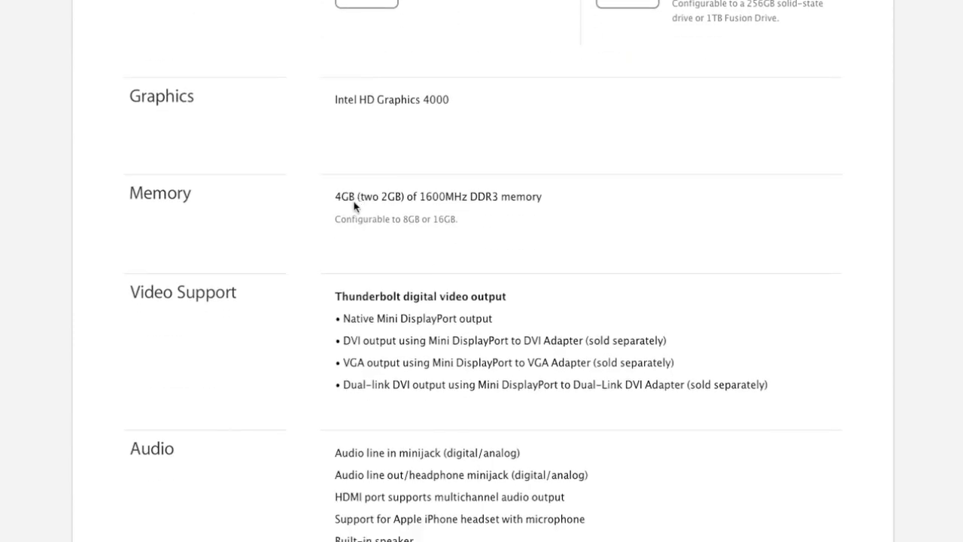
mouse_move(370, 207)
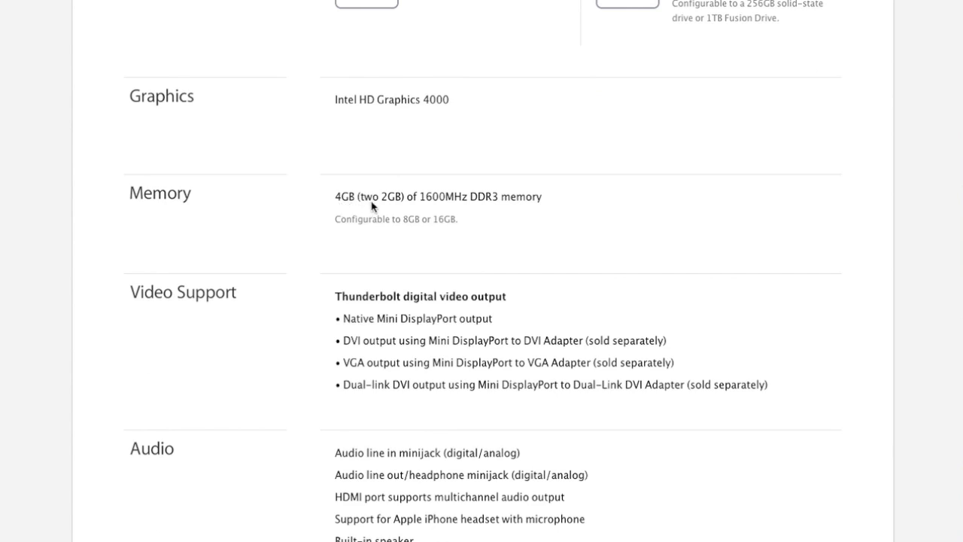
mouse_move(390, 204)
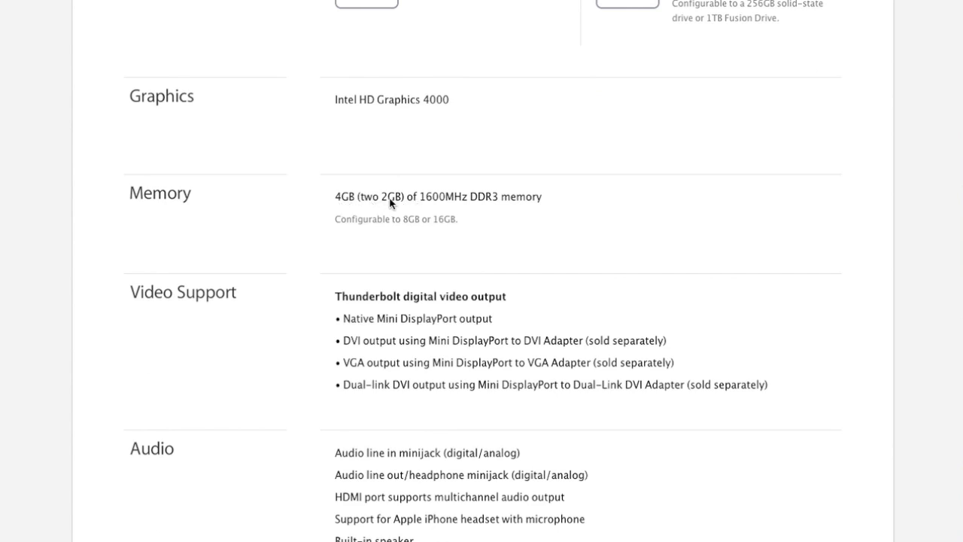
mouse_move(434, 233)
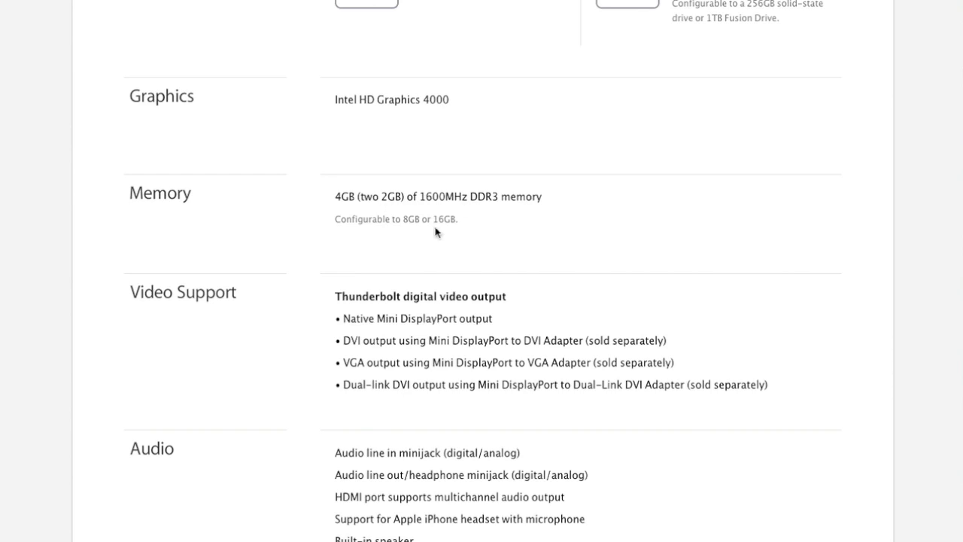
mouse_move(460, 225)
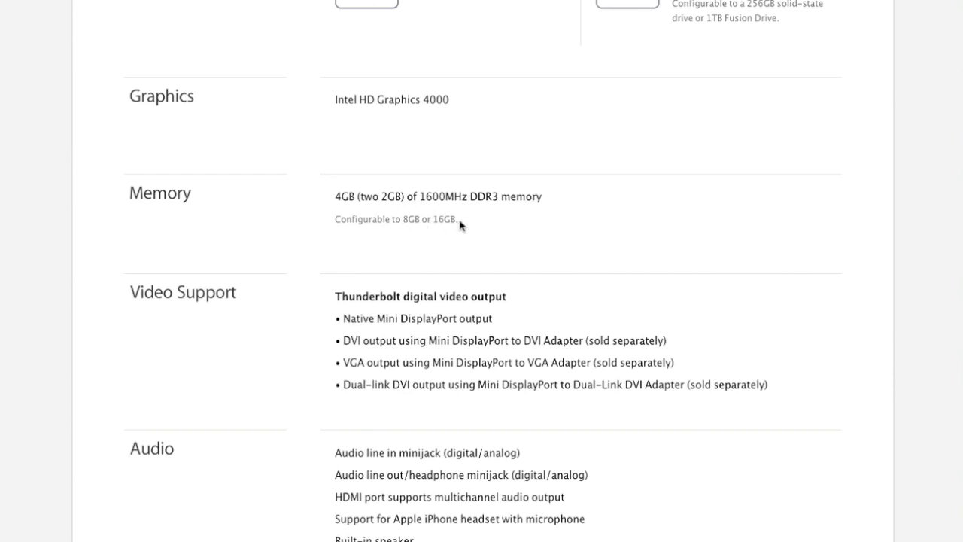
mouse_move(432, 229)
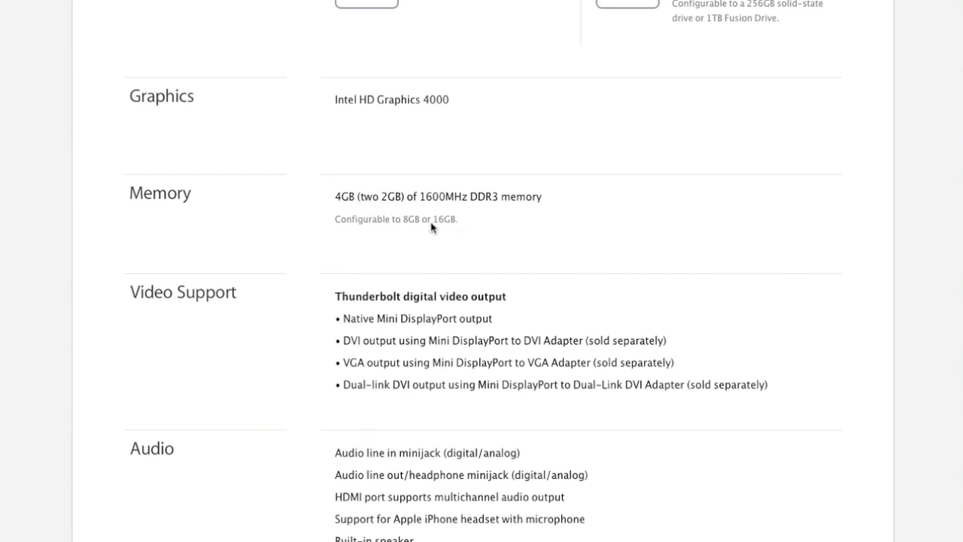
scroll(down, 3)
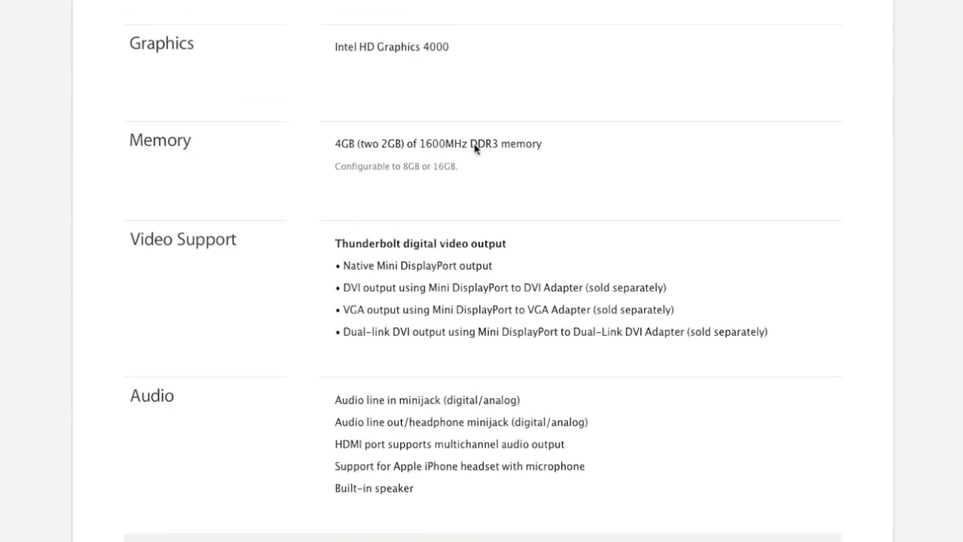
mouse_move(475, 222)
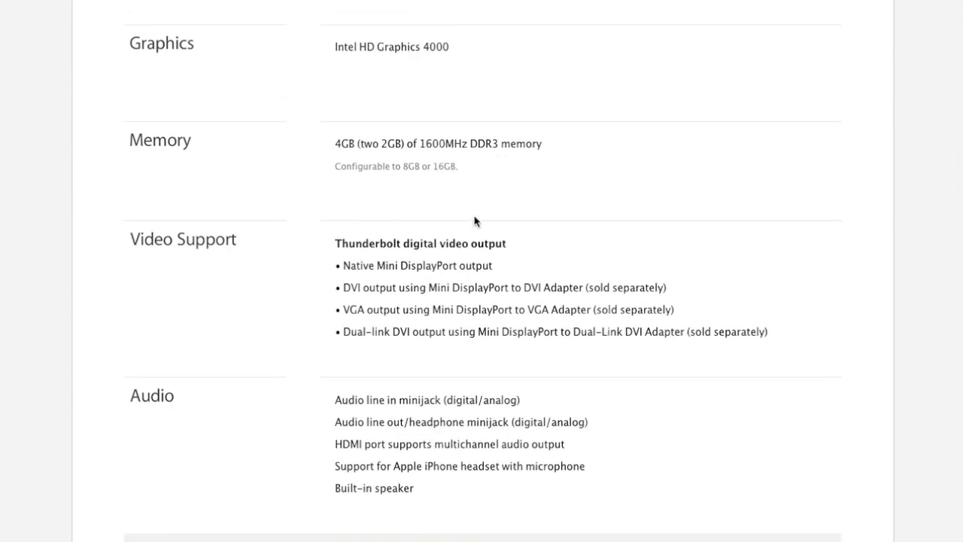
scroll(down, 3)
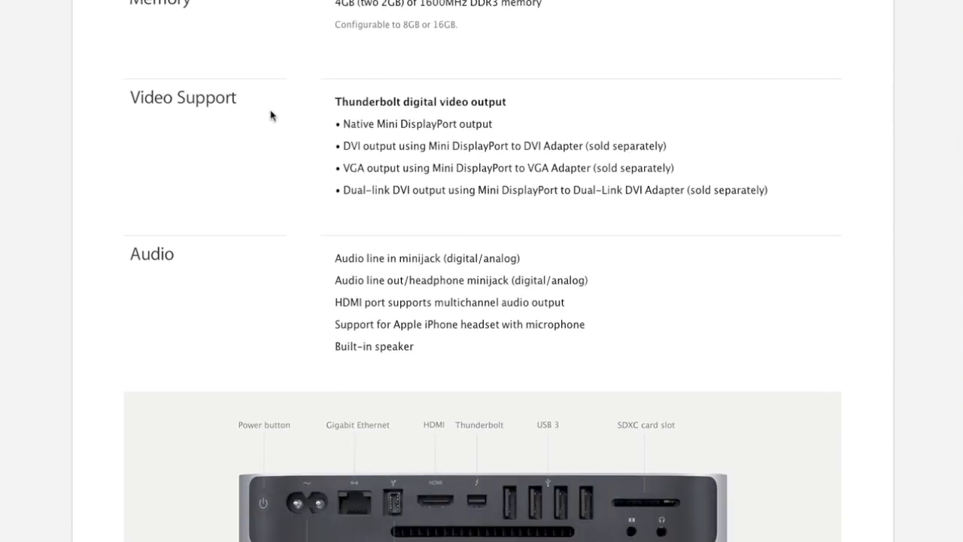
mouse_move(482, 111)
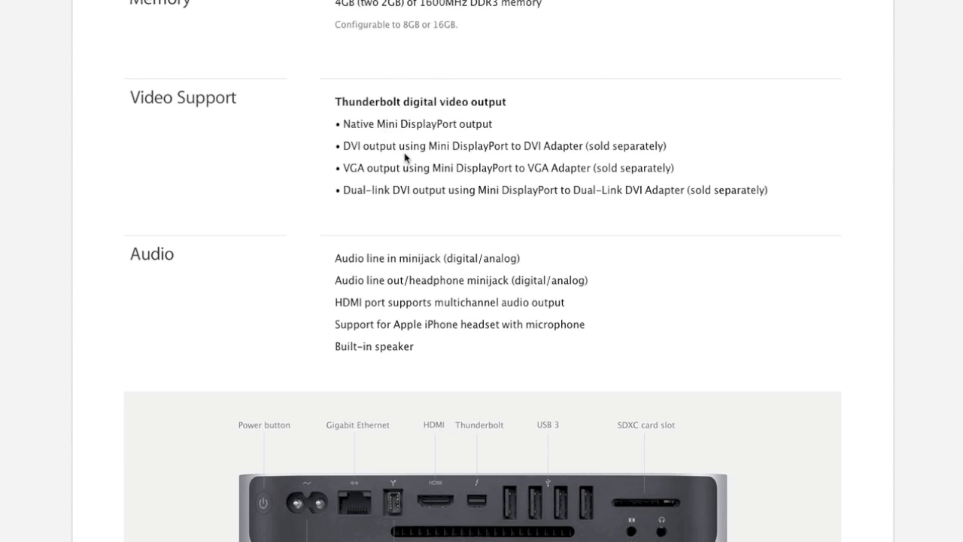
mouse_move(434, 177)
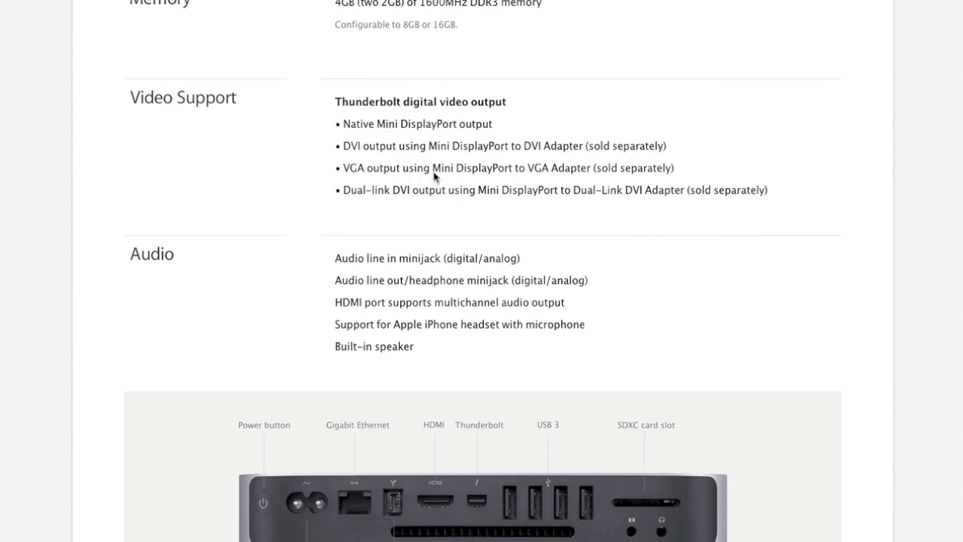
scroll(down, 3)
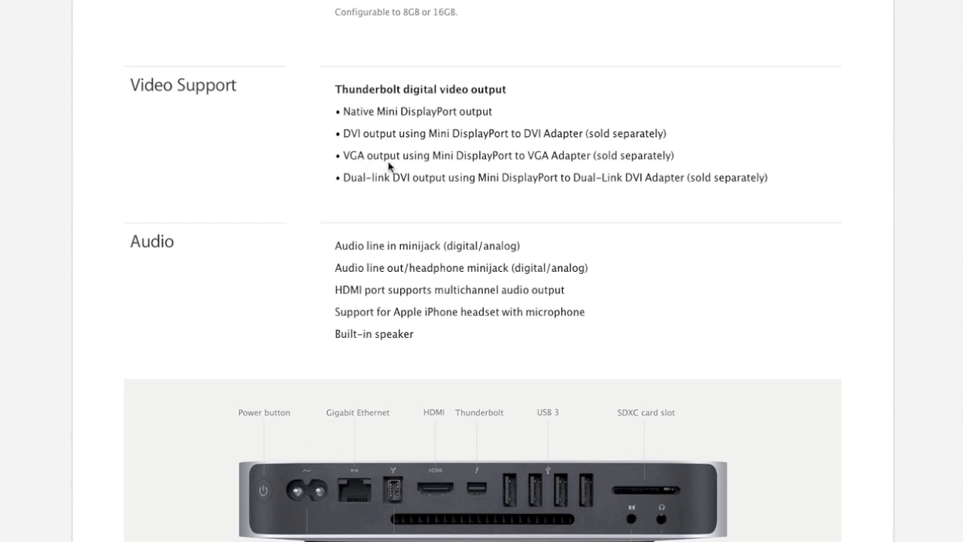
mouse_move(452, 169)
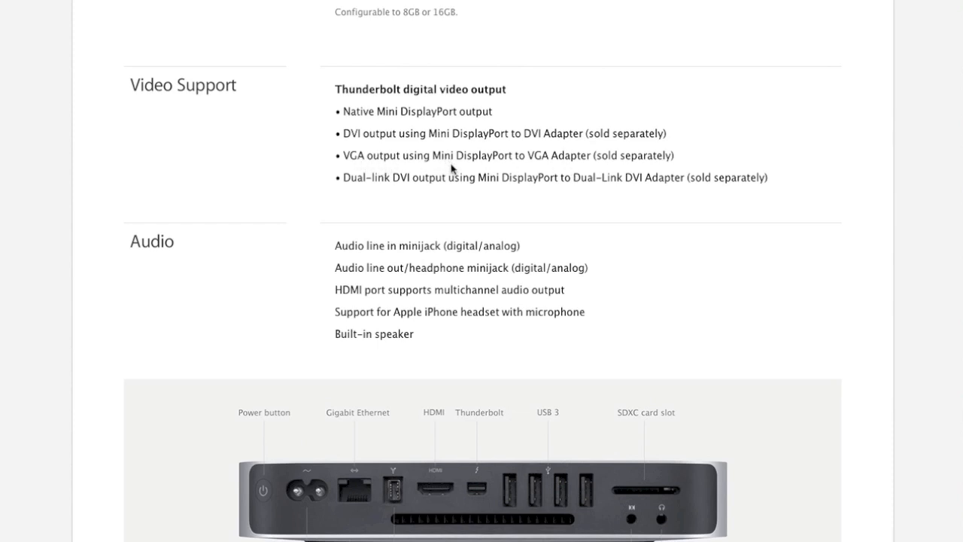
Step: Scroll the Tech Specs page down to the Connections and Communications section
scroll(down, 3)
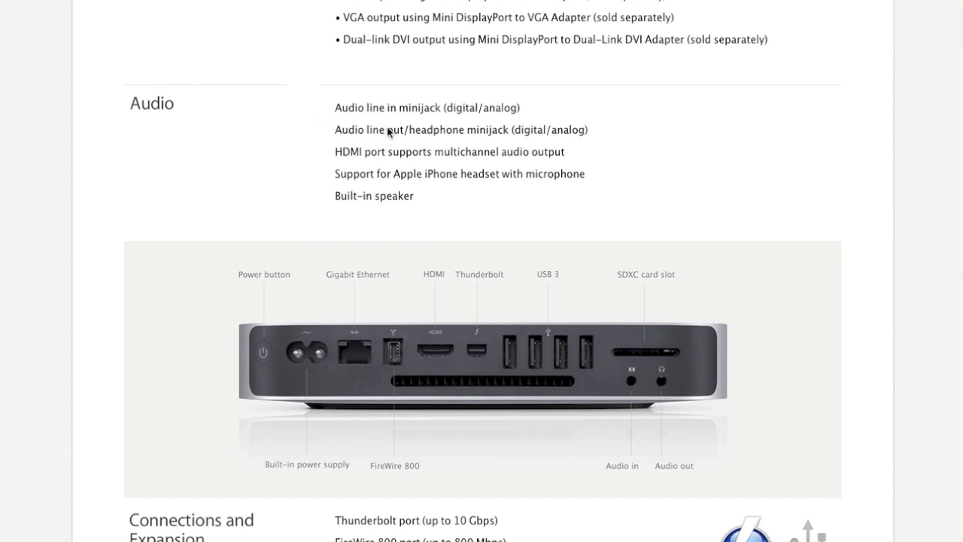
scroll(down, 3)
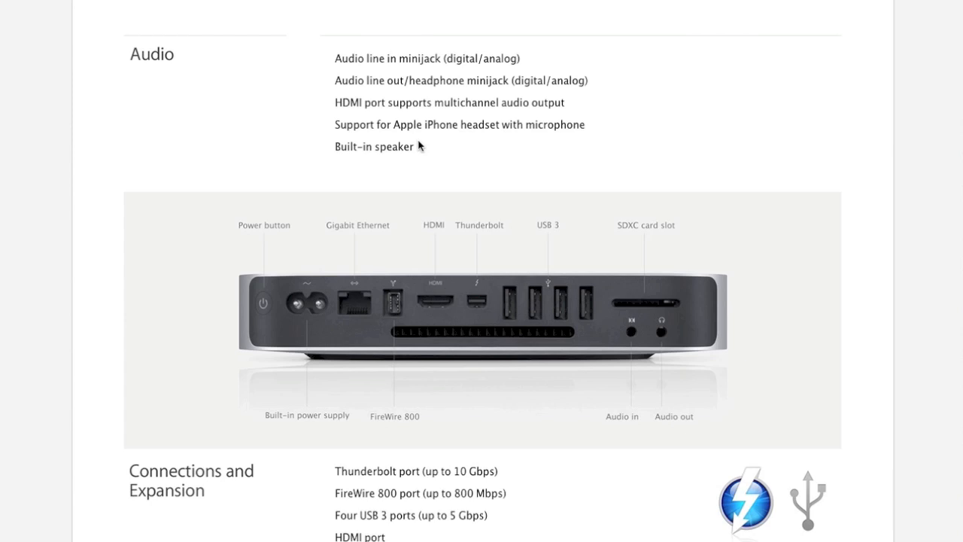
mouse_move(503, 226)
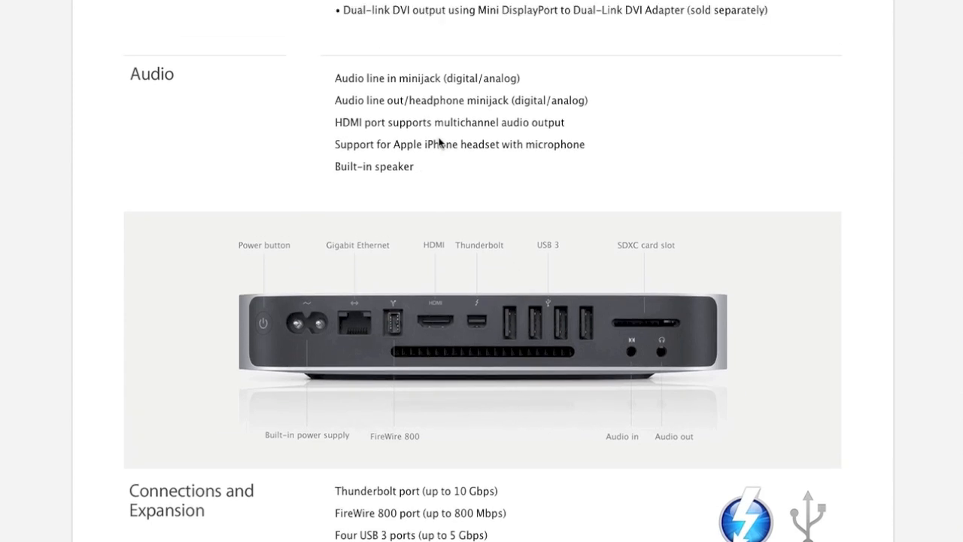
mouse_move(455, 156)
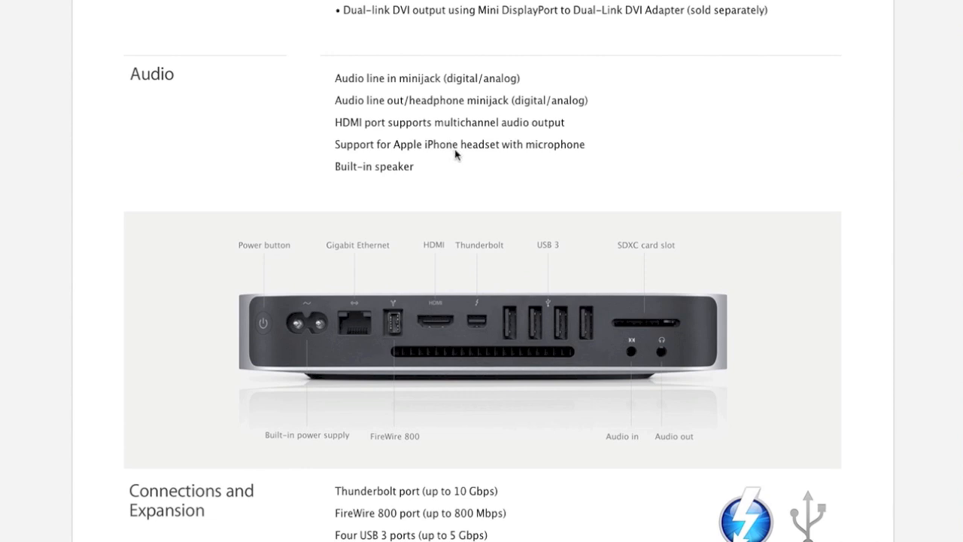
mouse_move(413, 140)
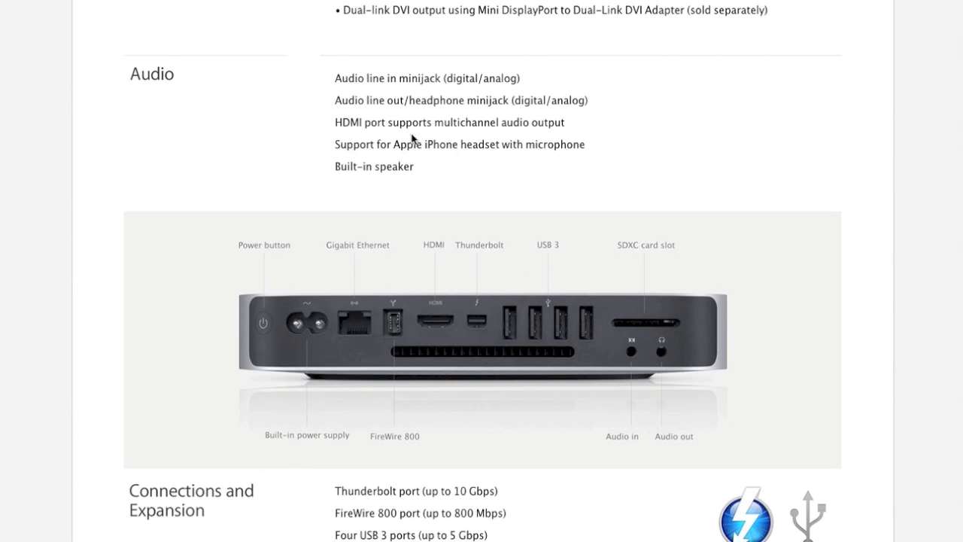
scroll(down, 3)
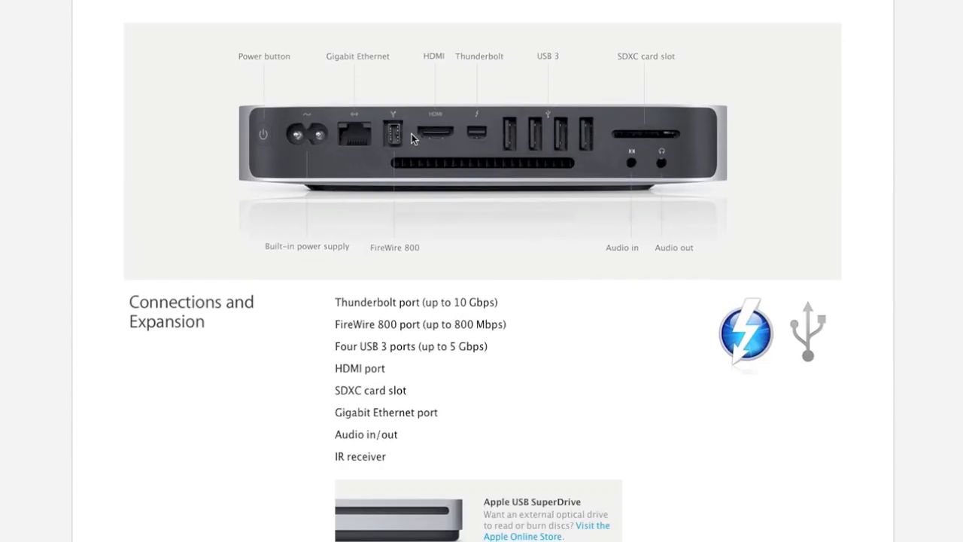
scroll(down, 3)
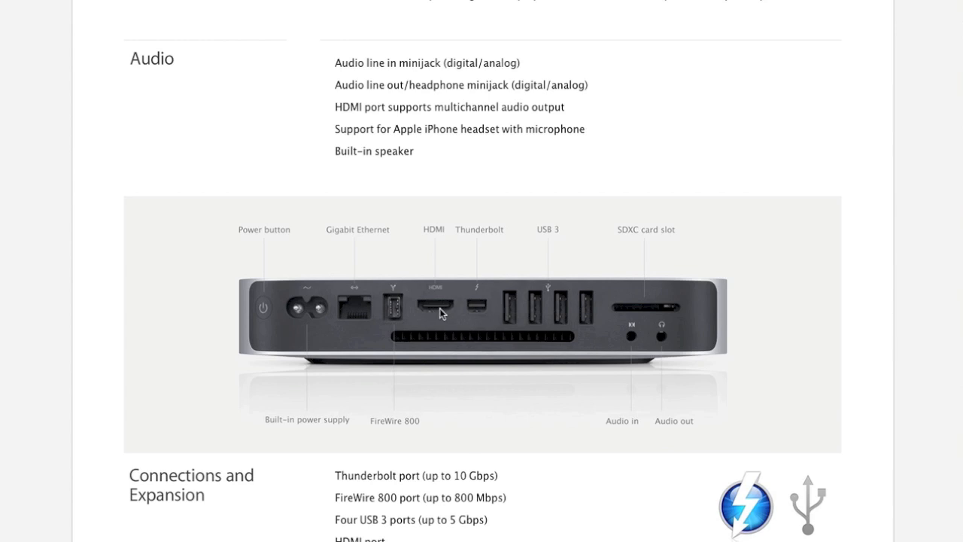
mouse_move(440, 313)
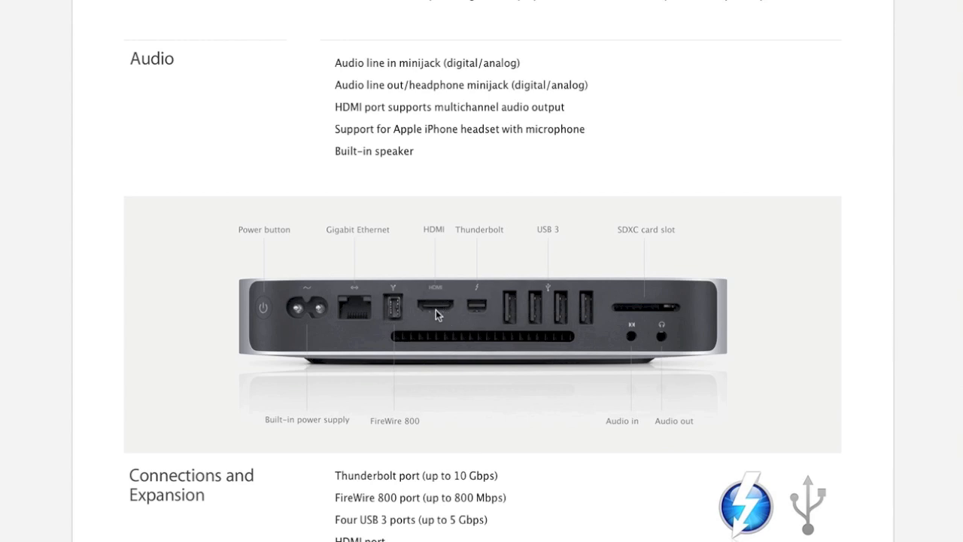
scroll(down, 3)
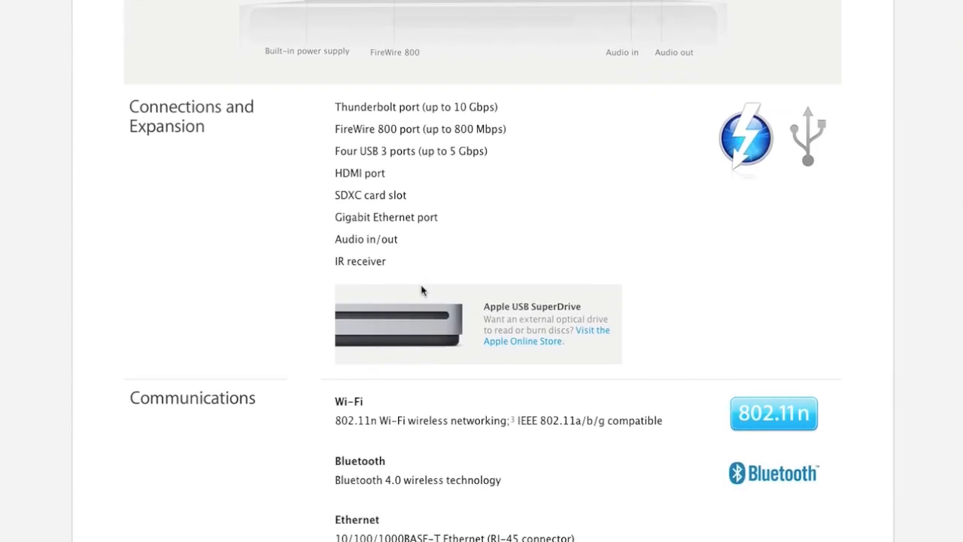
mouse_move(380, 245)
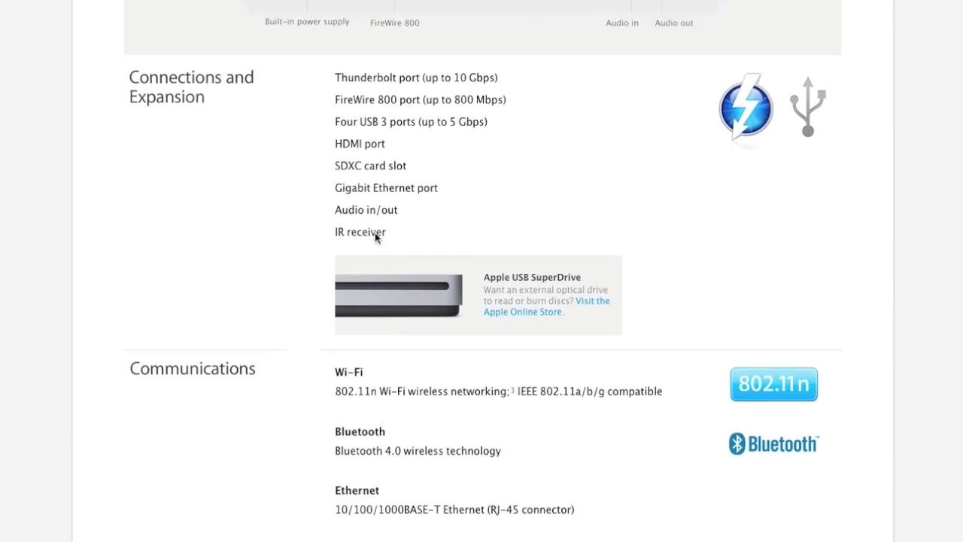
scroll(down, 3)
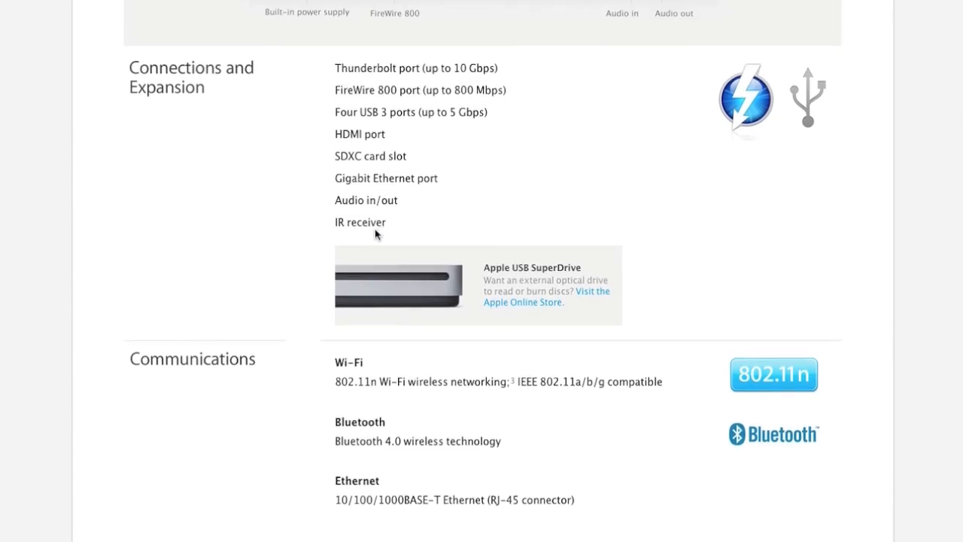
scroll(down, 3)
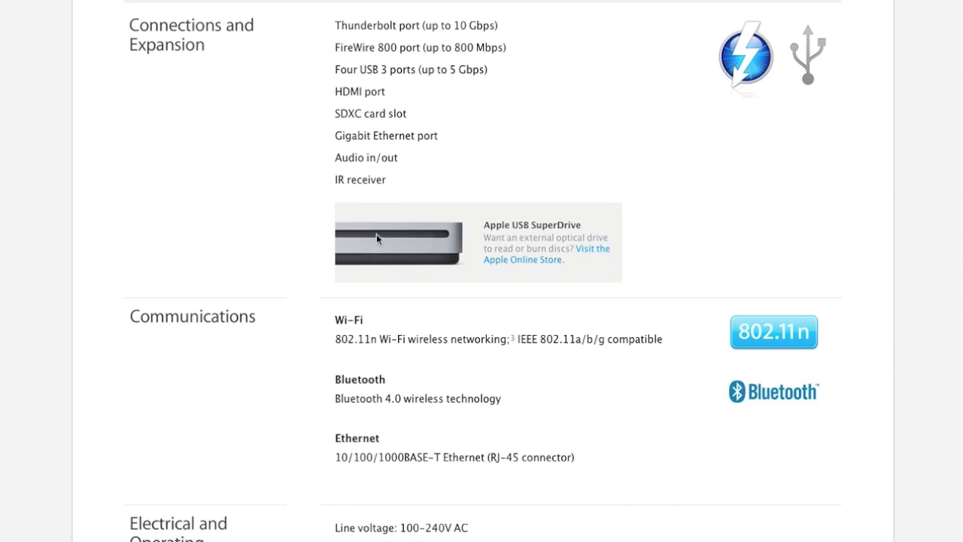
mouse_move(419, 240)
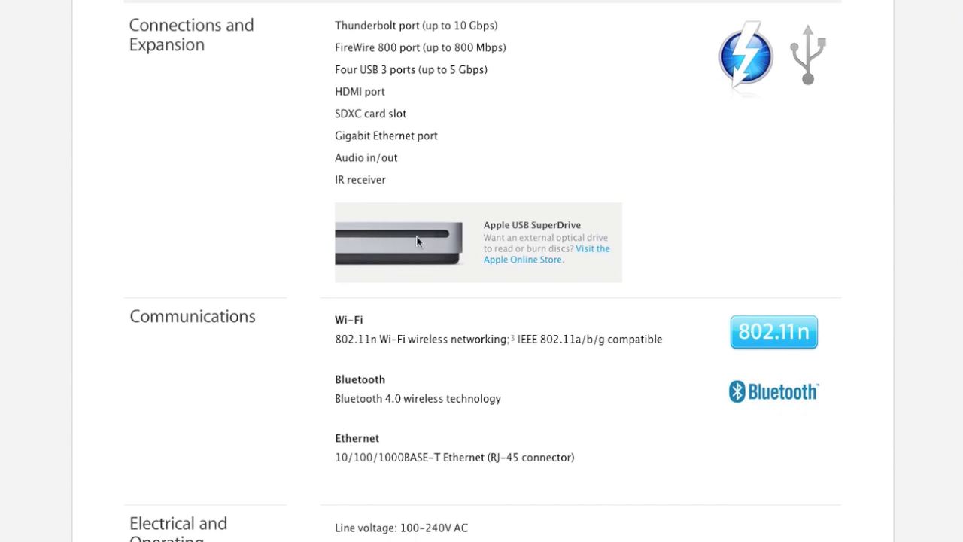
mouse_move(525, 243)
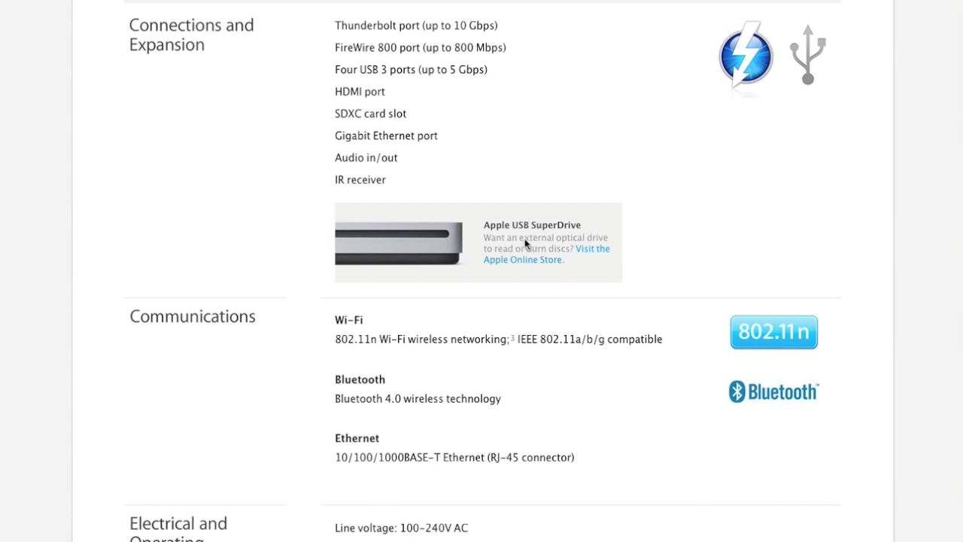
mouse_move(505, 239)
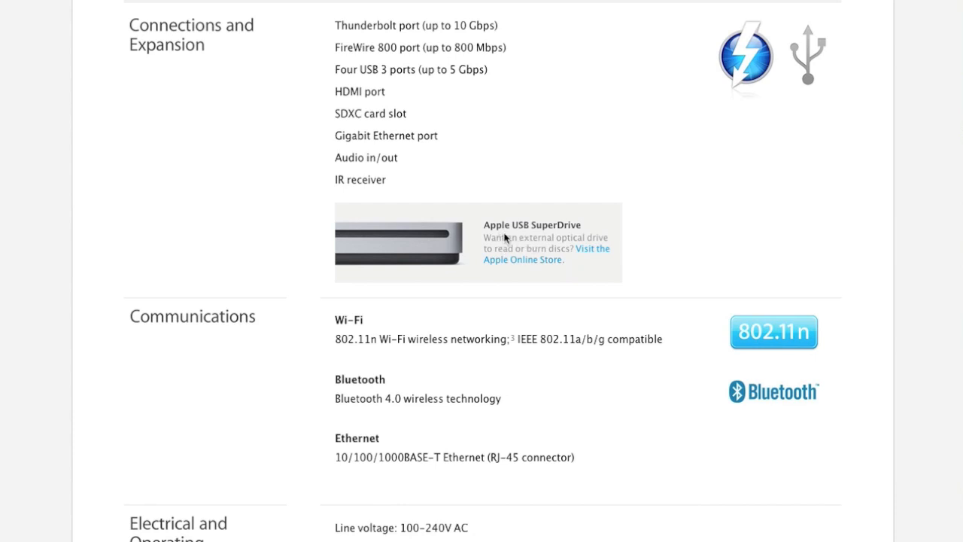
Step: Continue scrolling to the Electrical Requirements and Limited Warranty sections
scroll(down, 3)
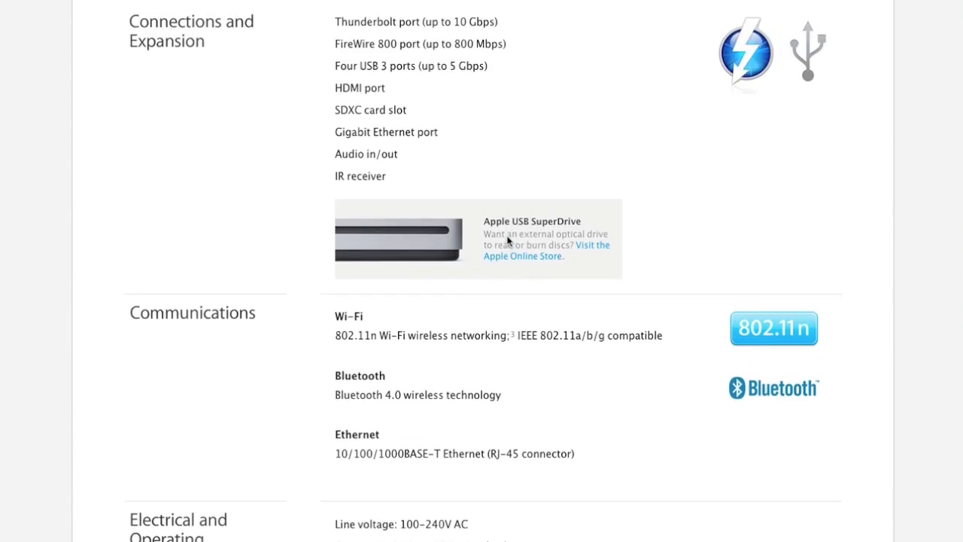
scroll(up, 3)
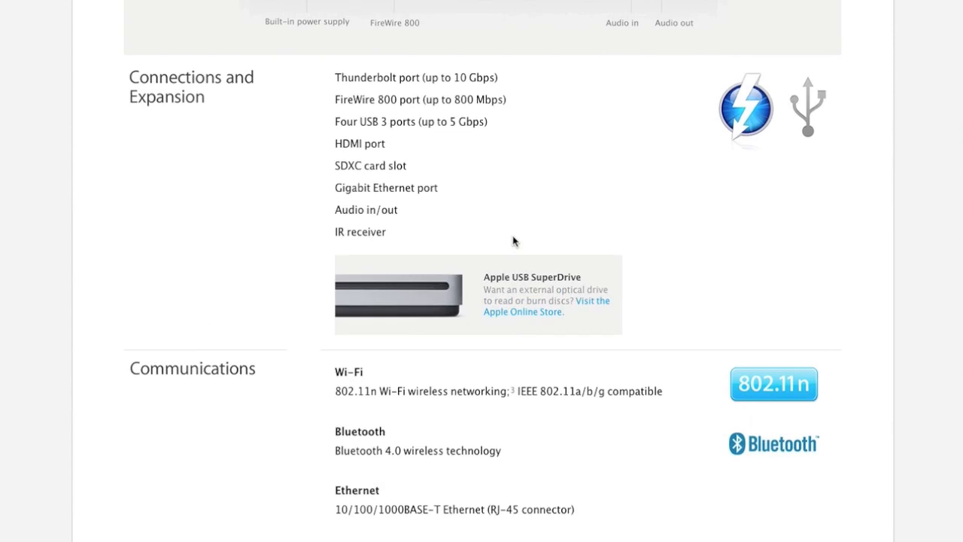
mouse_move(550, 278)
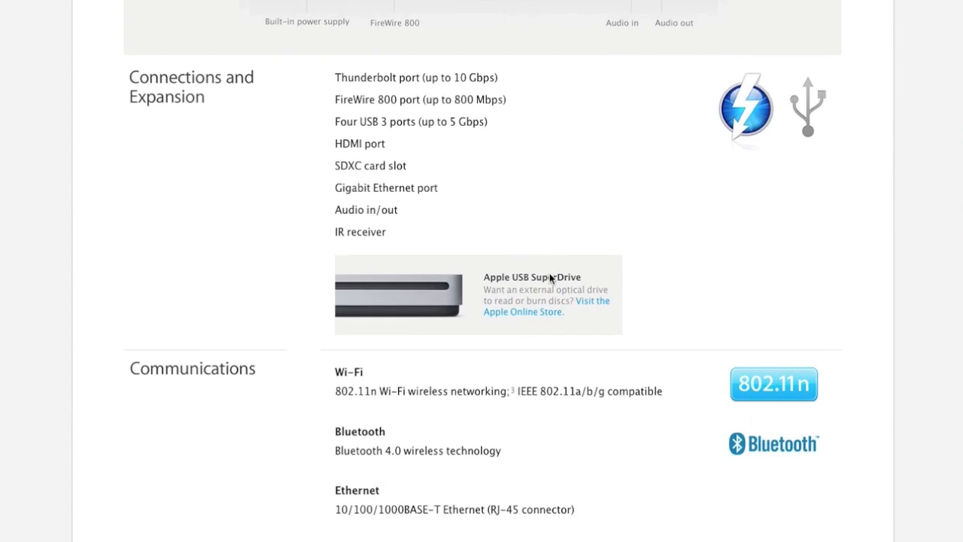
scroll(down, 3)
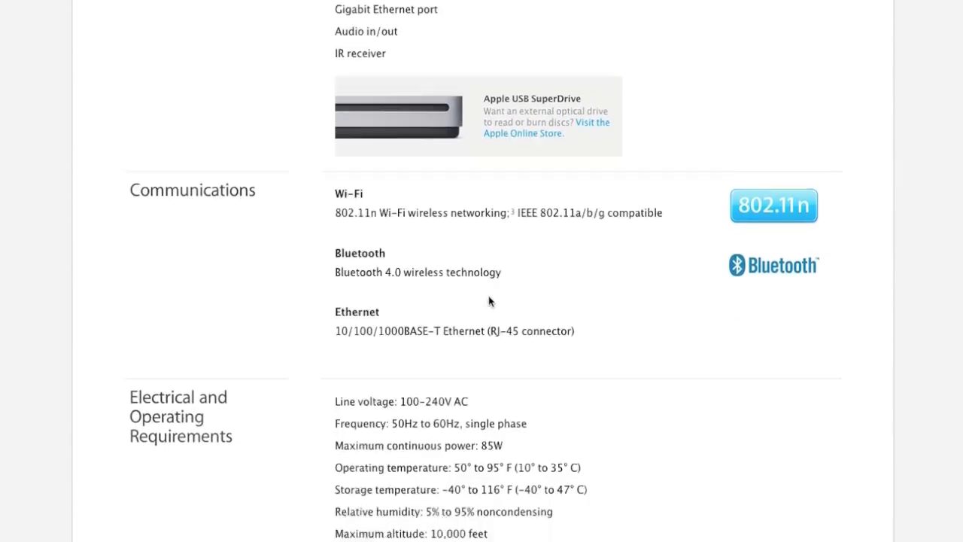
scroll(down, 3)
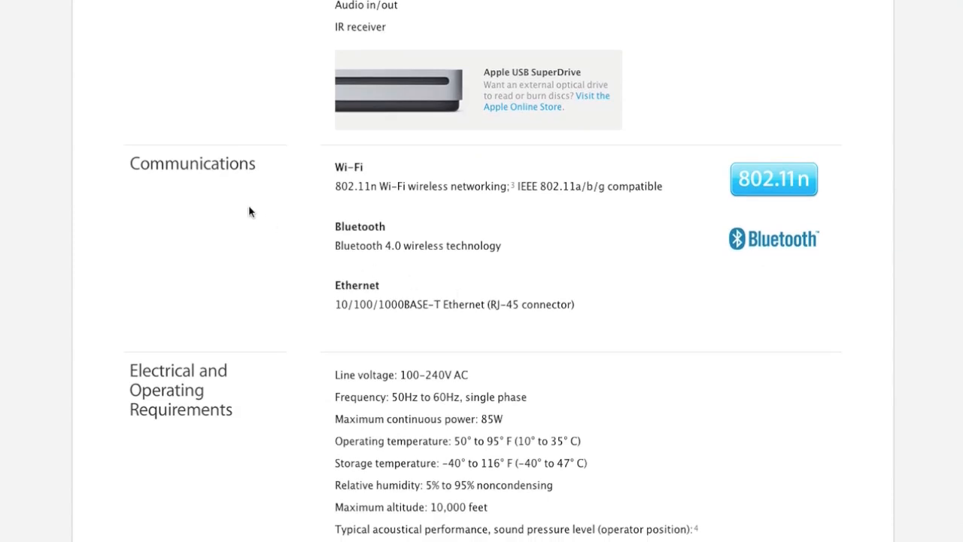
mouse_move(305, 235)
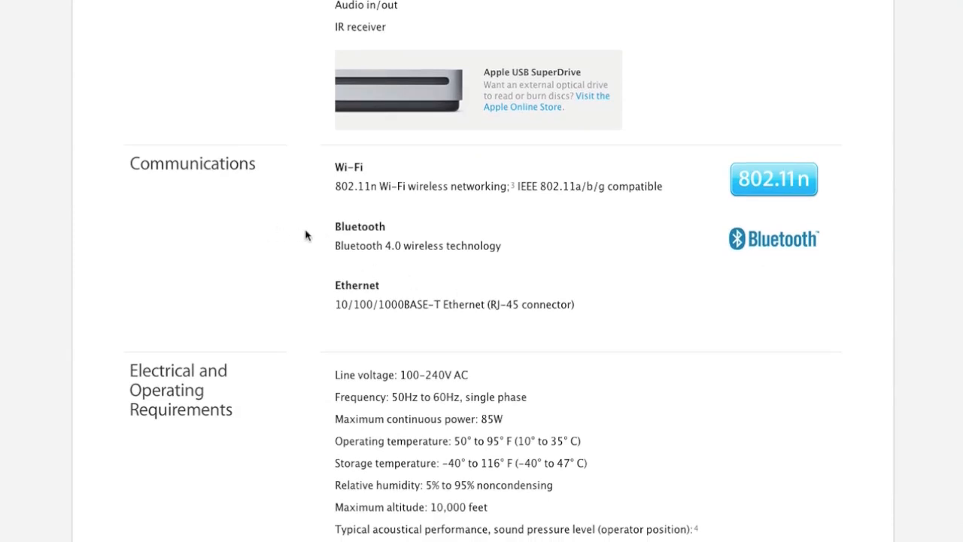
scroll(down, 3)
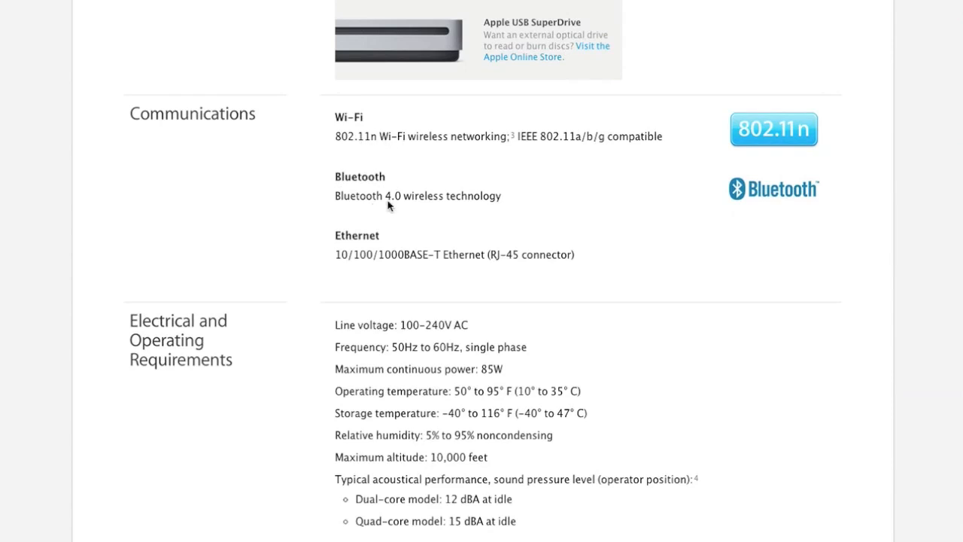
mouse_move(411, 207)
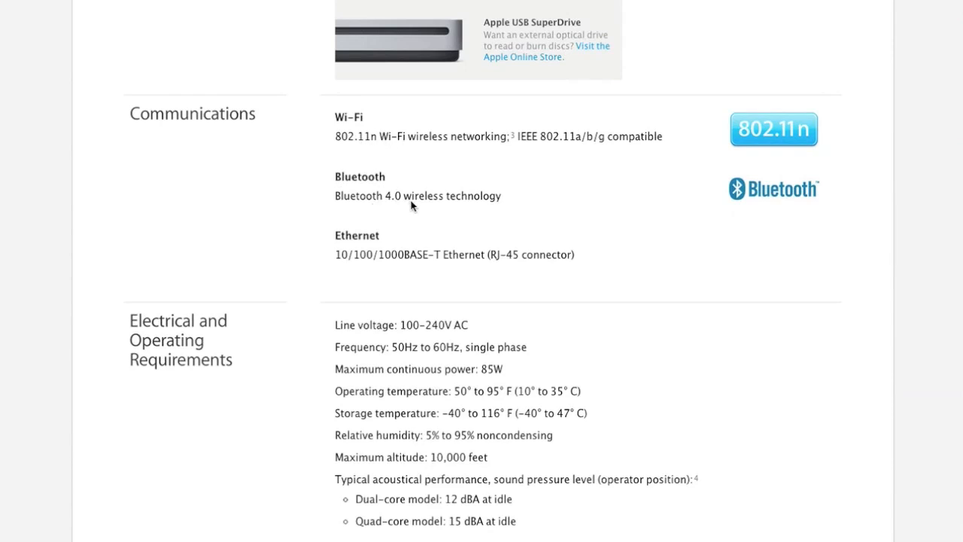
scroll(down, 3)
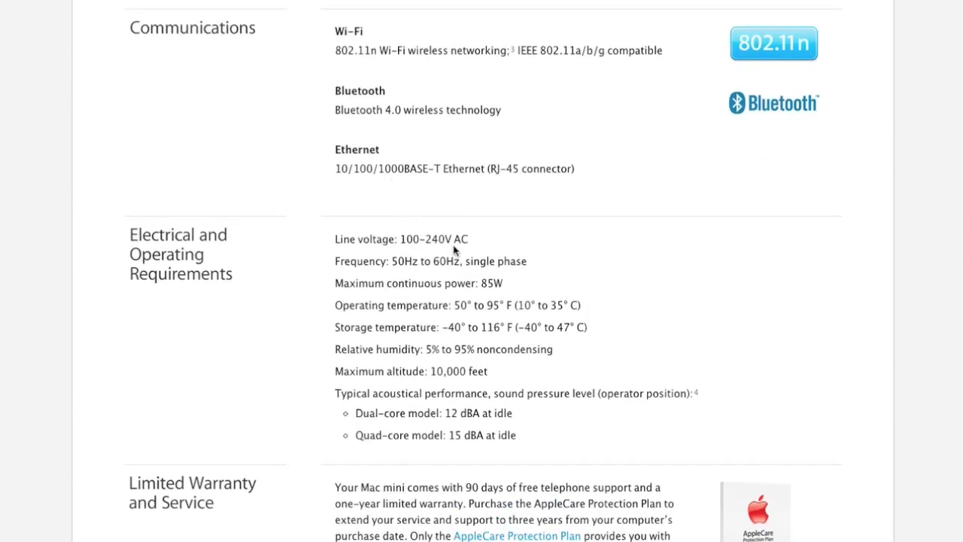
scroll(down, 3)
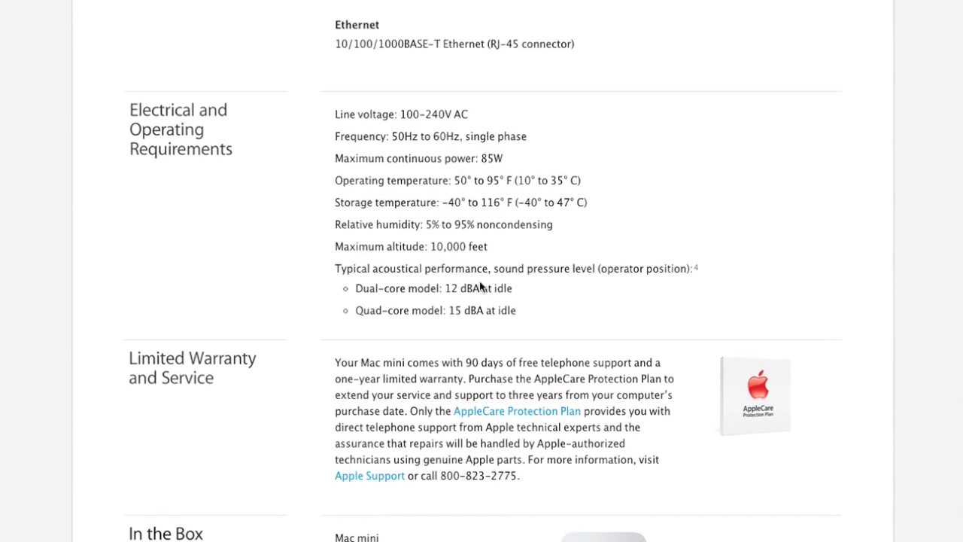
mouse_move(423, 256)
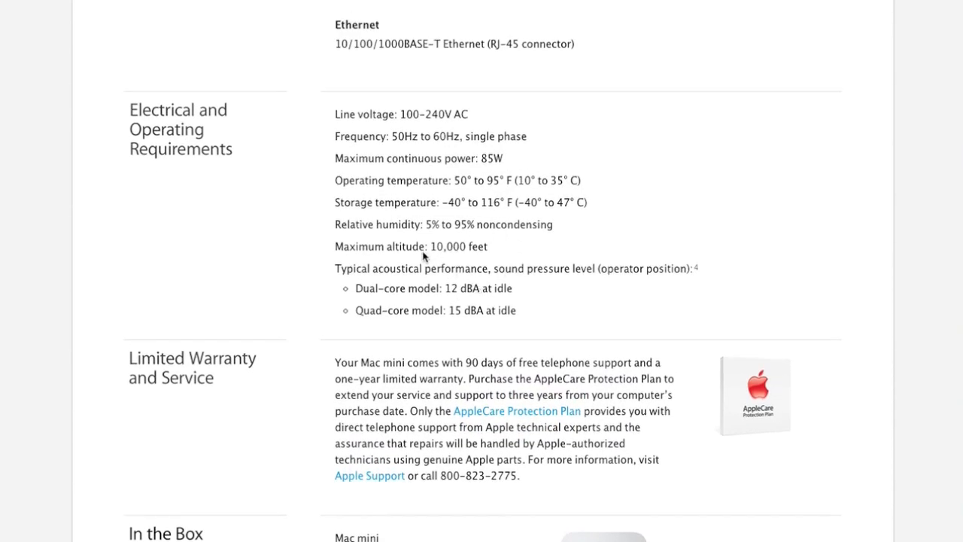
scroll(down, 3)
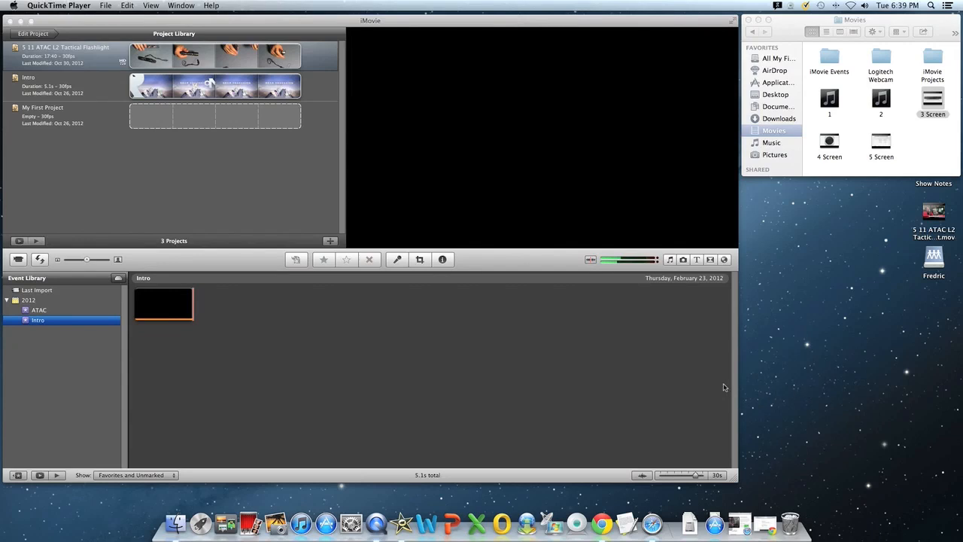
mouse_move(686, 373)
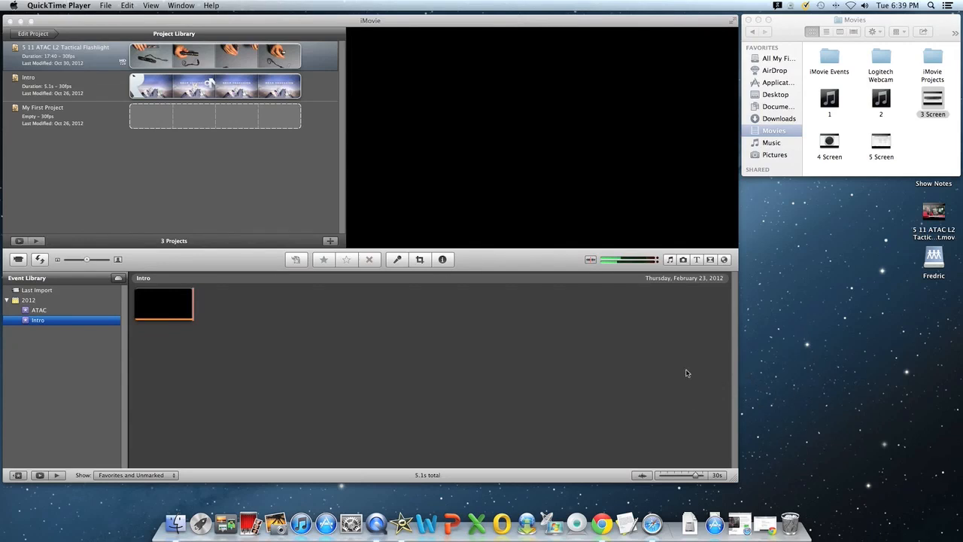
mouse_move(639, 349)
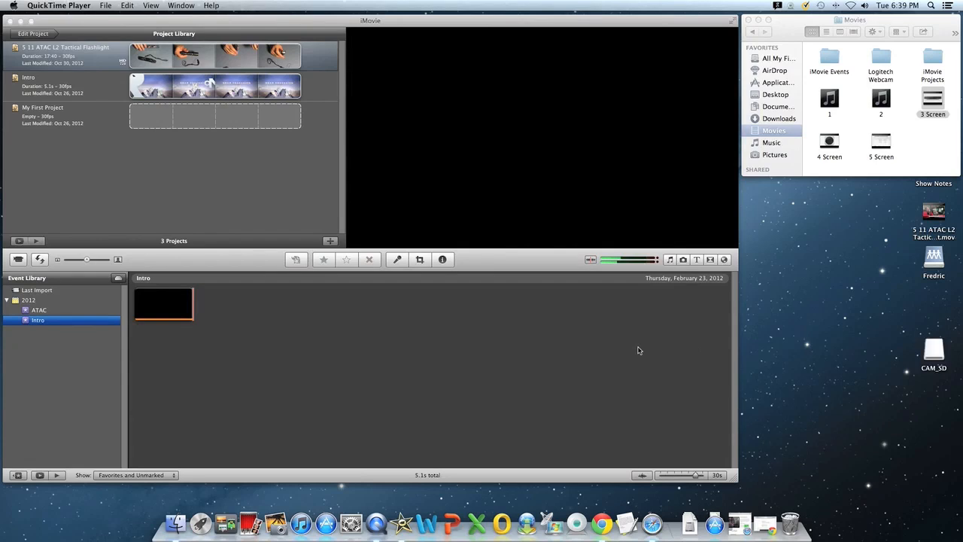
mouse_move(53, 5)
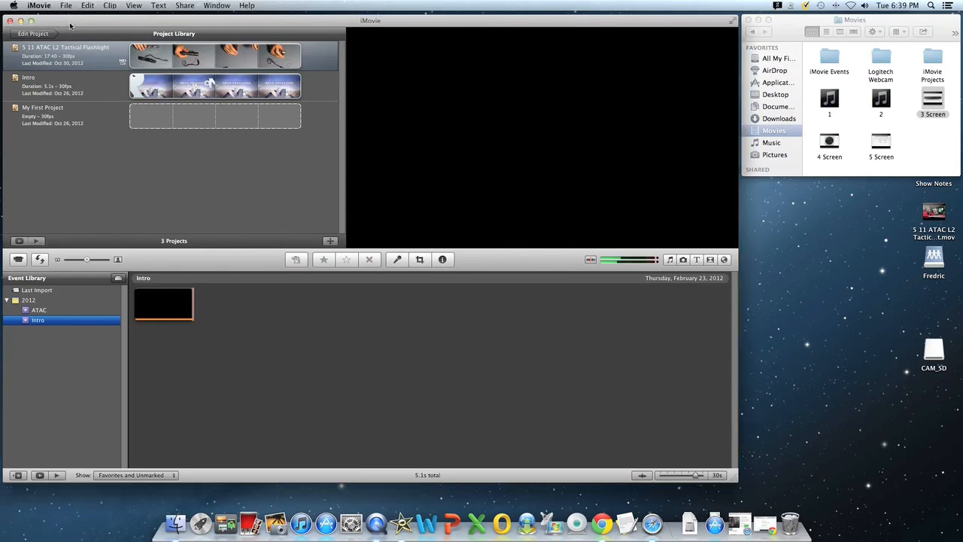
Step: In the Import dialog, select S1000001.MP4 through S1000003.MP4 from CAM_SD > 100UCPBH
click(39, 5)
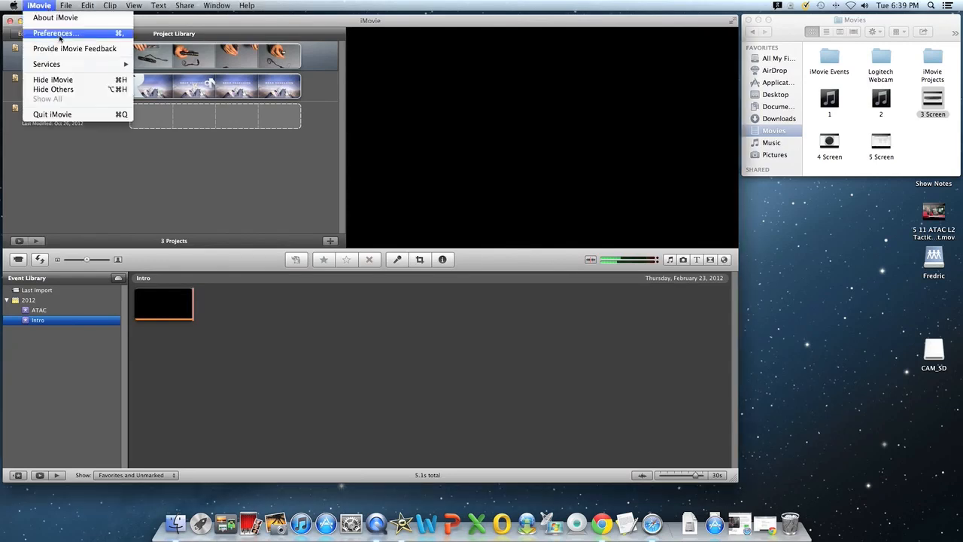
click(66, 5)
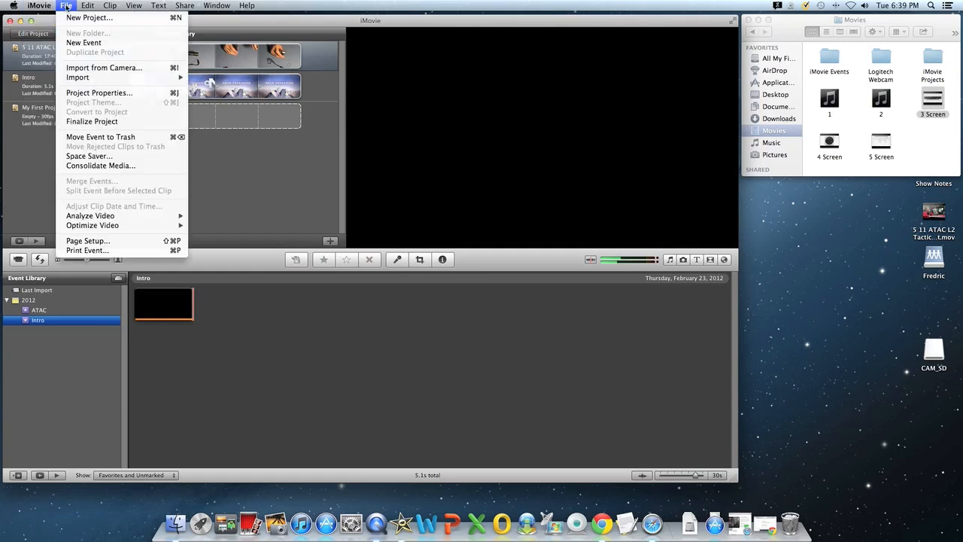
mouse_move(83, 42)
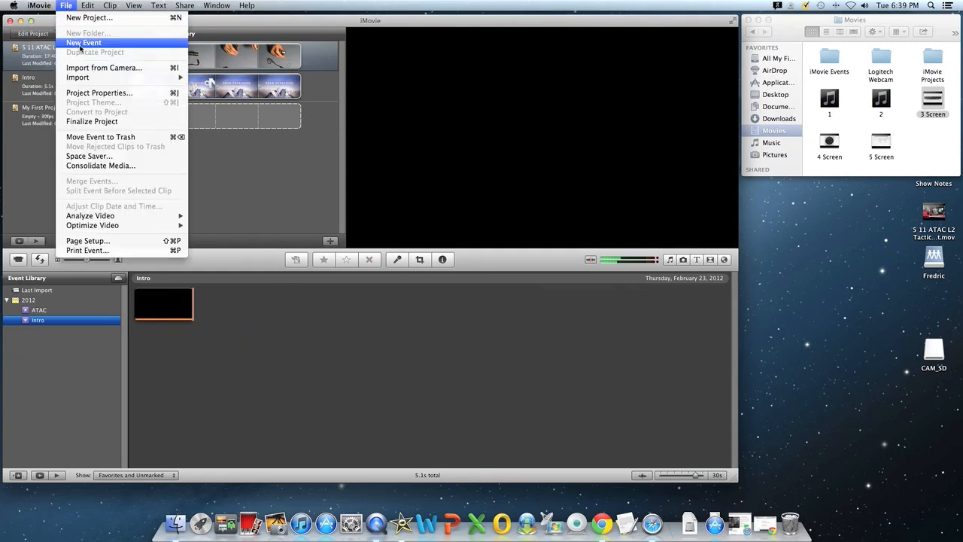
mouse_move(77, 78)
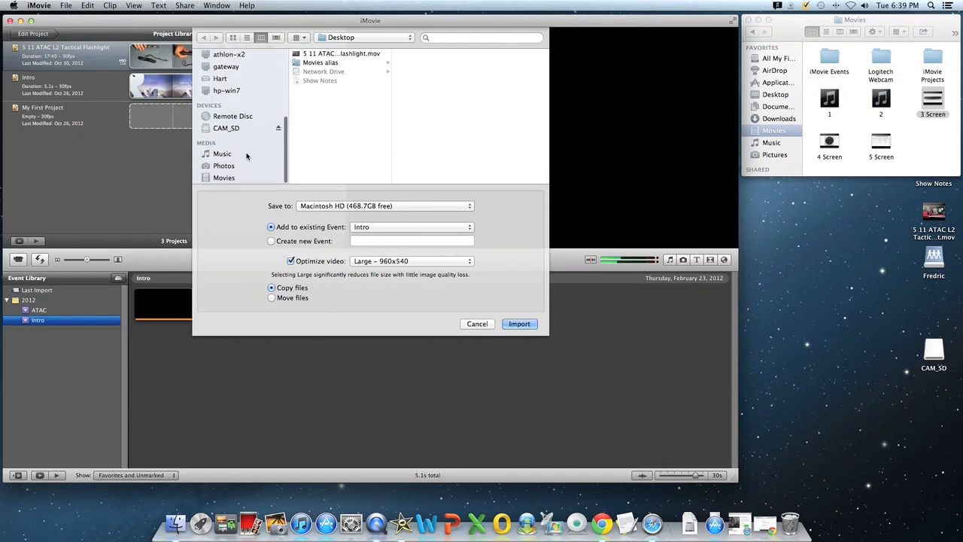
click(226, 127)
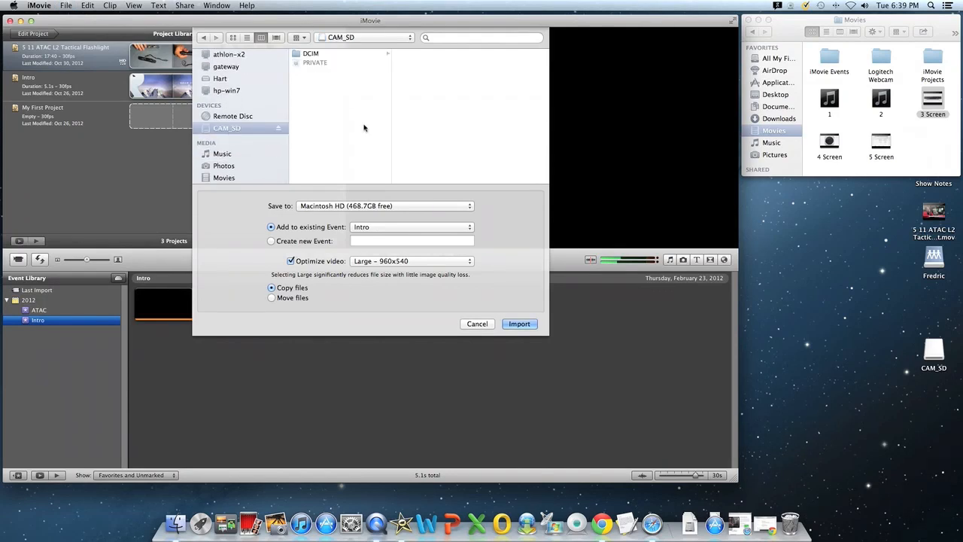
click(309, 54)
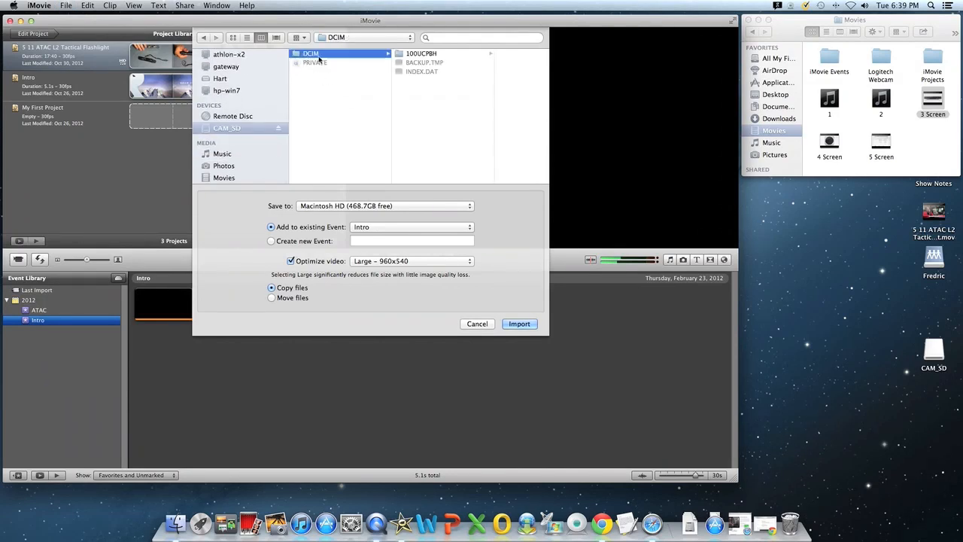
click(421, 54)
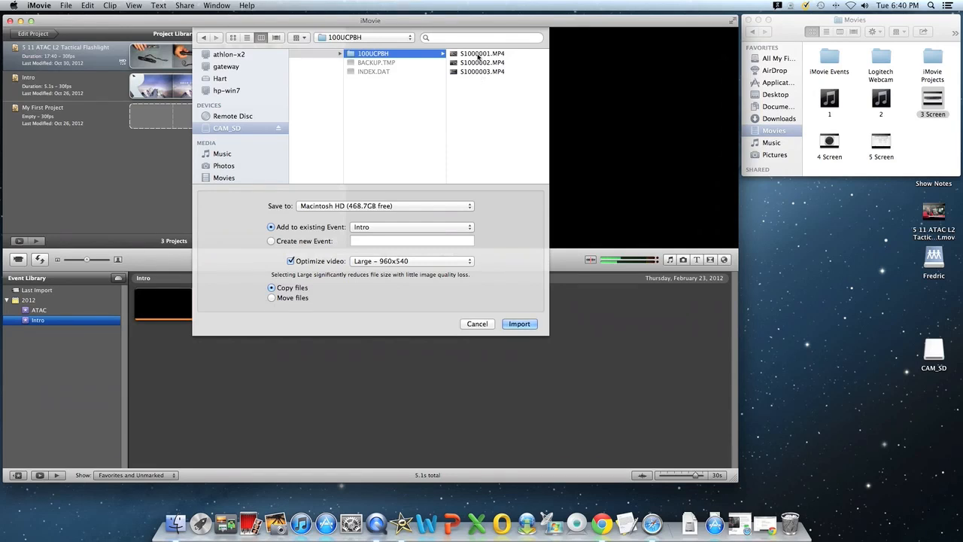
click(481, 53)
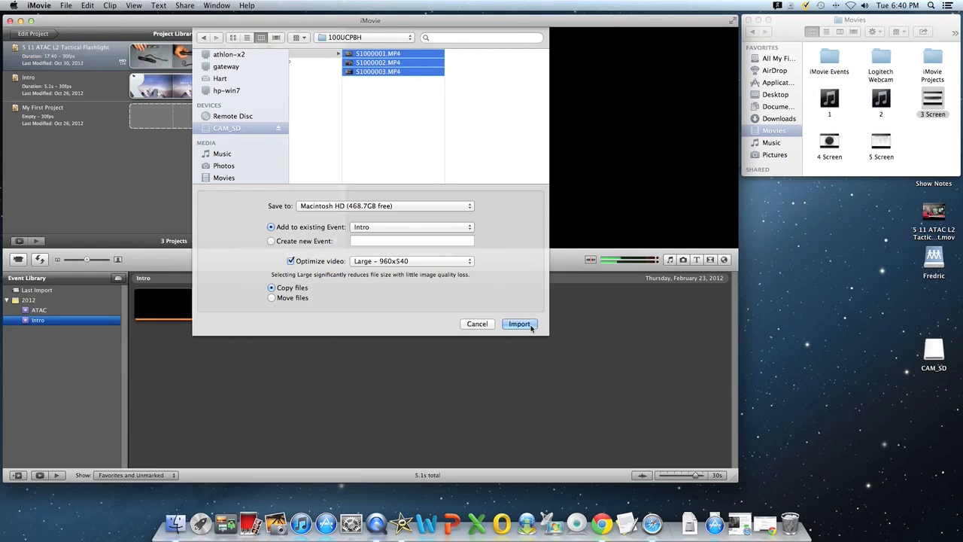
mouse_move(504, 319)
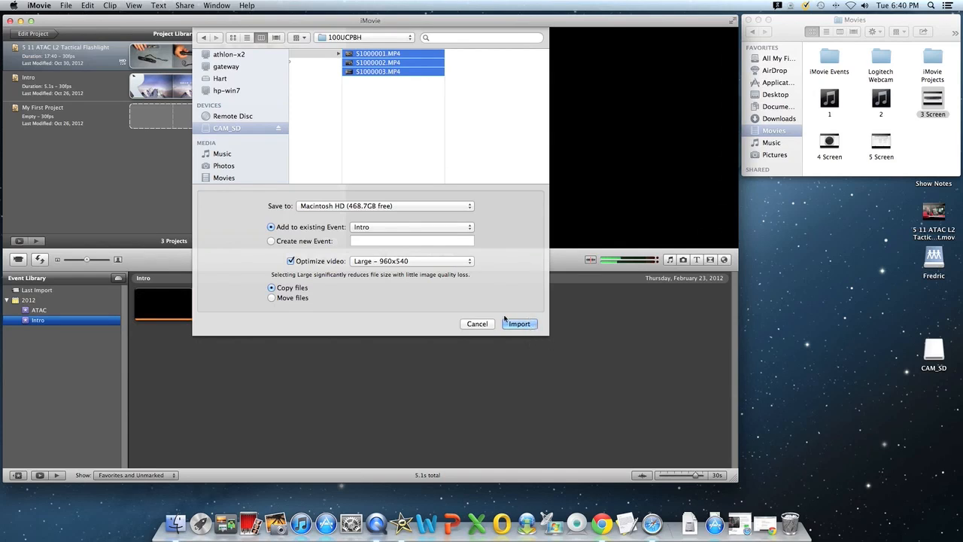
Step: Import the clips into a new 'Mac Mini' event at Full size with optimization off
click(271, 240)
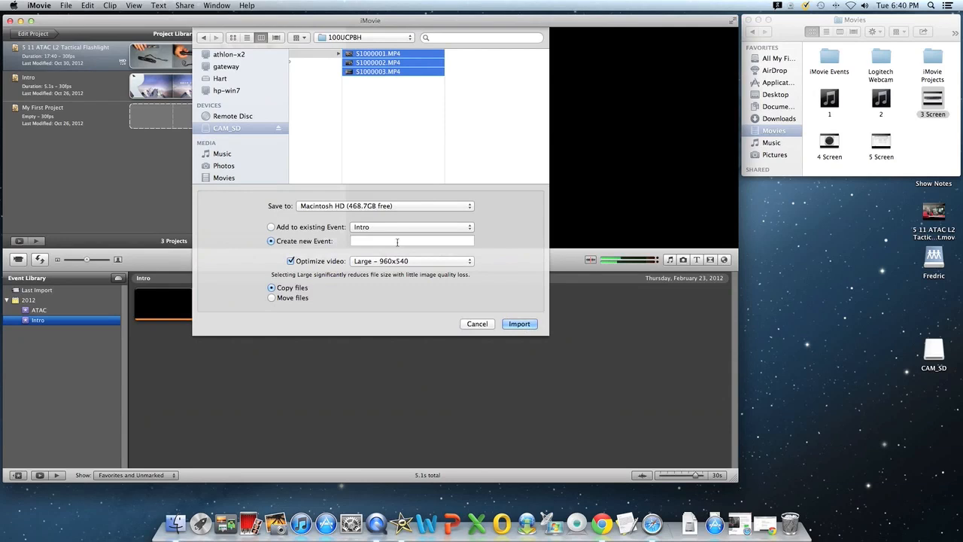
click(411, 240)
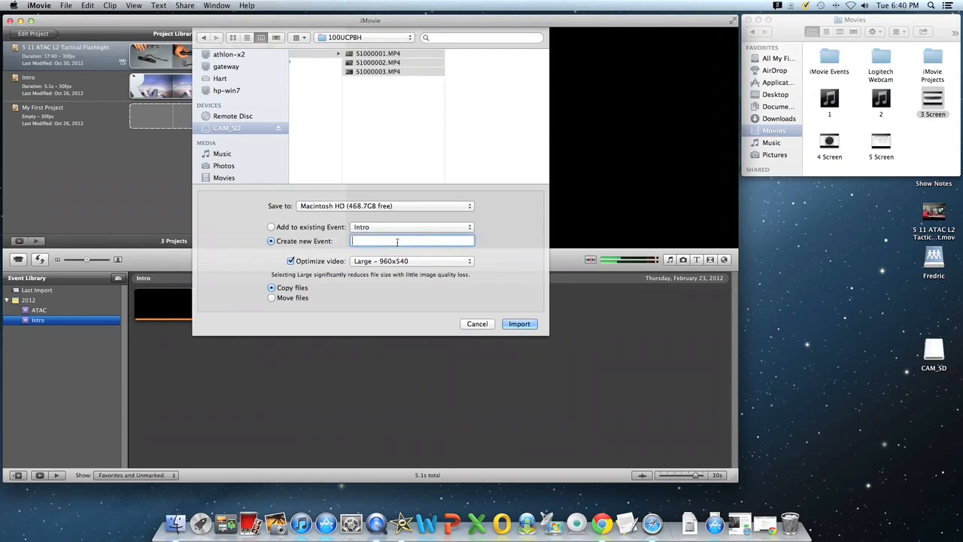
text(Mac Mini)
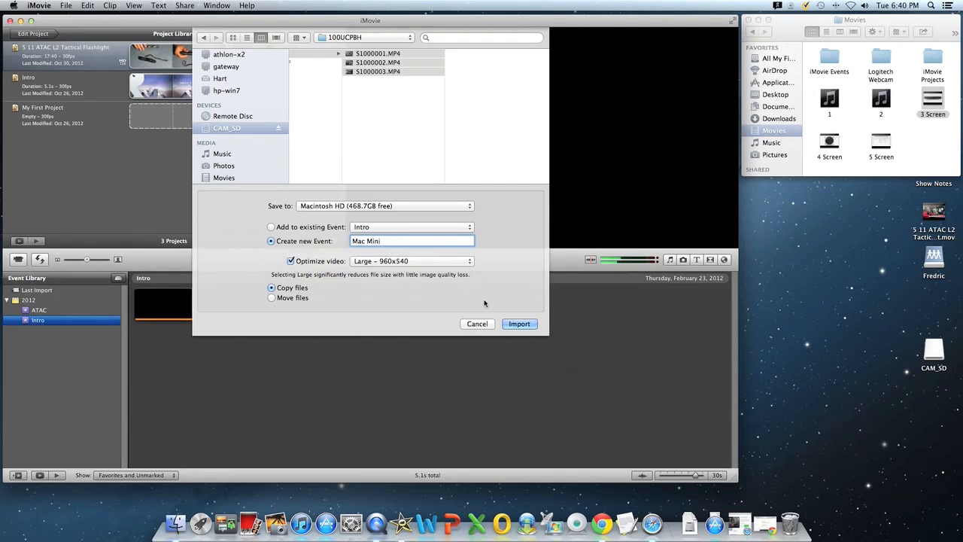
click(413, 260)
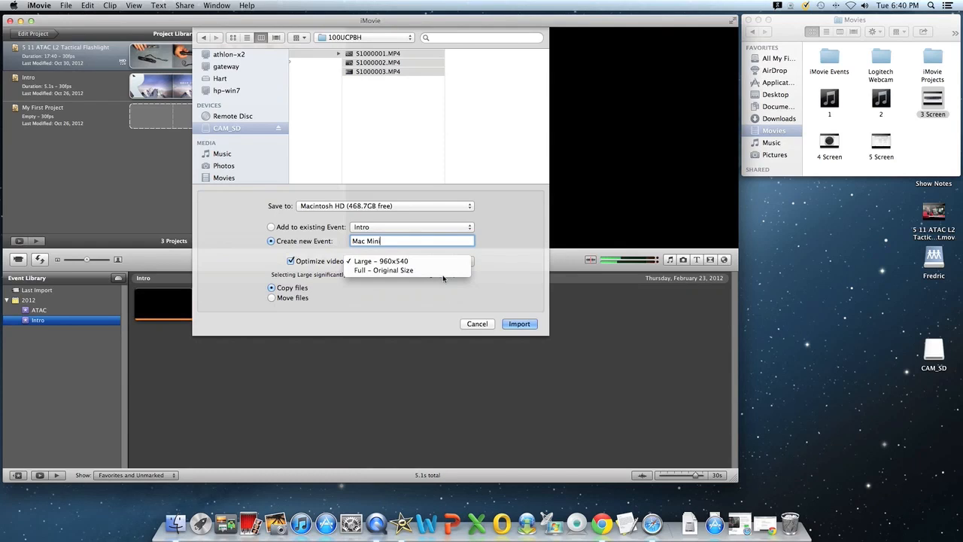
click(383, 269)
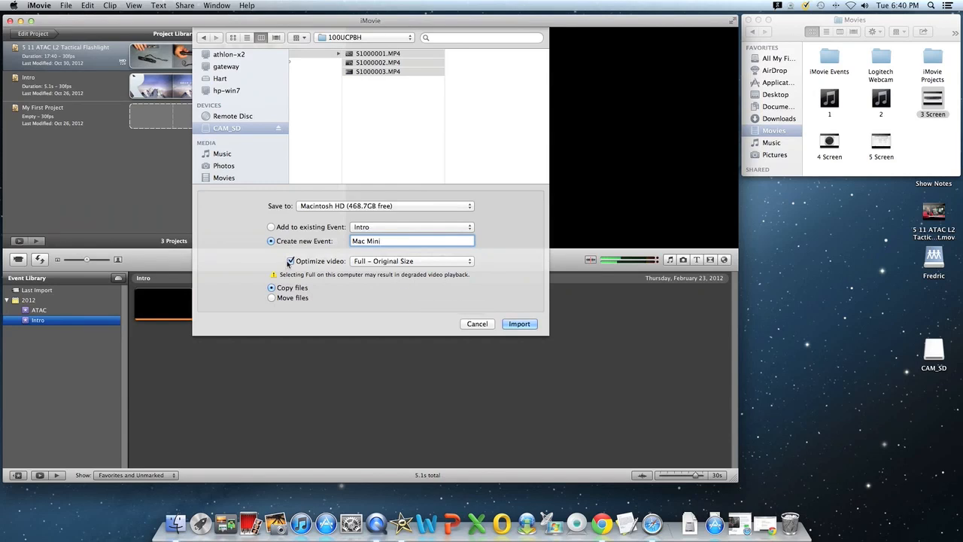
click(290, 261)
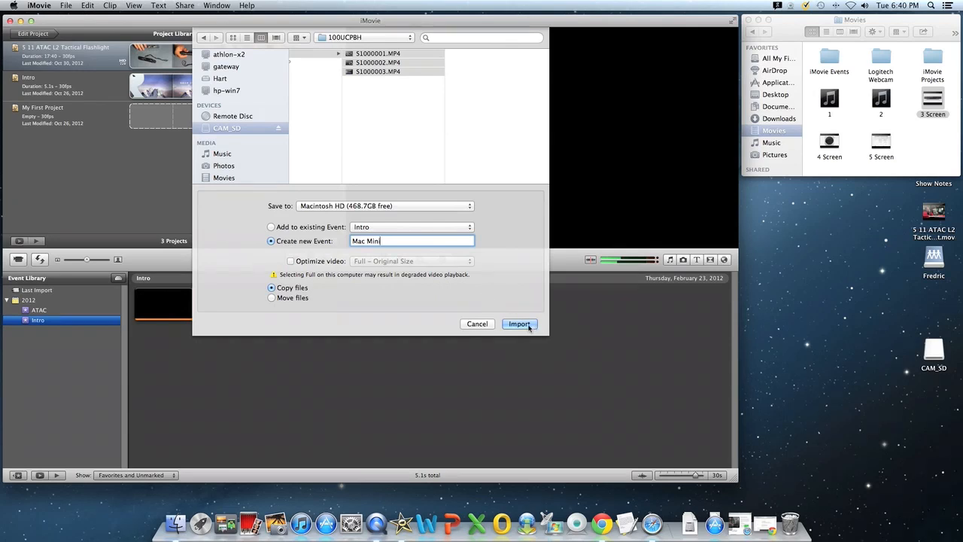
click(519, 323)
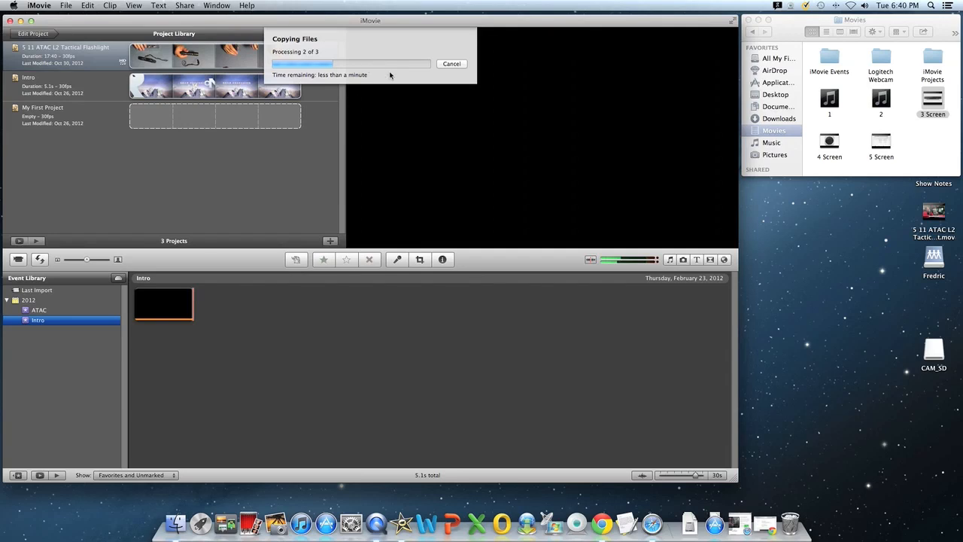
mouse_move(396, 81)
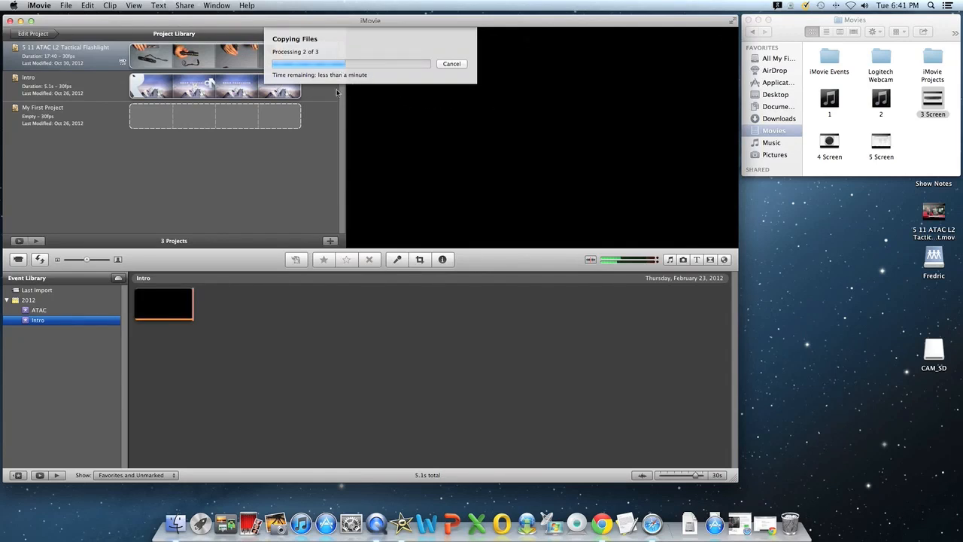
mouse_move(318, 163)
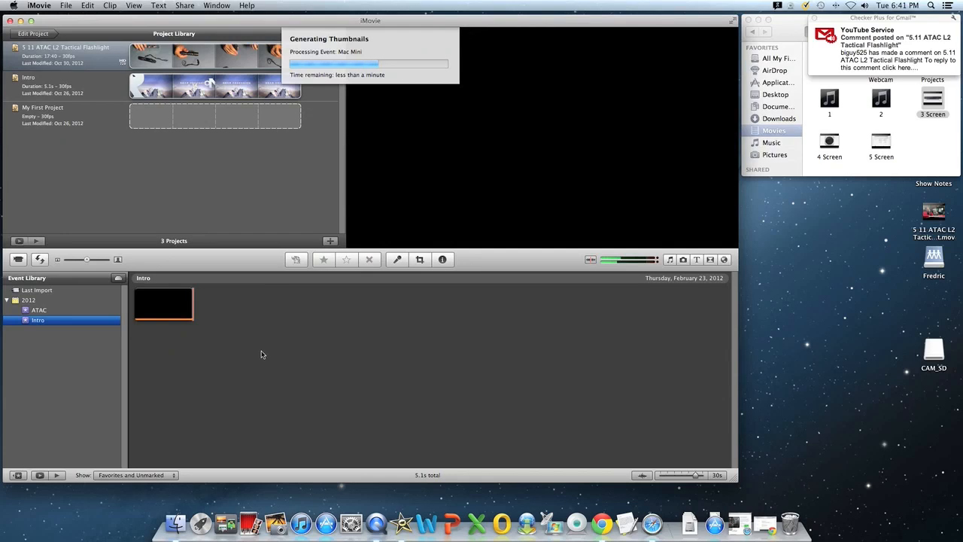
mouse_move(255, 367)
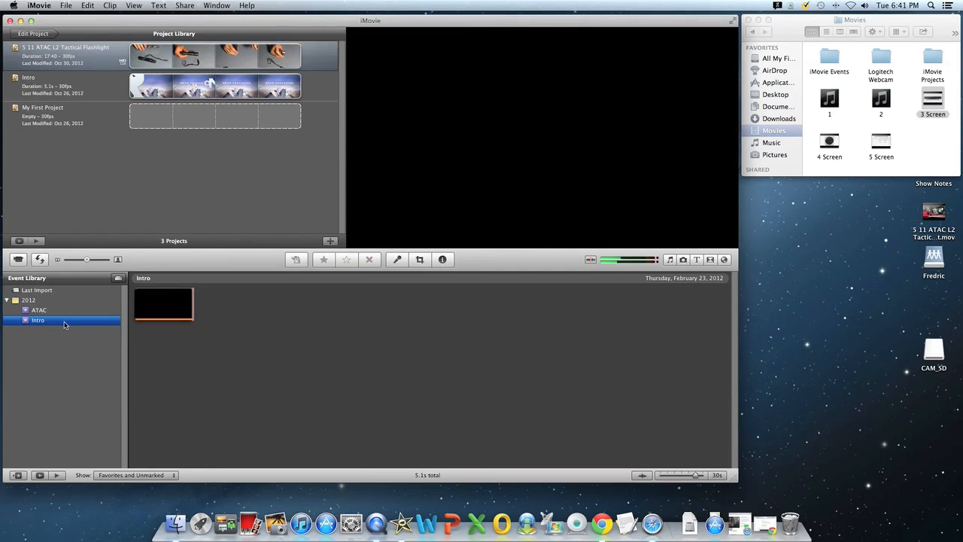
Step: In the Mac Mini event, select the entire two-minute clip and reject it
click(43, 309)
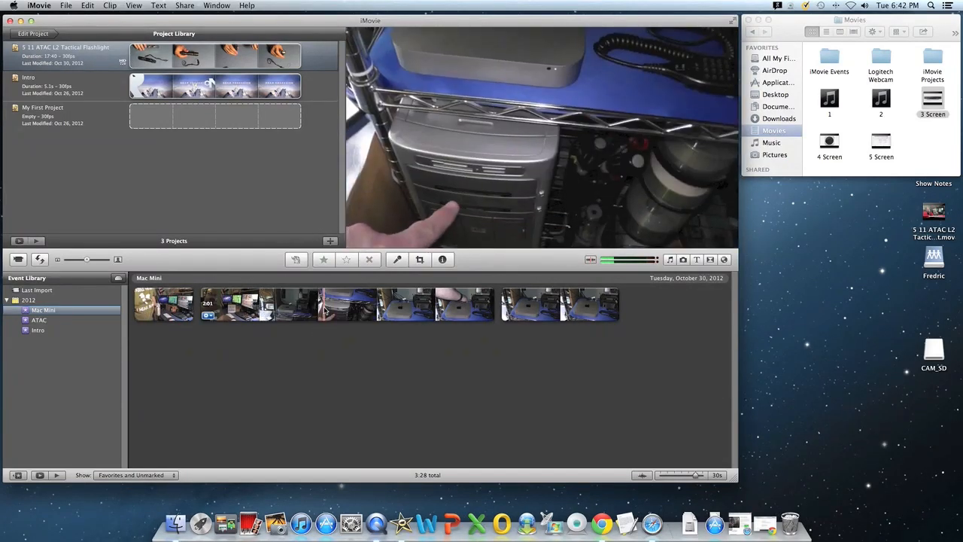
right_click(349, 305)
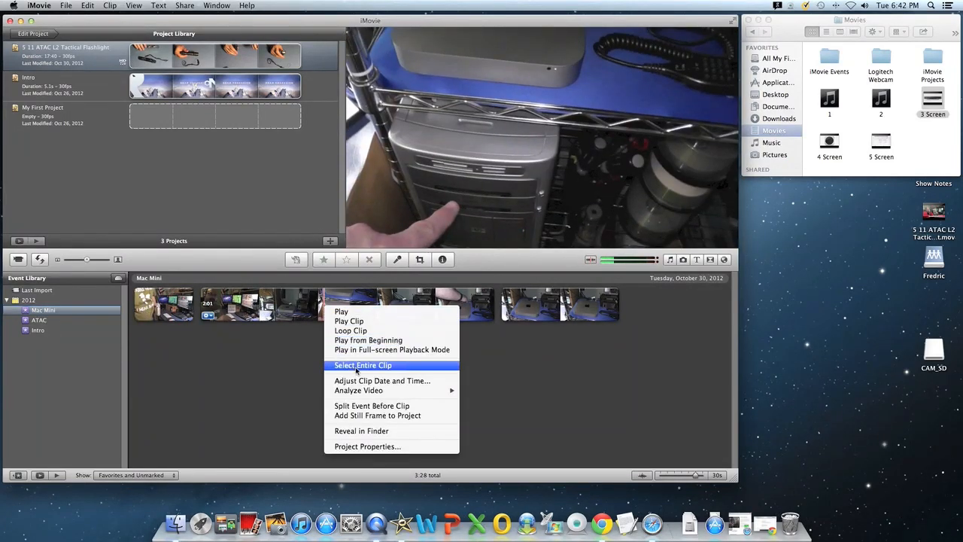
click(362, 365)
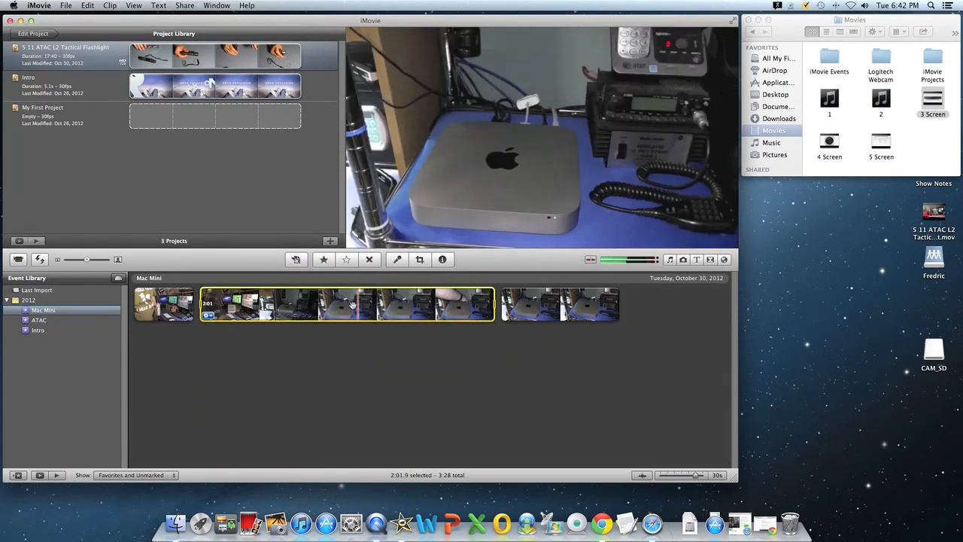
right_click(351, 305)
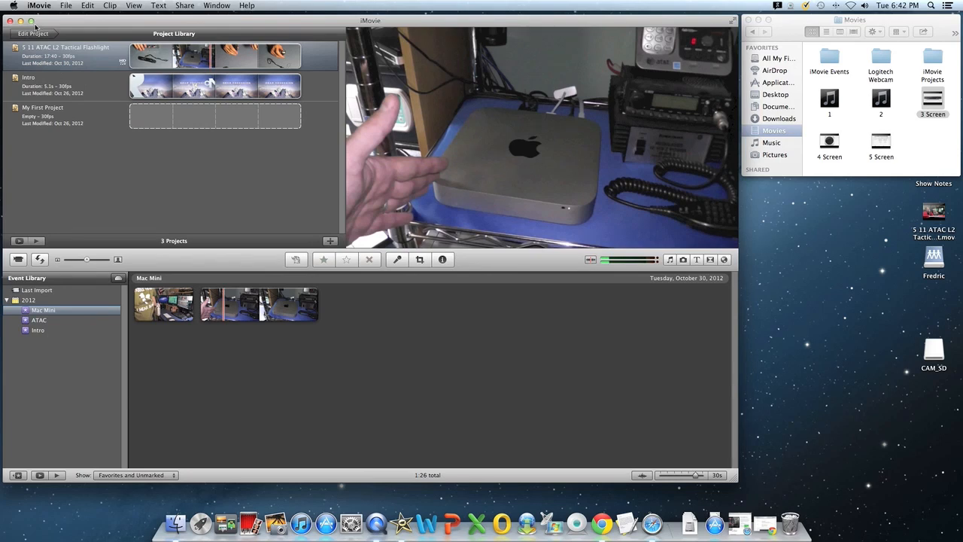
Step: Start a new project and choose the Newscast theme
click(66, 5)
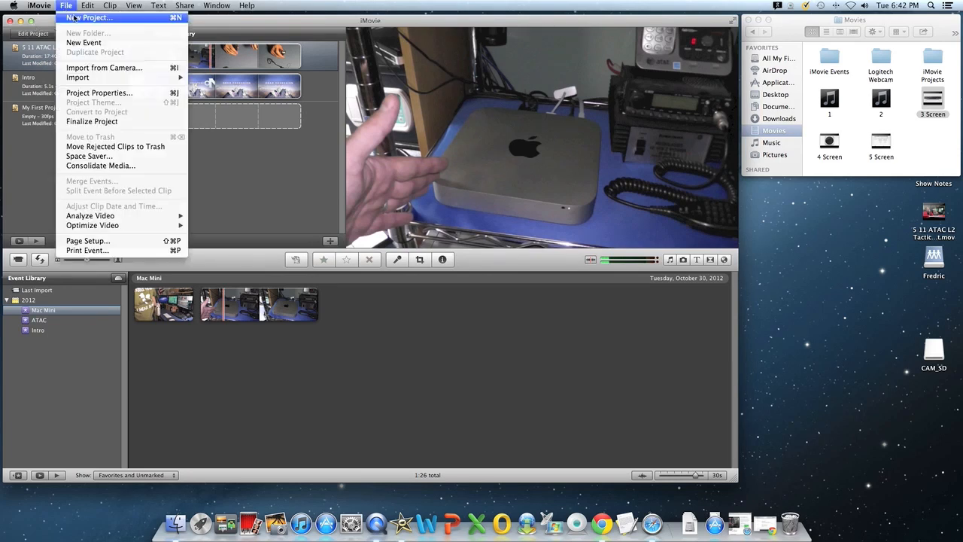
click(89, 18)
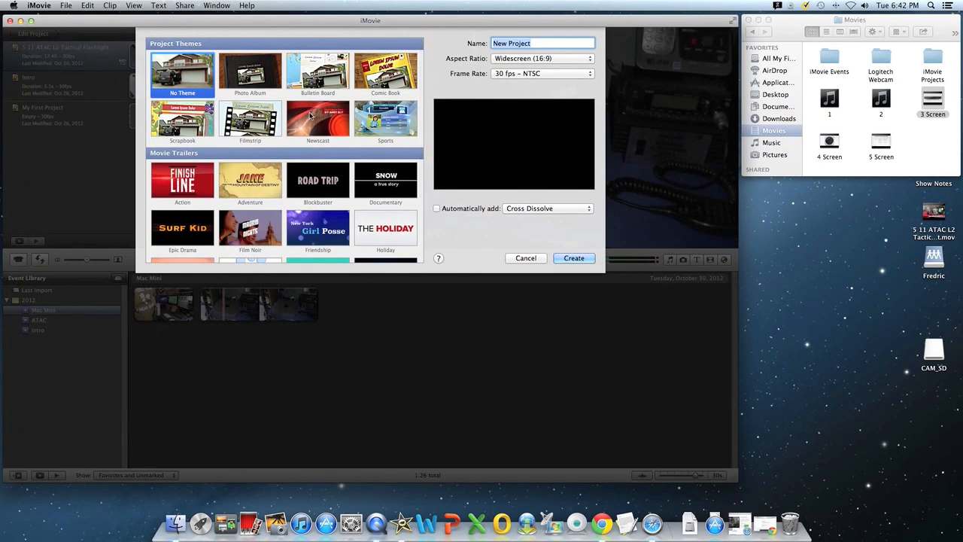
click(317, 120)
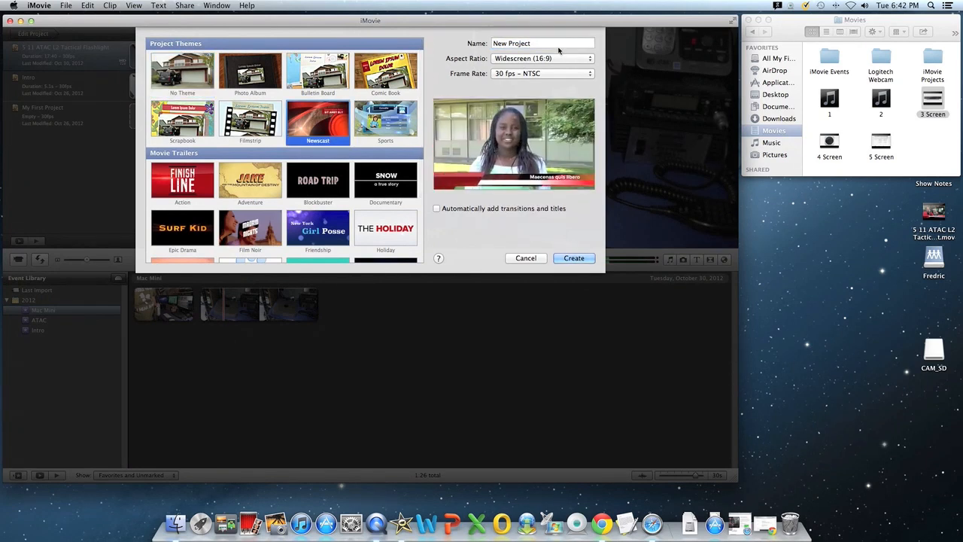
Step: Name the project 'Making Videos with the 2012 Mac Mini' and create it
click(542, 42)
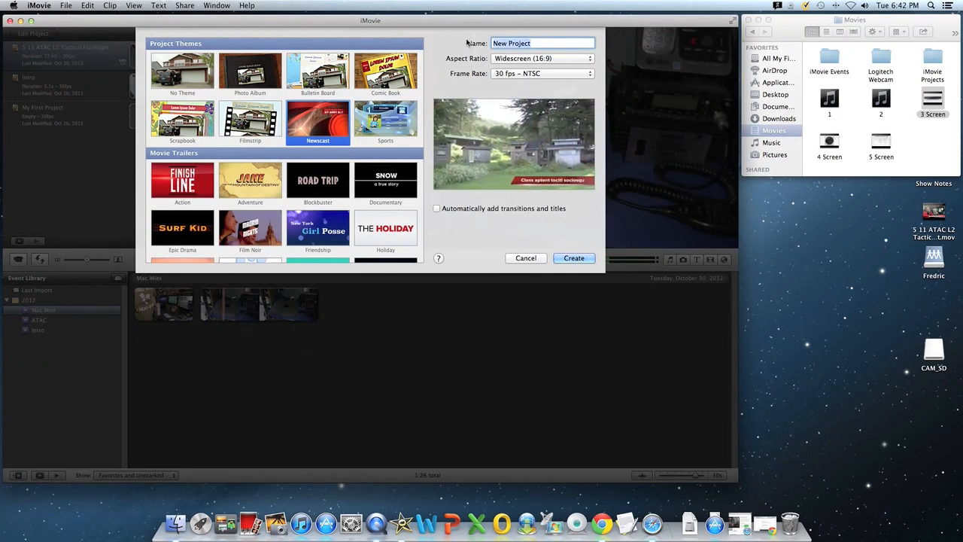
text(M)
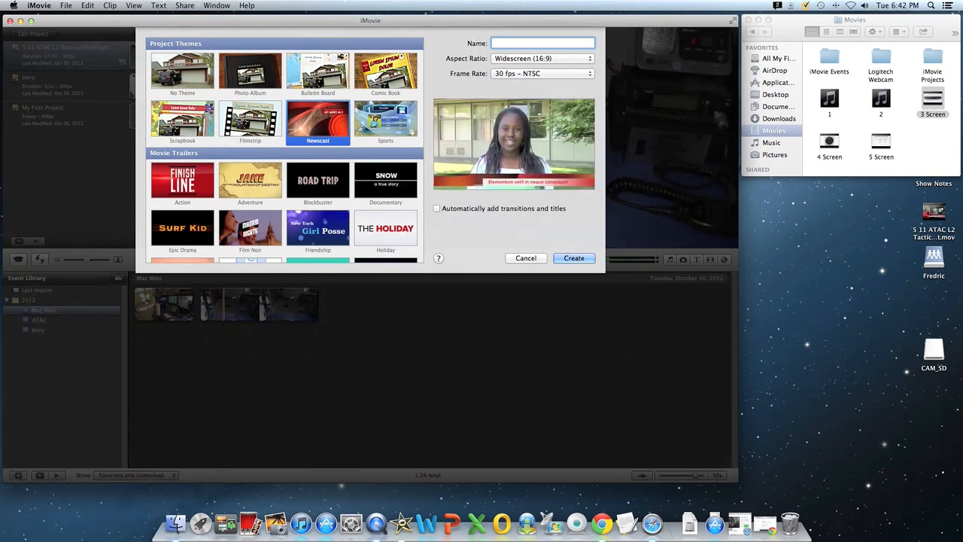
text(M)
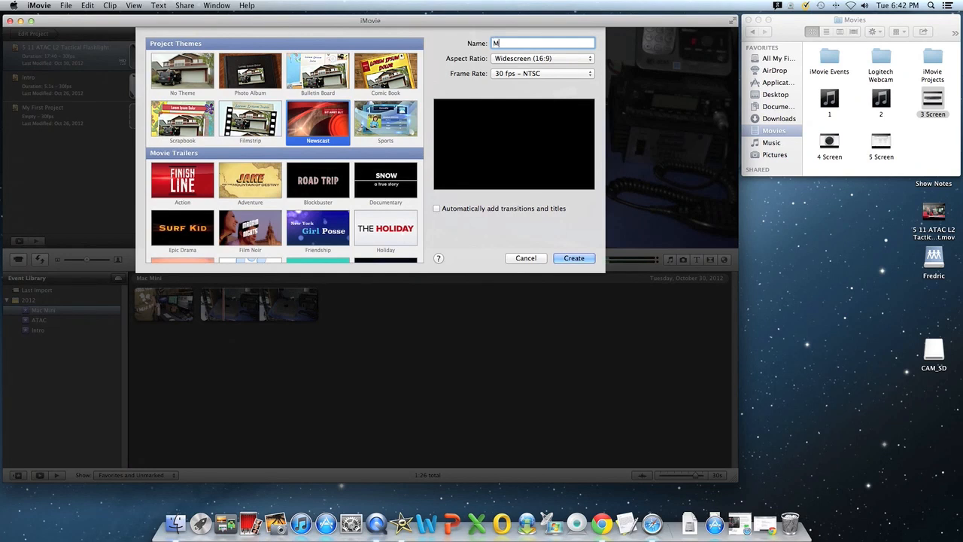
text(aking)
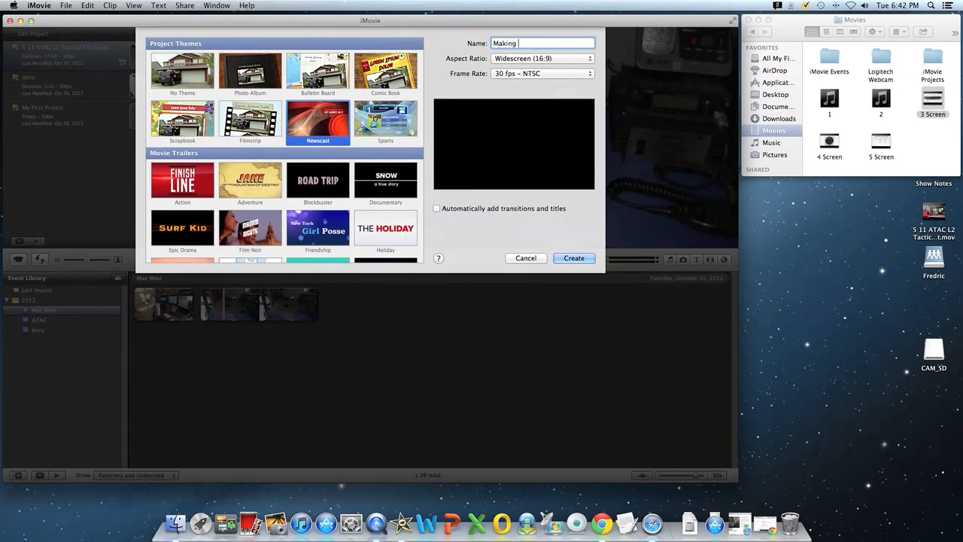
text(Videos wi)
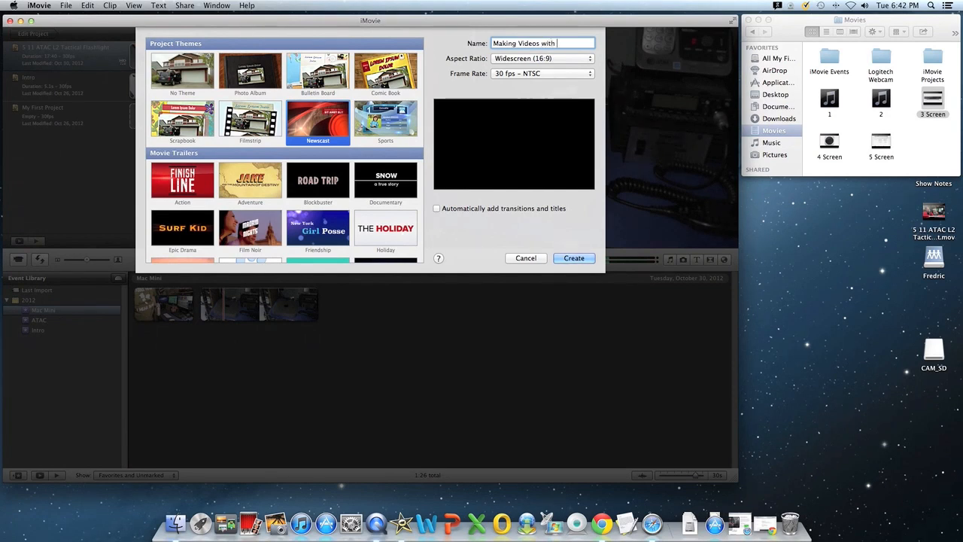
text(the n)
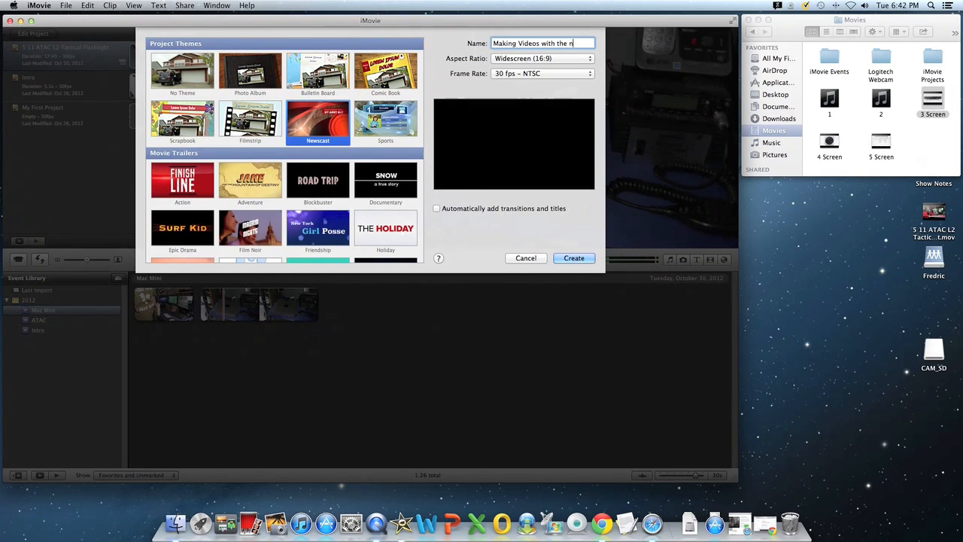
text(ew)
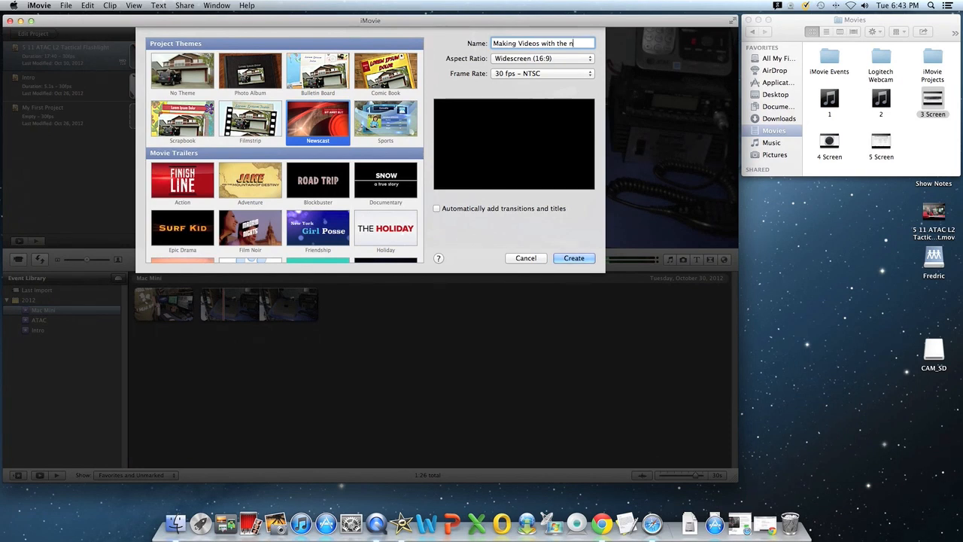
key(Backspace)
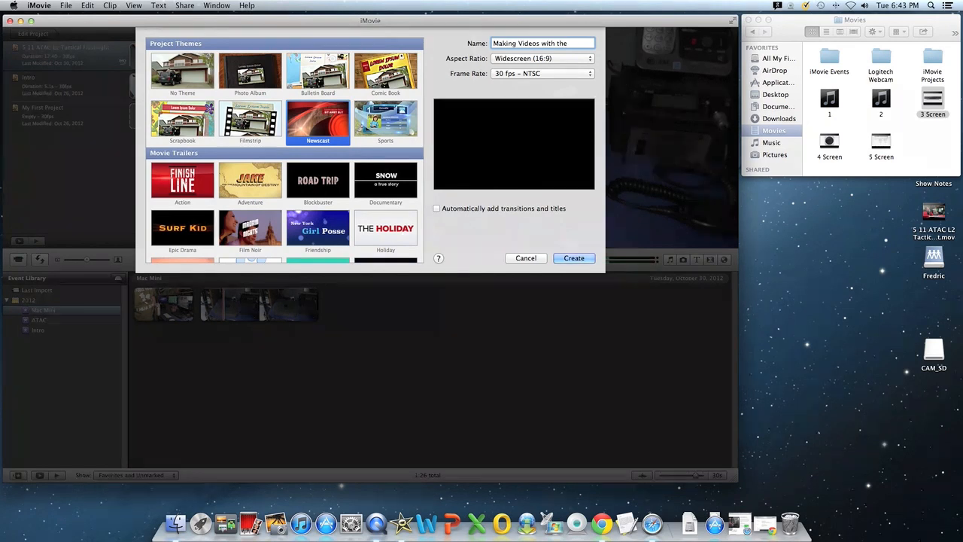
text(2012 Mac Mini)
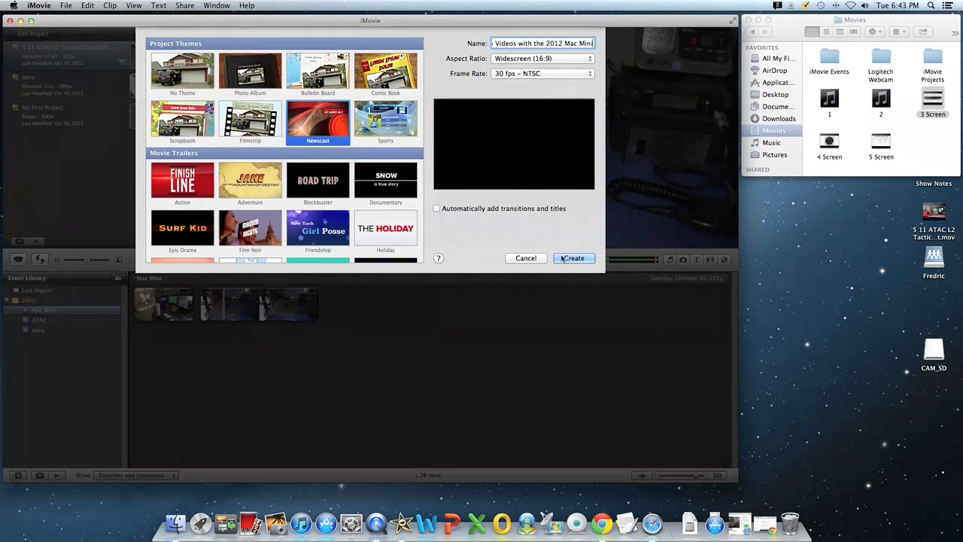
click(572, 258)
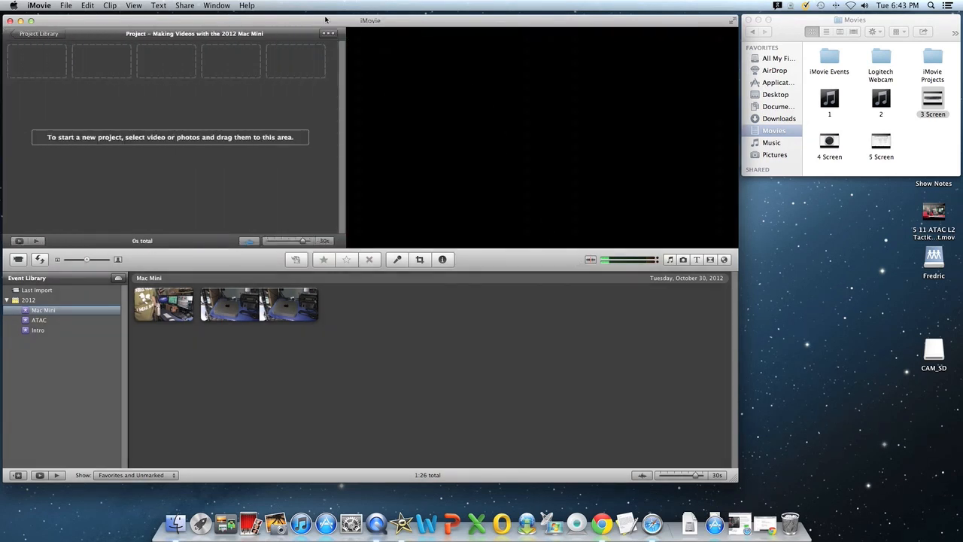
mouse_move(371, 29)
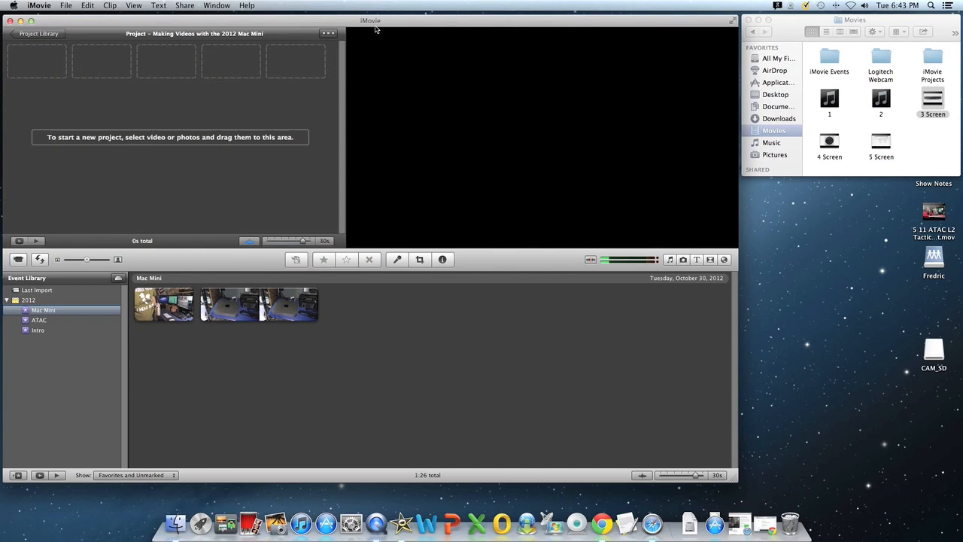
mouse_move(390, 48)
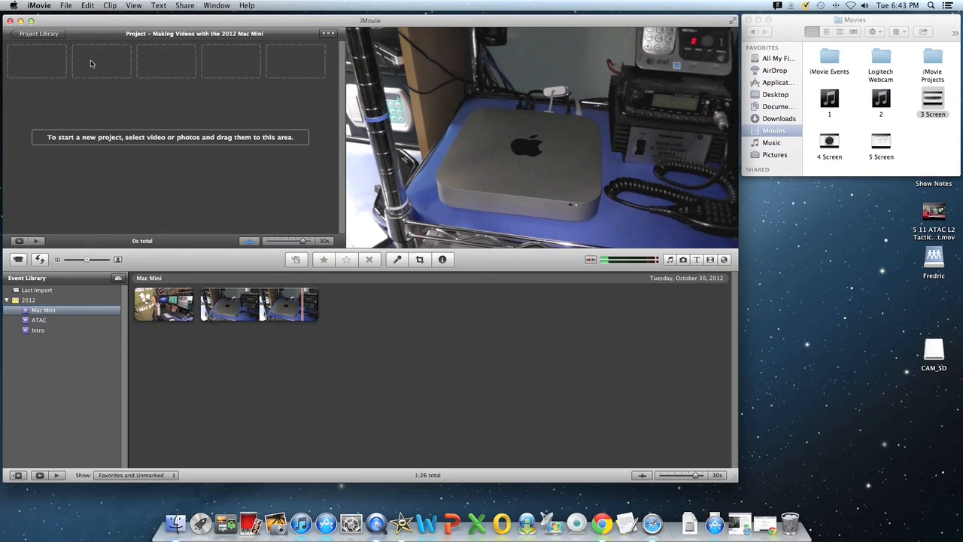
Step: Select the entire 5.1-second Gear Obsession clip from the Intro event for the project
click(37, 330)
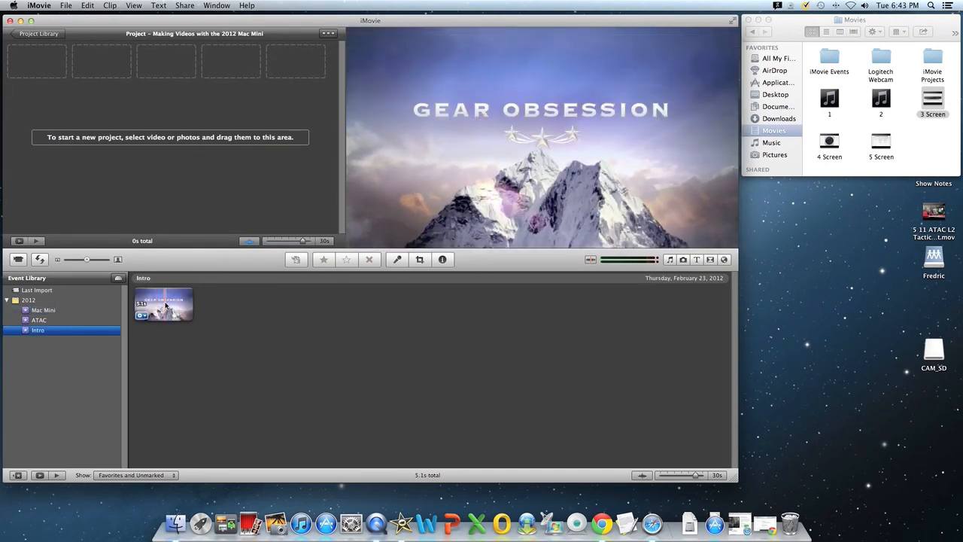
right_click(163, 303)
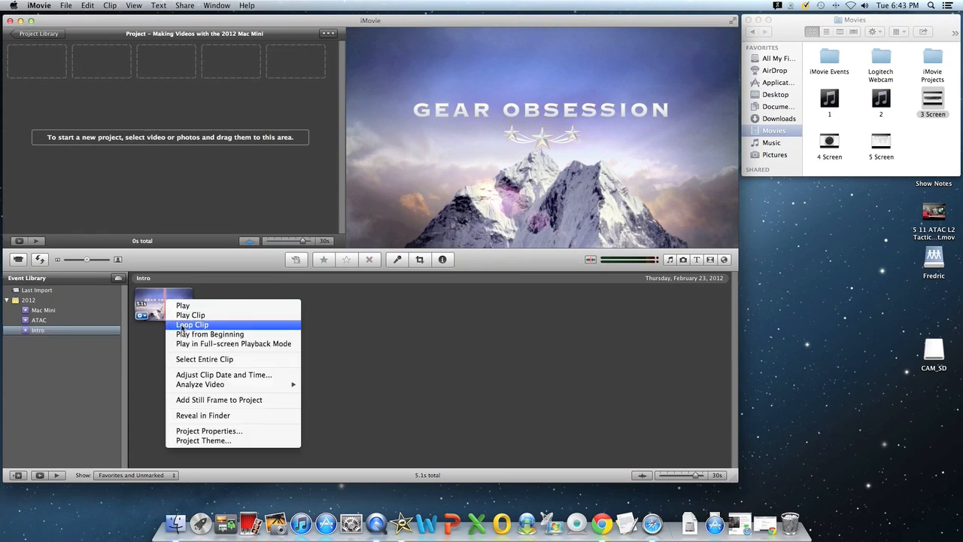
mouse_move(204, 359)
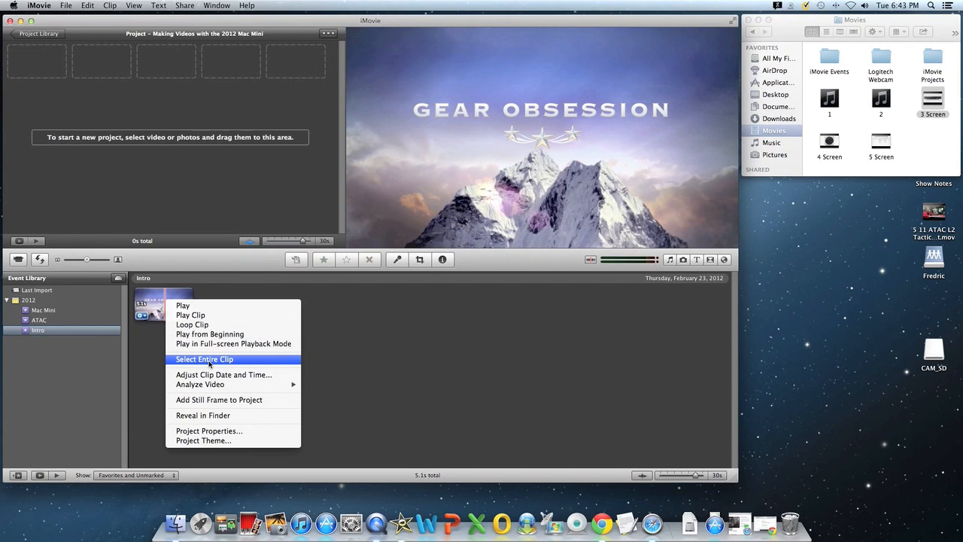
click(204, 358)
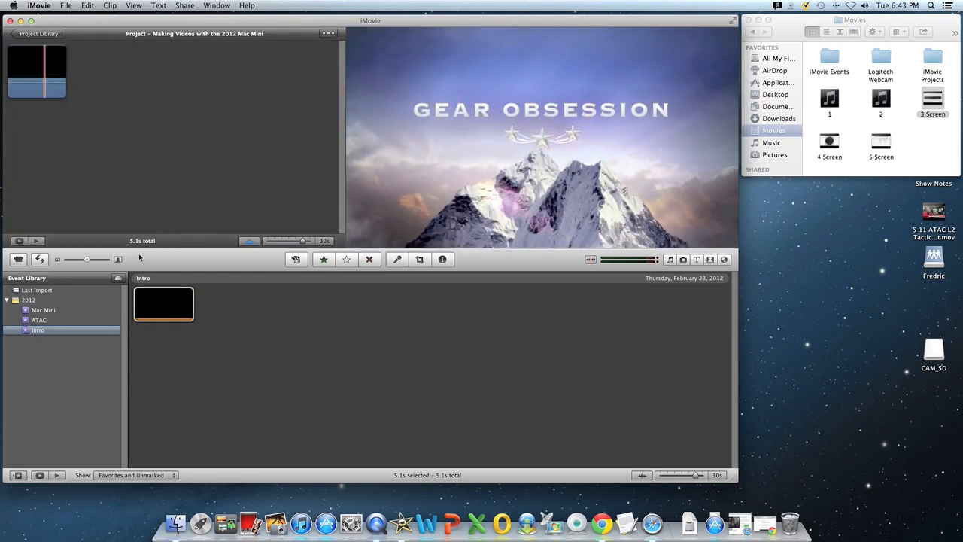
click(43, 309)
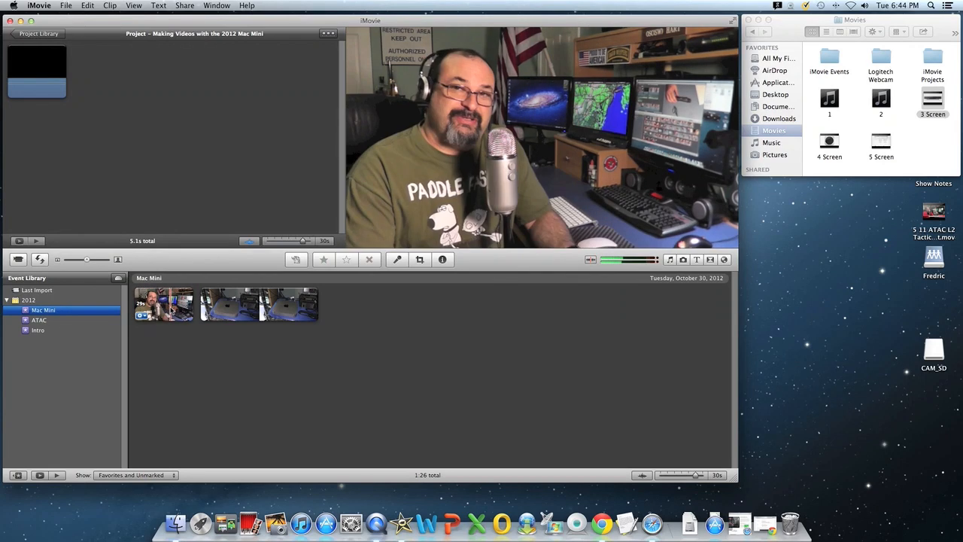
Step: Select the entire talking-head clip in the Mac Mini event and preview it
right_click(173, 304)
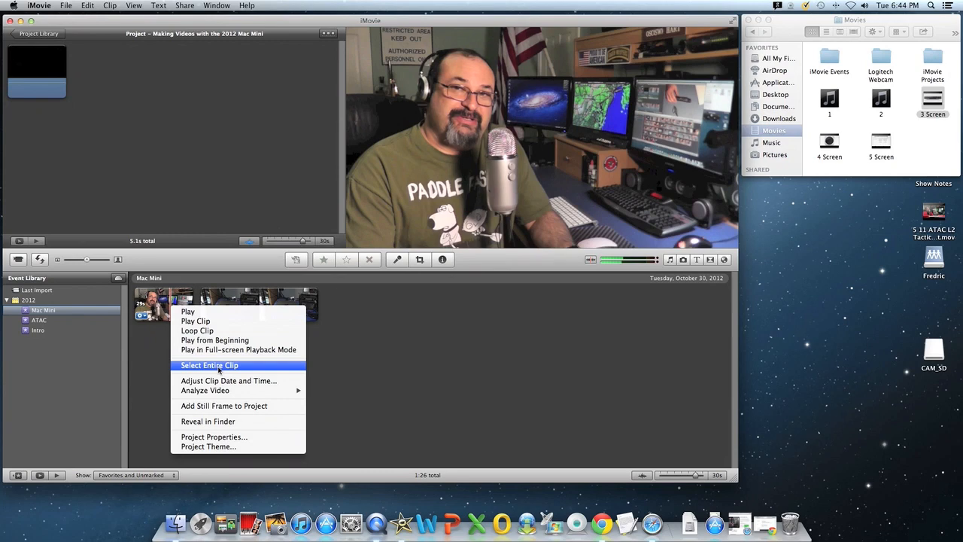
click(209, 365)
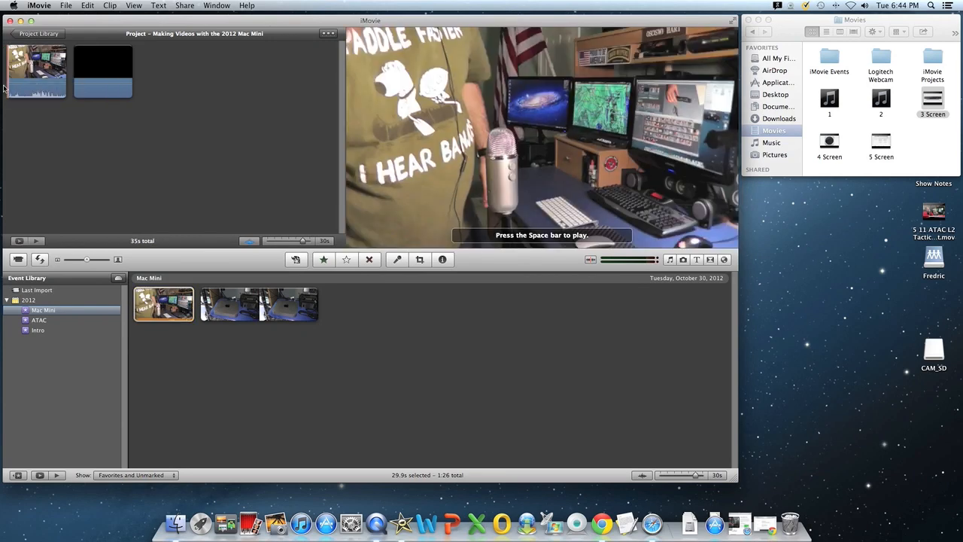
key(space)
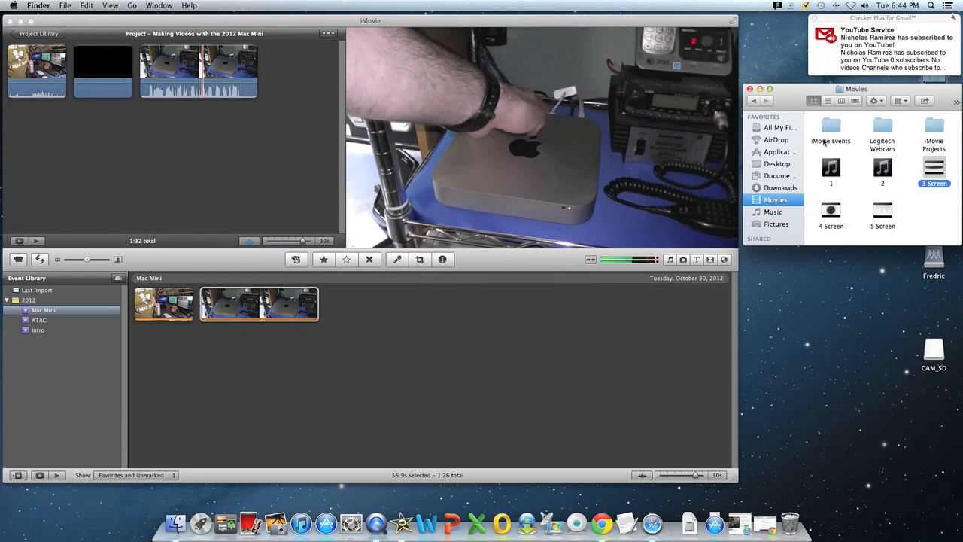
mouse_move(937, 170)
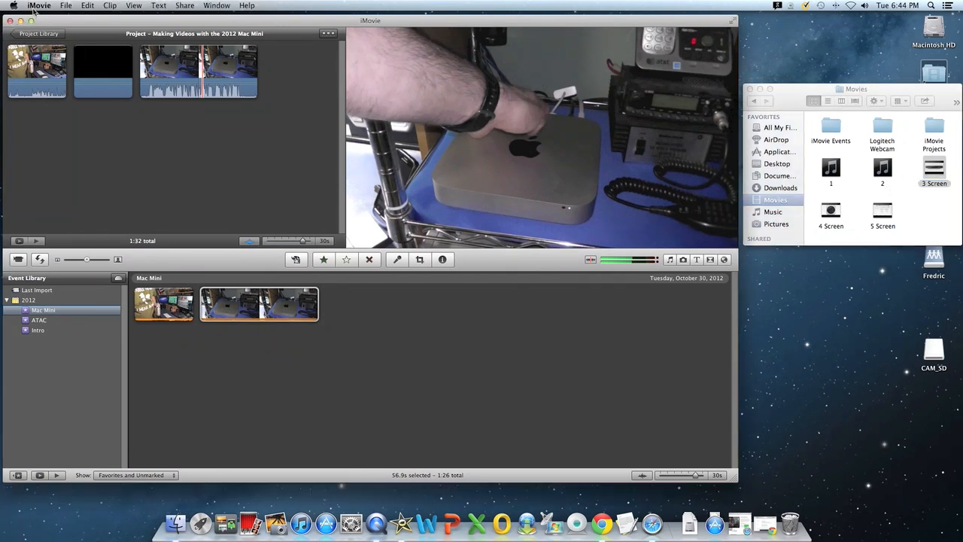
Step: Import 3 Screen through 5 Screen from the Movies folder via File > Import > Movies
click(66, 6)
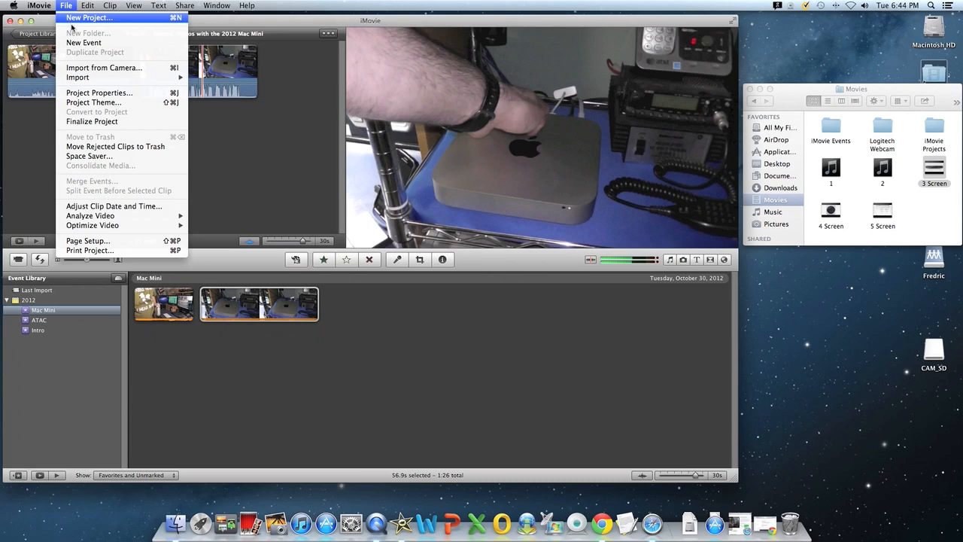
mouse_move(78, 78)
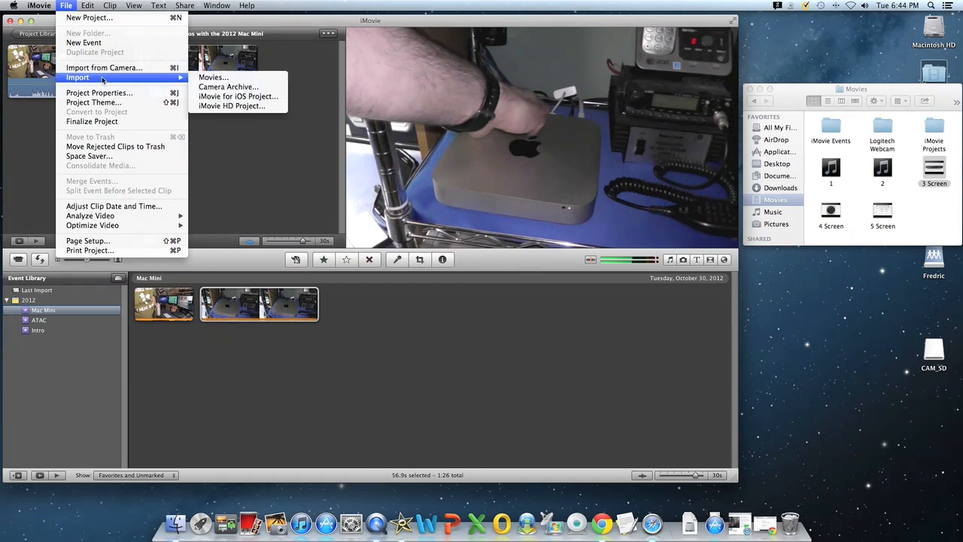
mouse_move(213, 77)
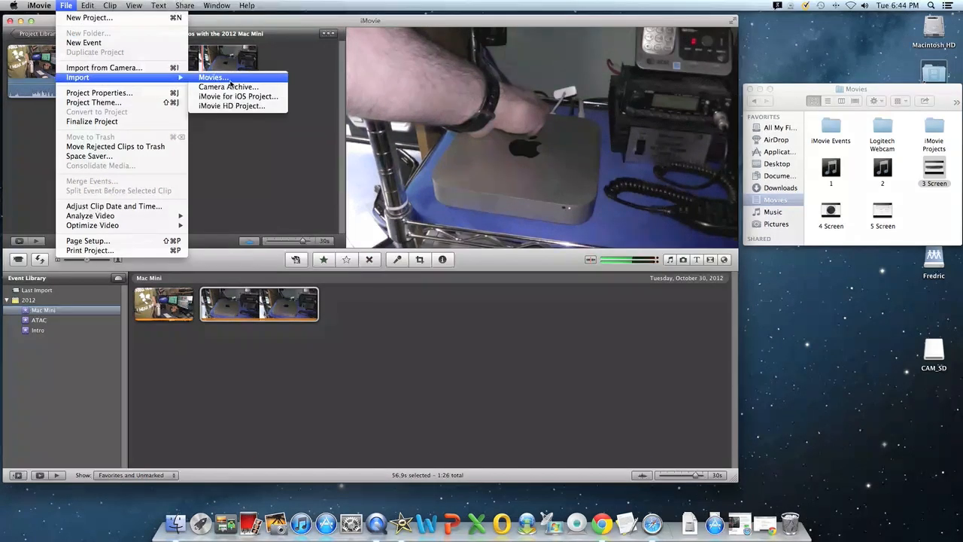
click(213, 77)
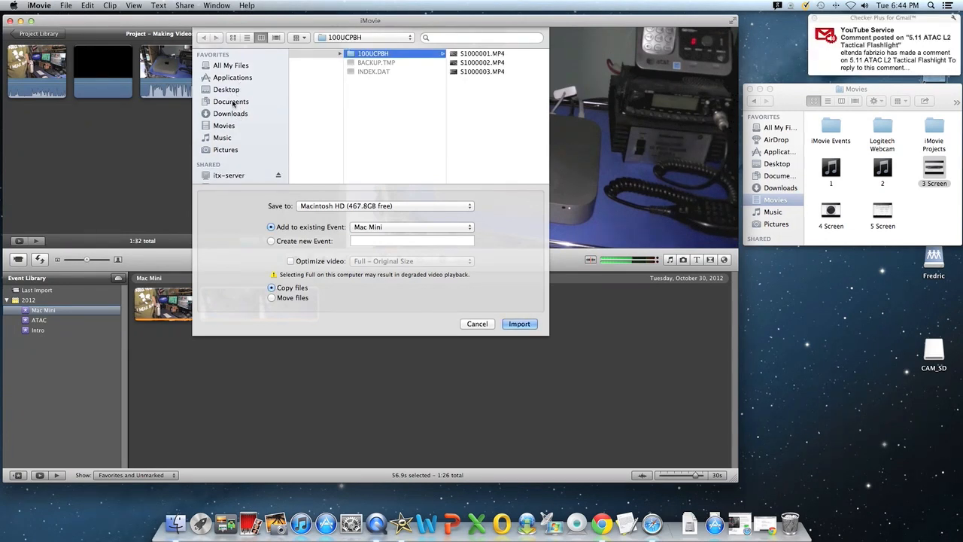
click(223, 125)
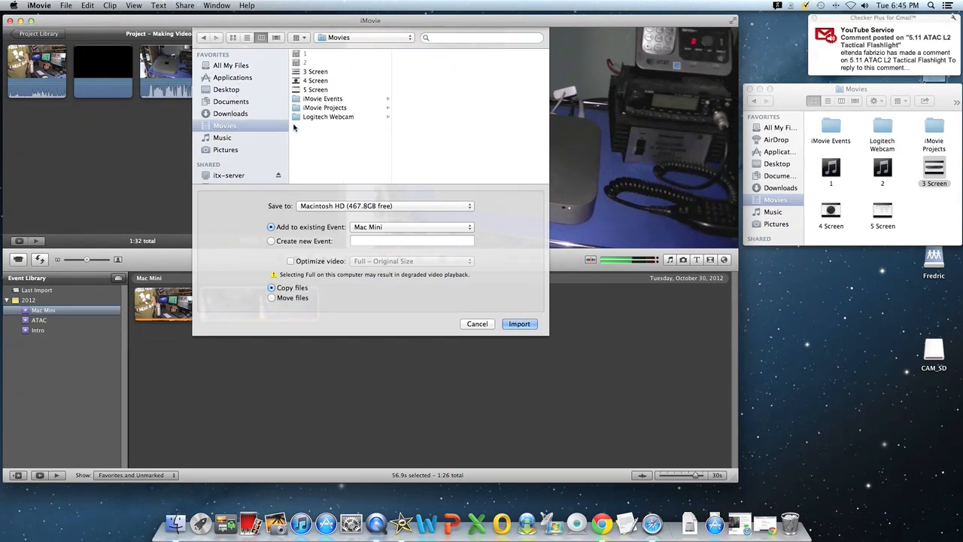
click(316, 71)
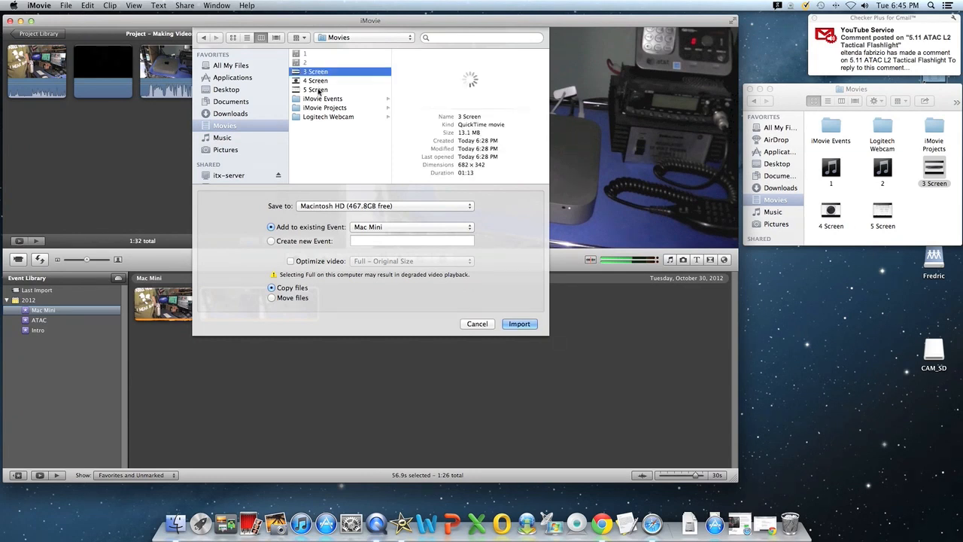
click(315, 81)
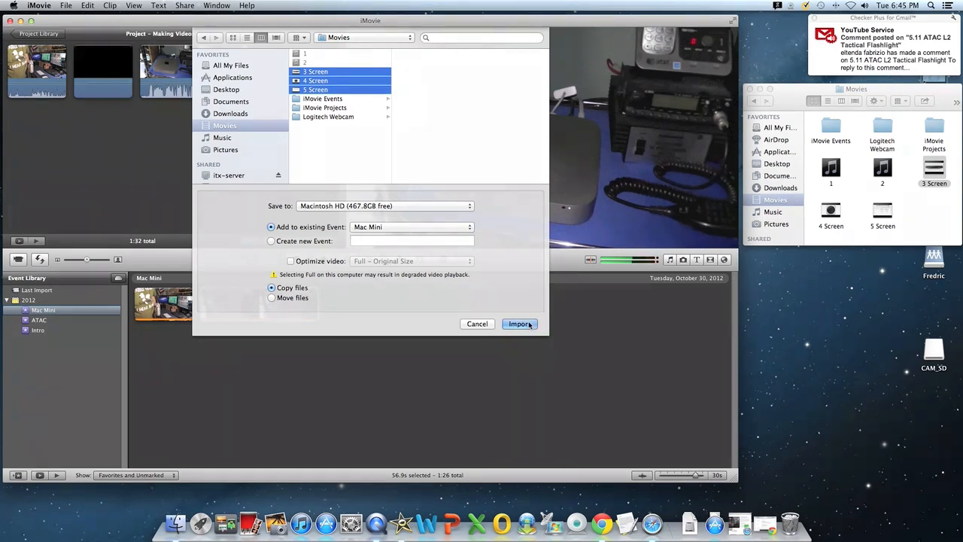
click(520, 323)
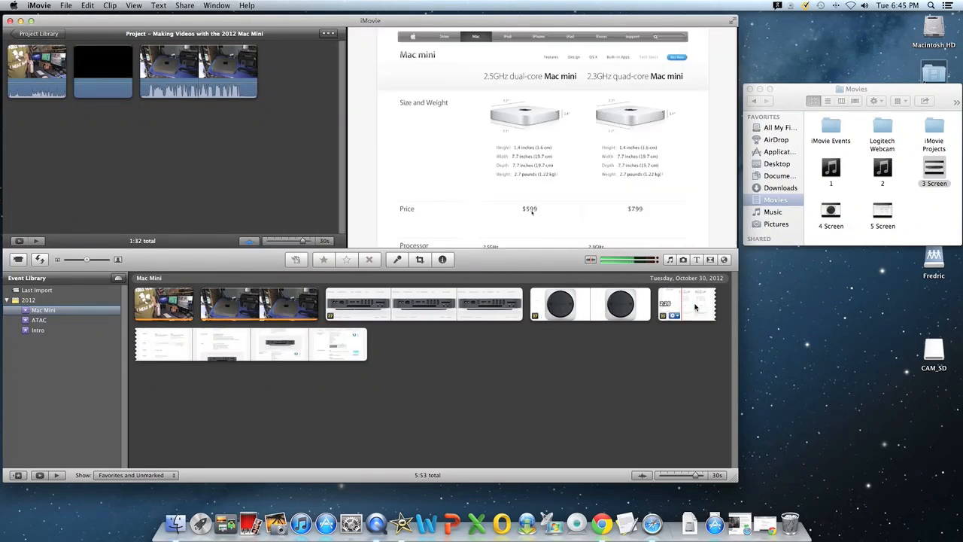
Step: Select the entire 1:12 rear-ports screen recording clip via its context menu
scroll(down, 3)
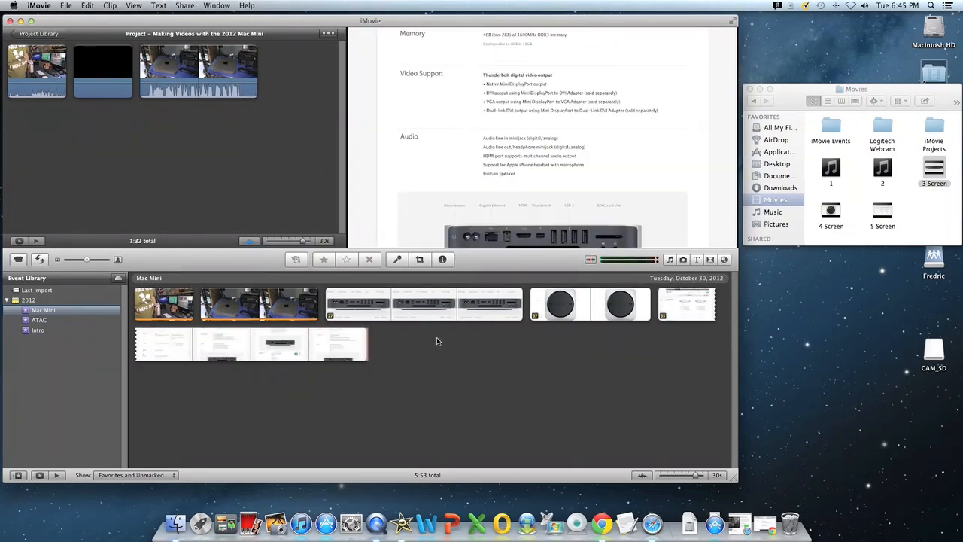
click(410, 304)
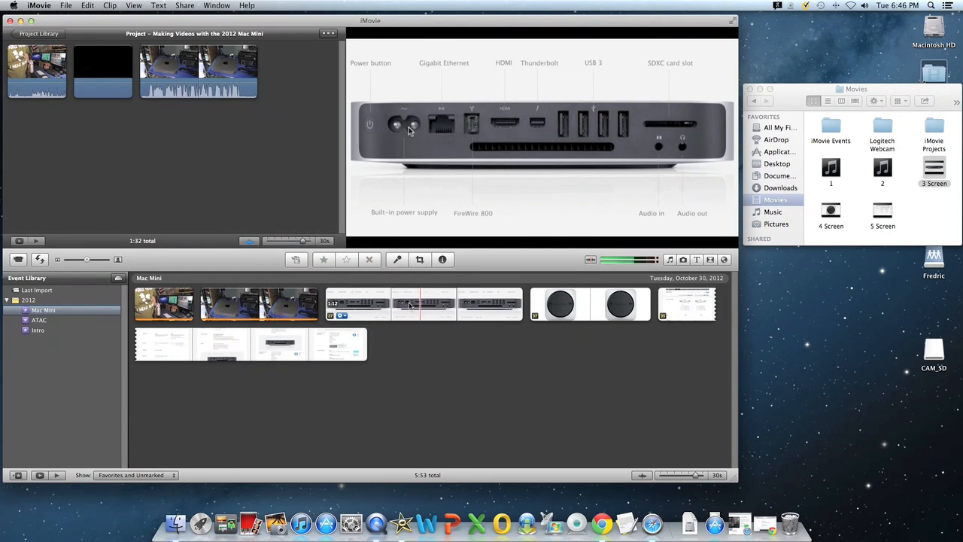
right_click(422, 304)
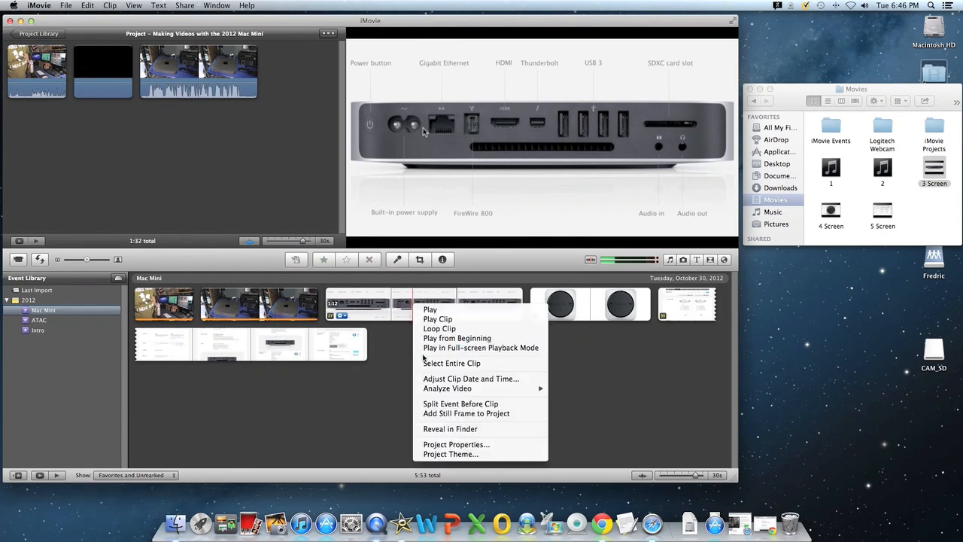
click(451, 363)
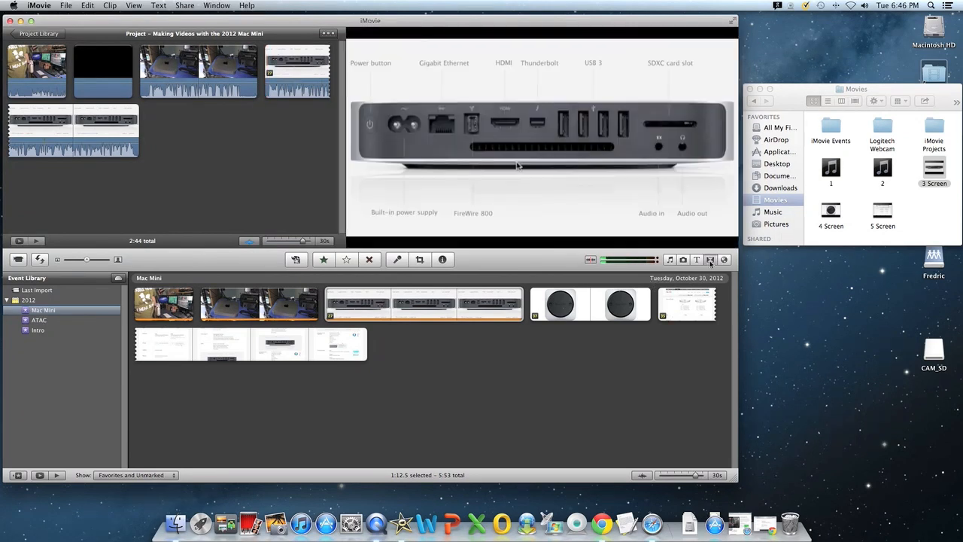
Step: Browse the Transitions list and place transitions at the project start and after the hardware clip
click(710, 259)
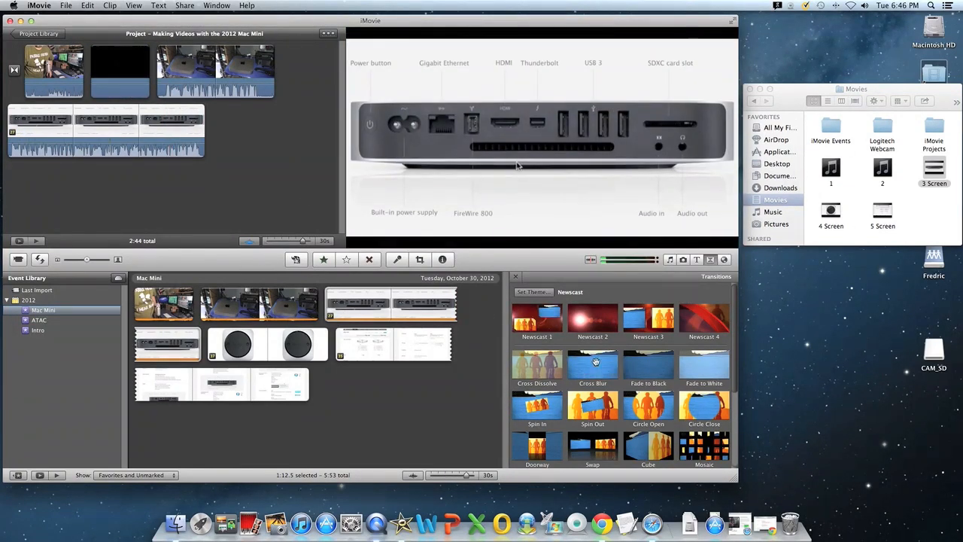
scroll(down, 3)
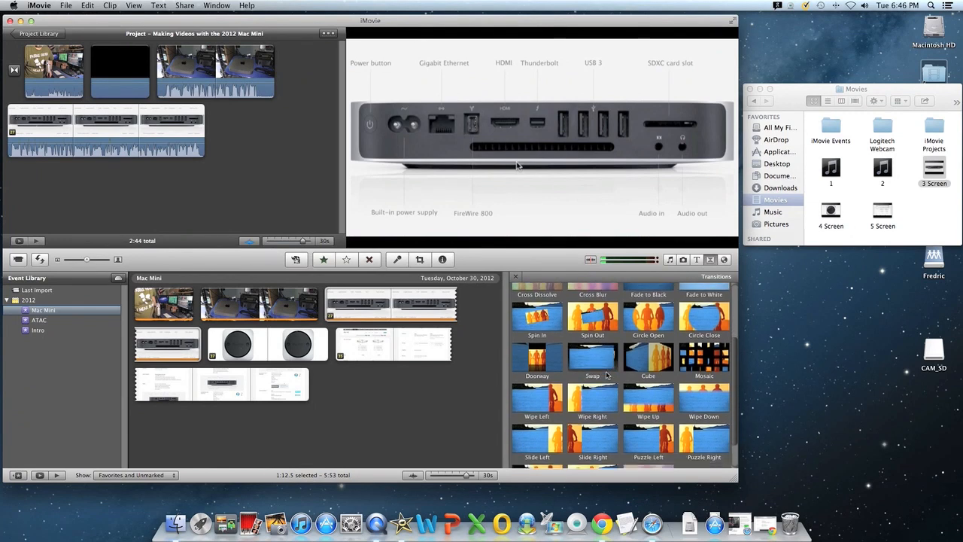
scroll(down, 3)
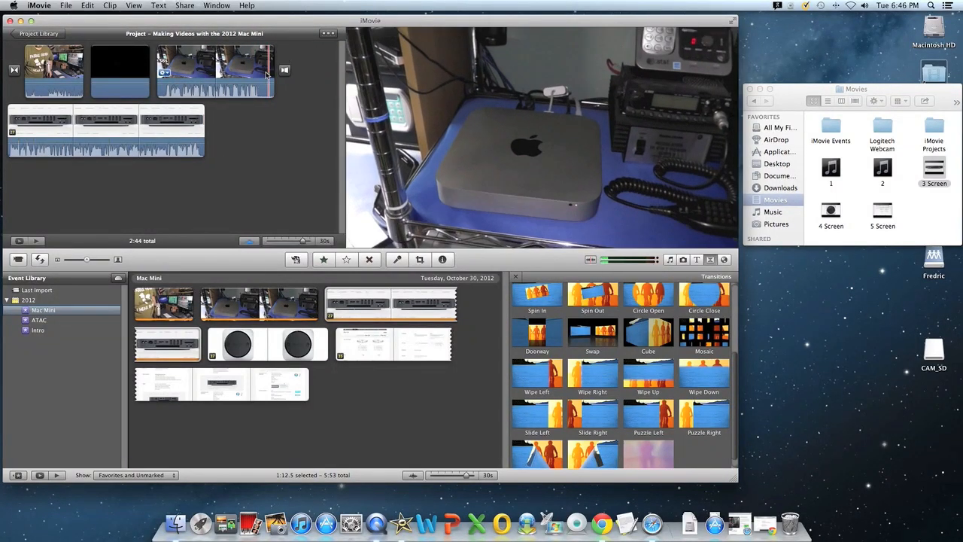
click(215, 71)
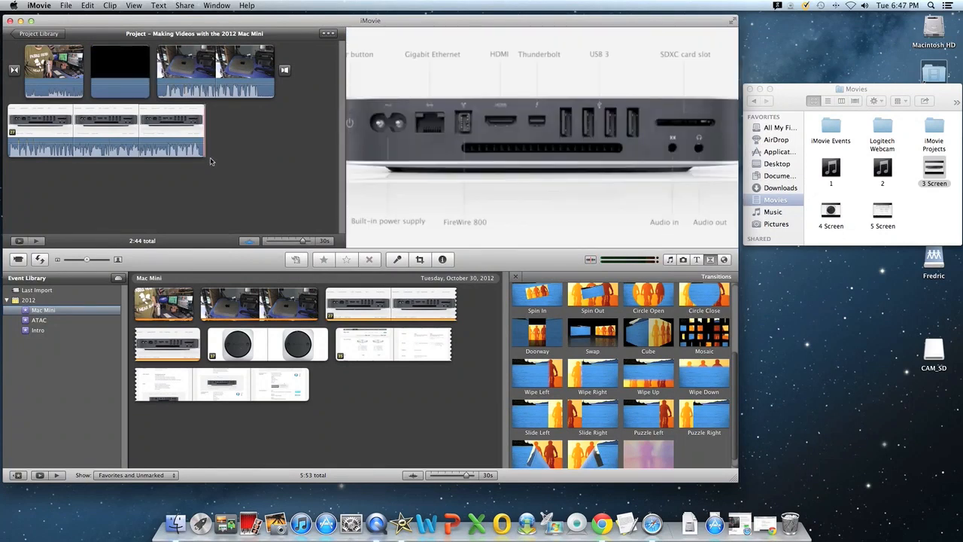
Step: Enlarge the project clip thumbnails with the scale slider
drag(307, 240, 296, 240)
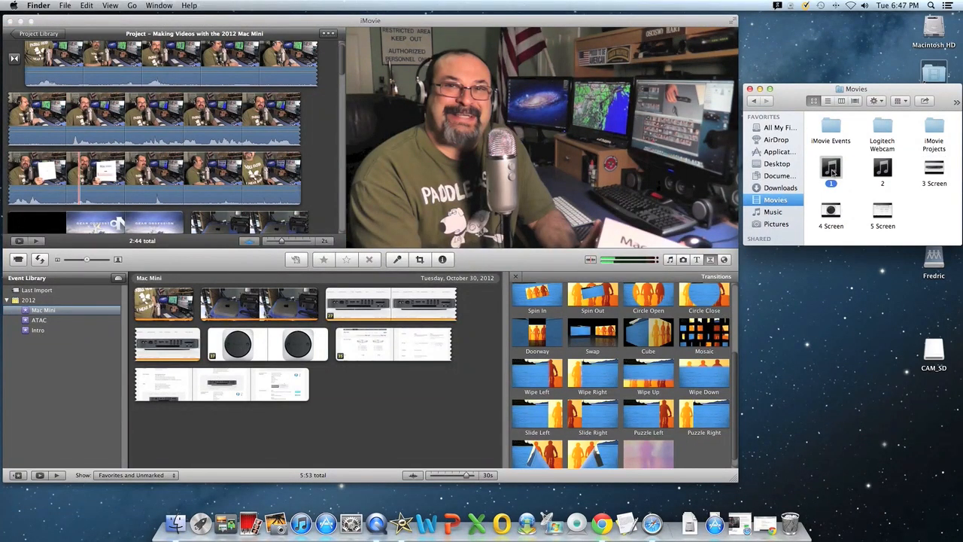
mouse_move(369, 477)
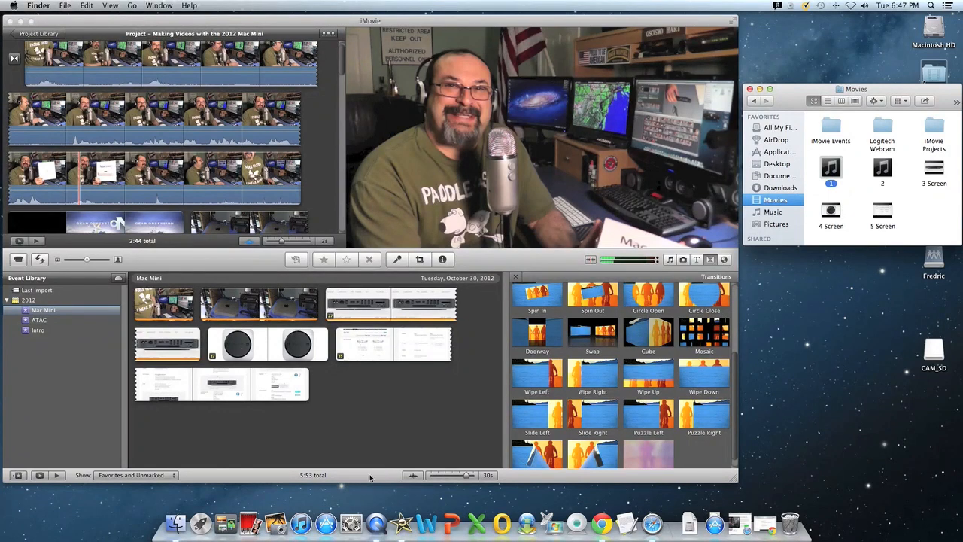
mouse_move(725, 188)
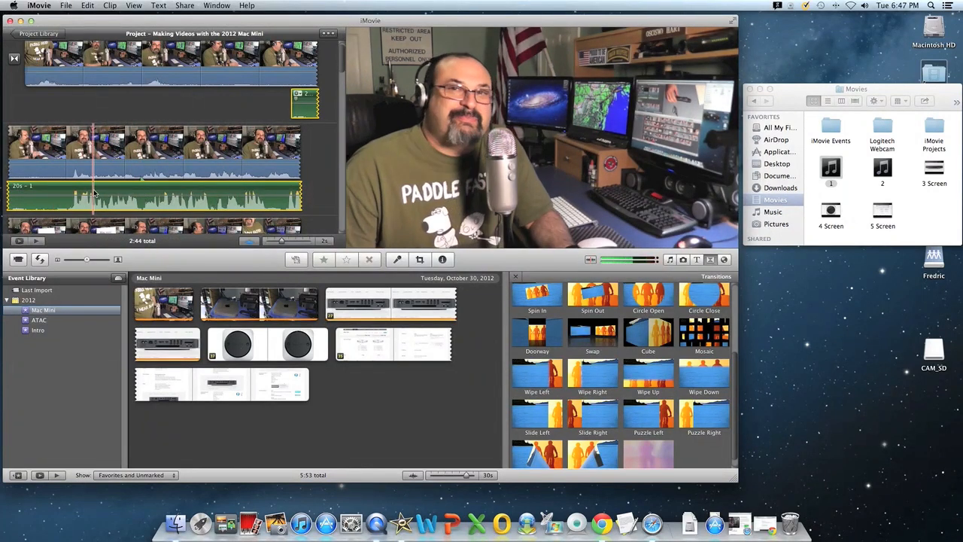
click(88, 187)
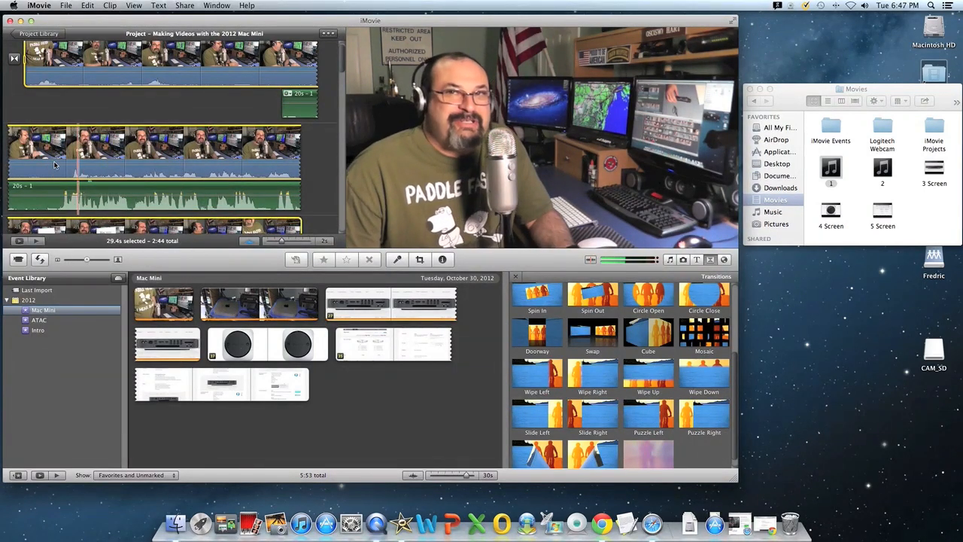
click(73, 185)
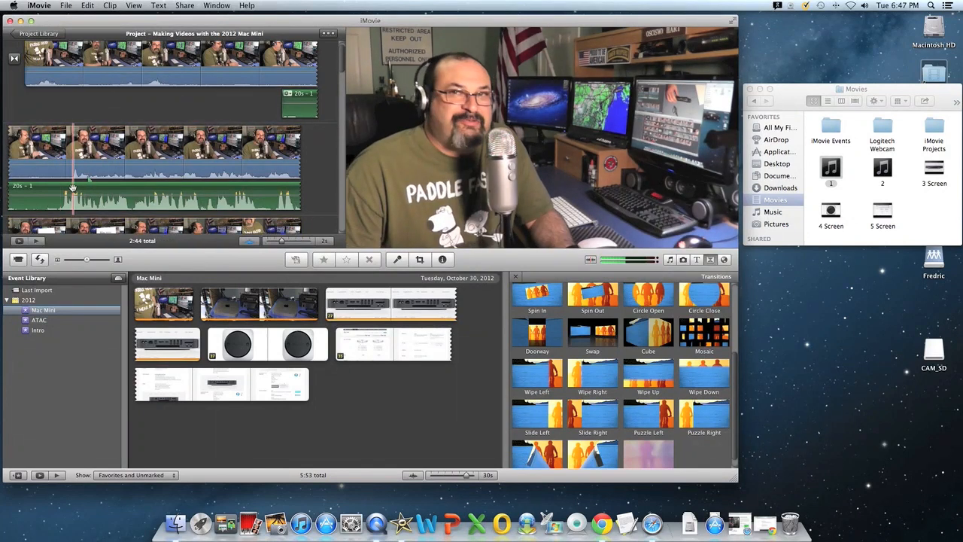
click(78, 166)
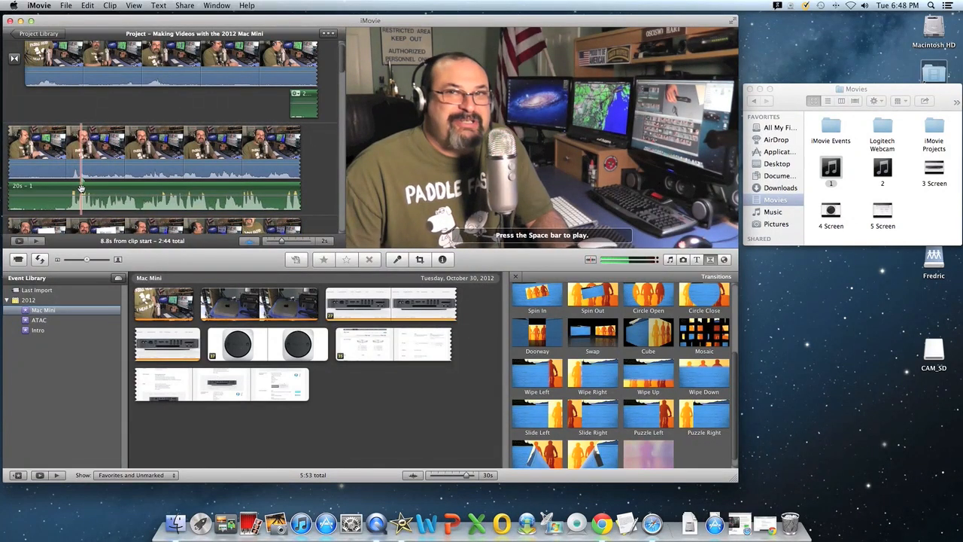
key(space)
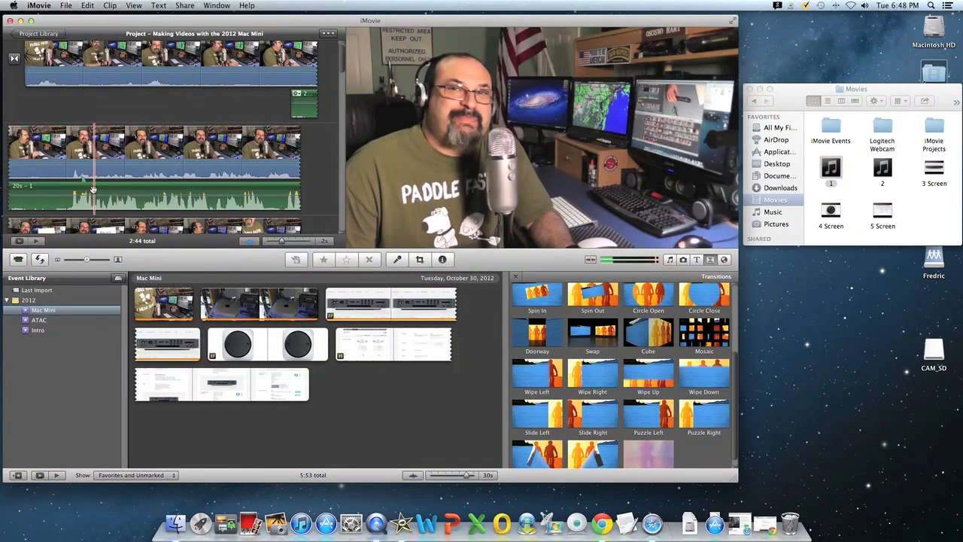
click(83, 173)
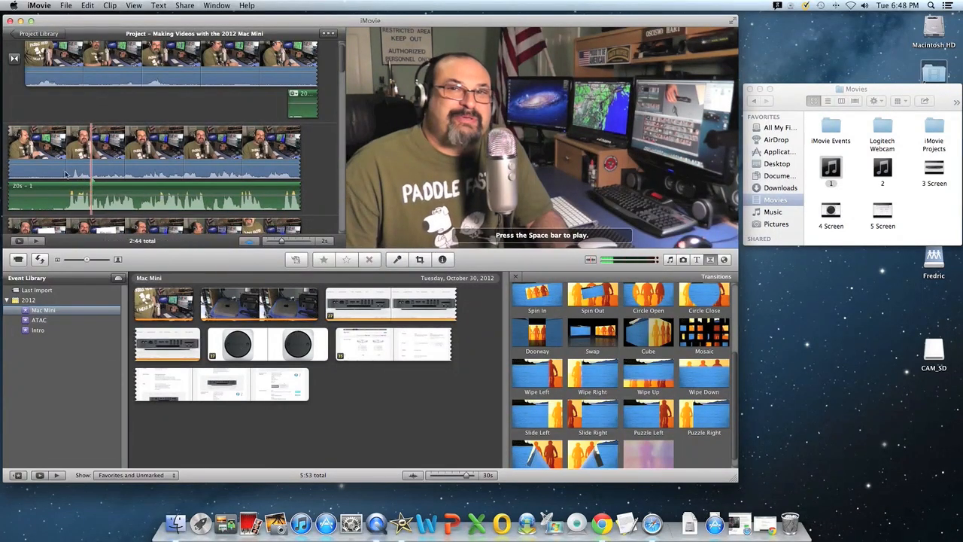
right_click(68, 162)
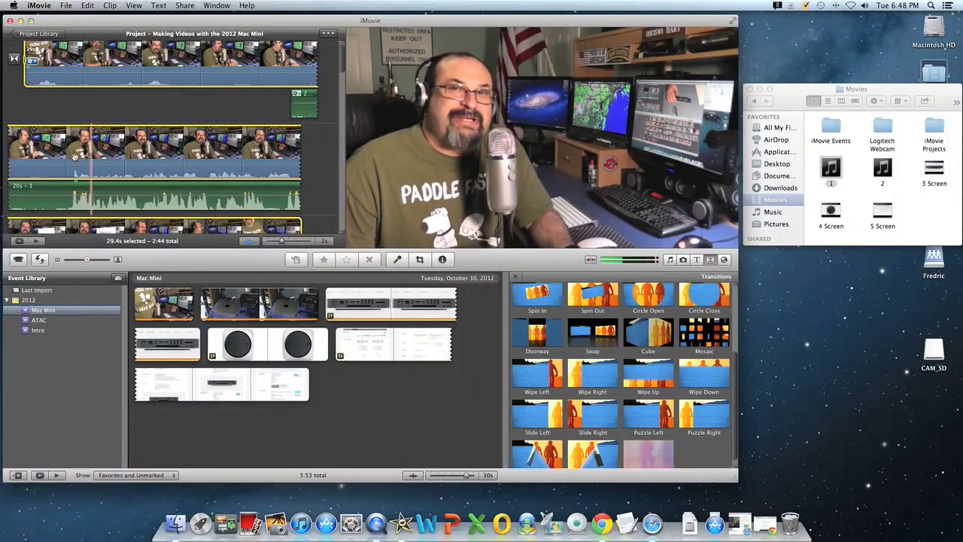
click(75, 188)
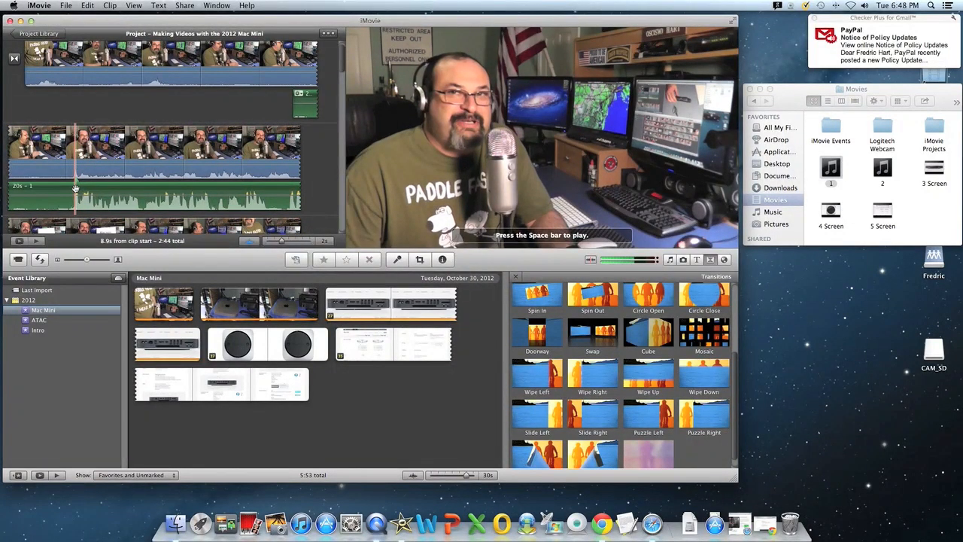
right_click(75, 158)
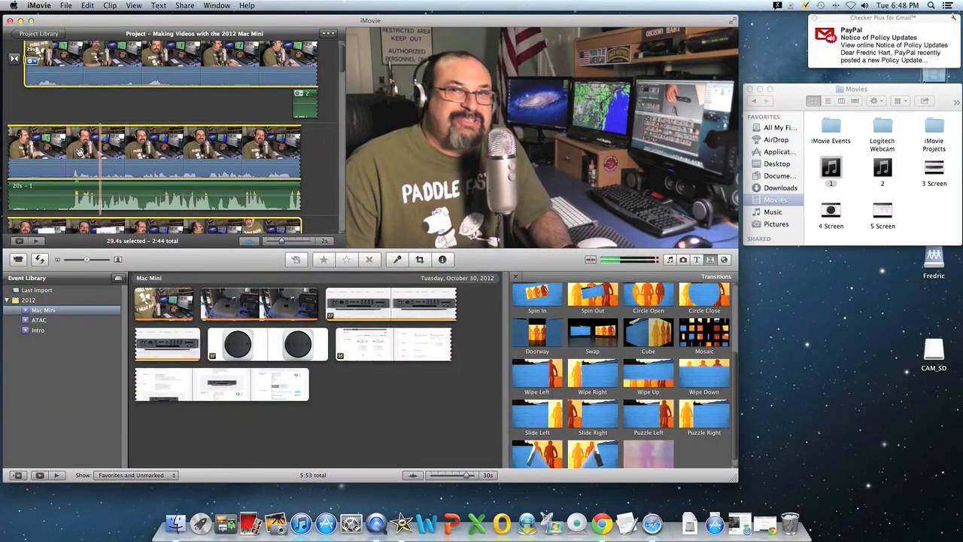
click(117, 169)
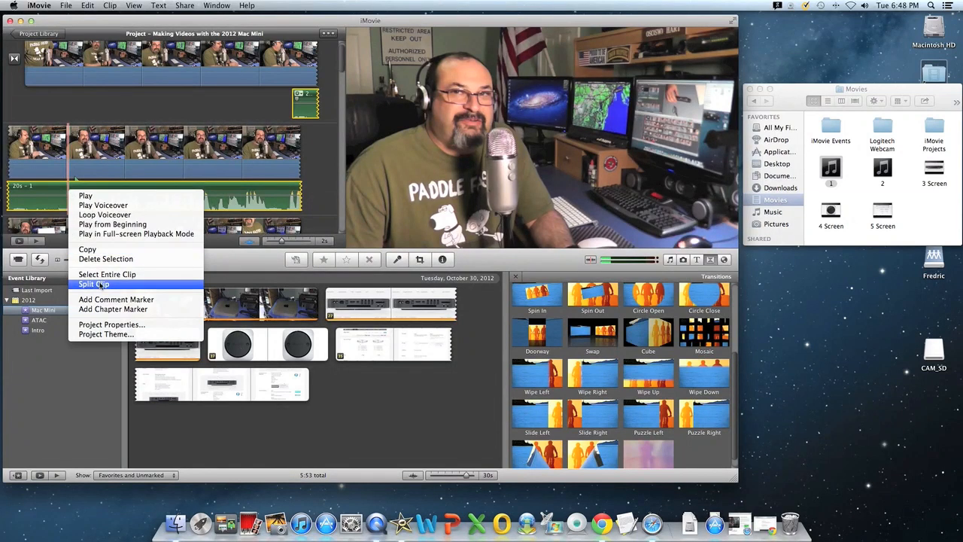
Step: Split the voiceover to a 17-second clip and delete footage, shrinking the project to 2:32
click(94, 284)
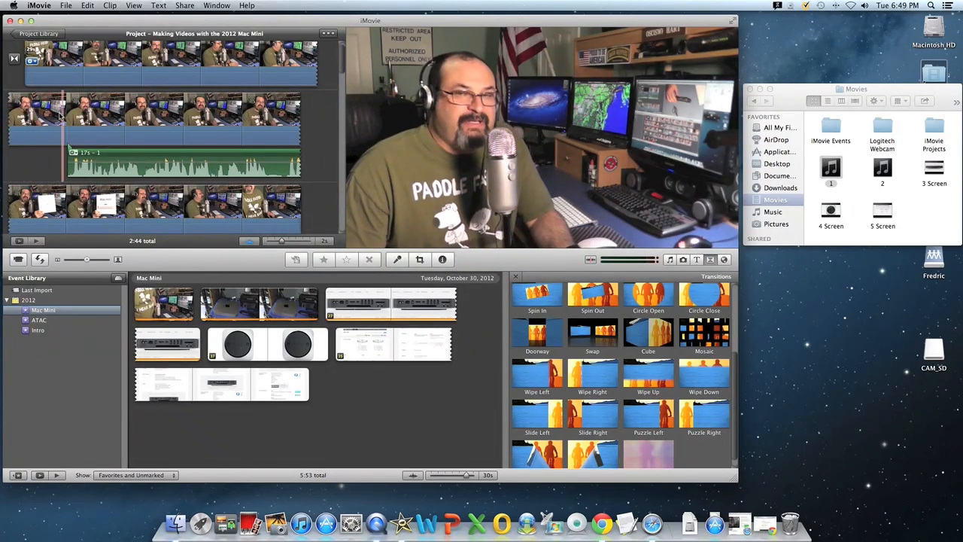
click(30, 116)
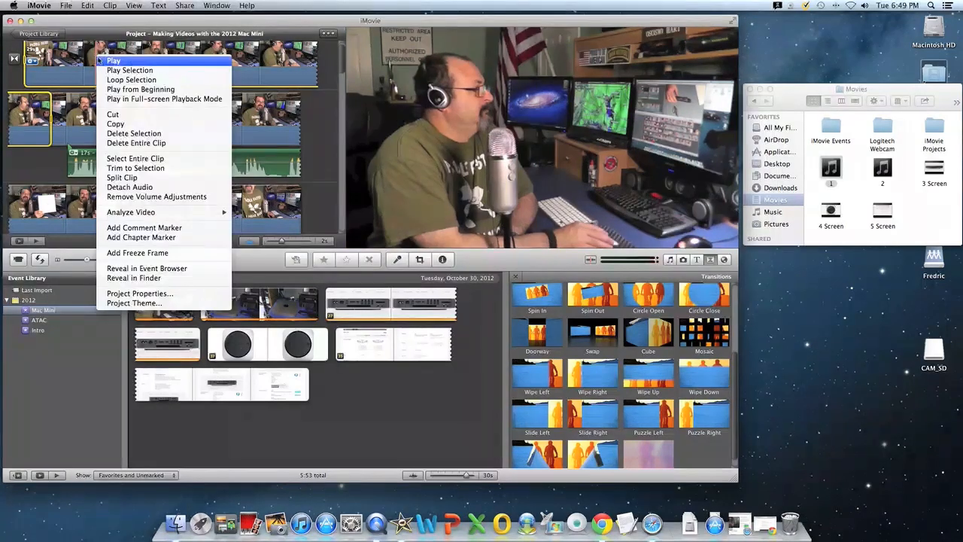
mouse_move(134, 134)
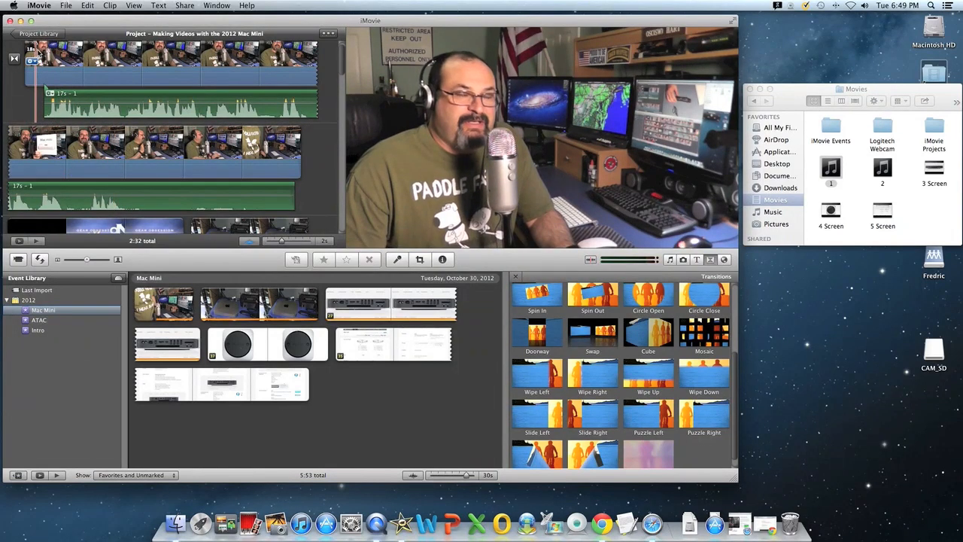
click(36, 72)
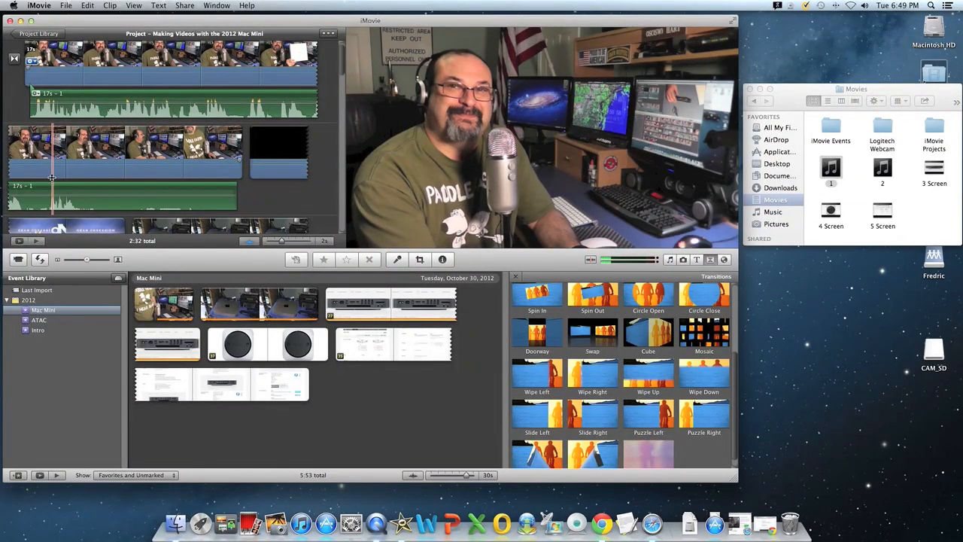
Step: Split the second voiceover down to a 10-second clip and preview it
click(55, 154)
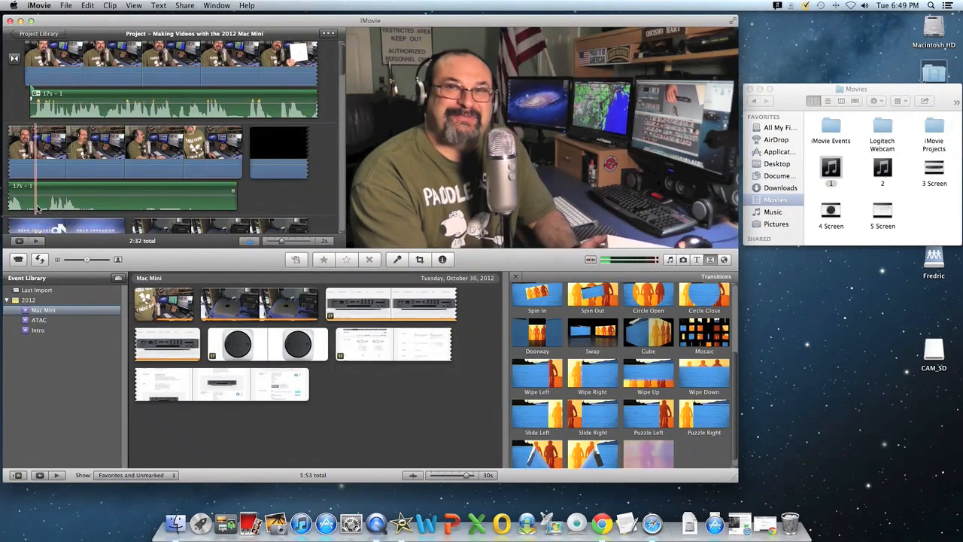
right_click(38, 191)
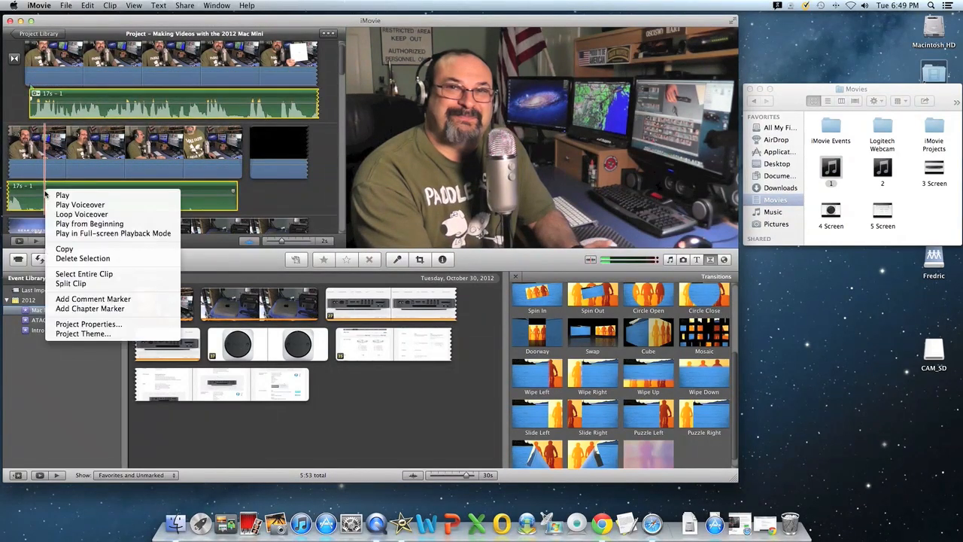
mouse_move(70, 283)
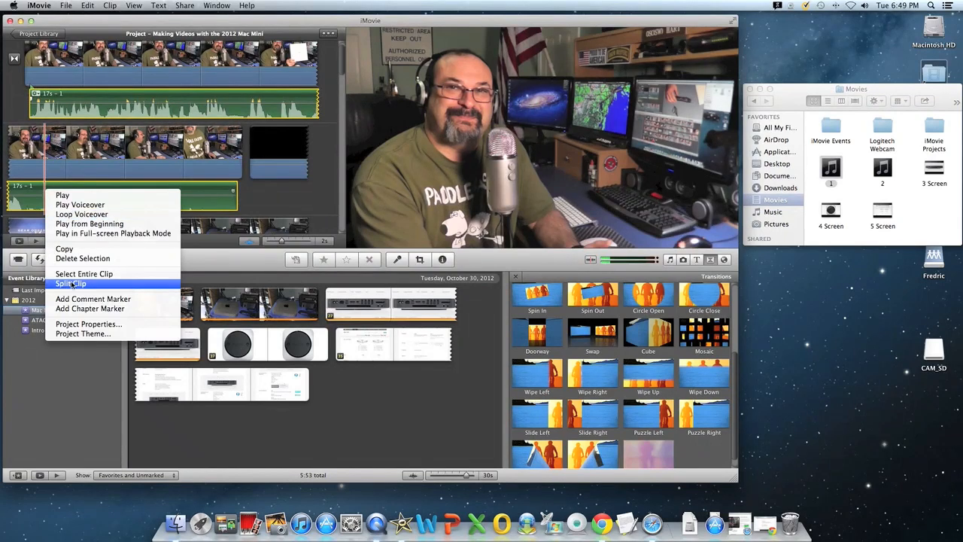
click(71, 282)
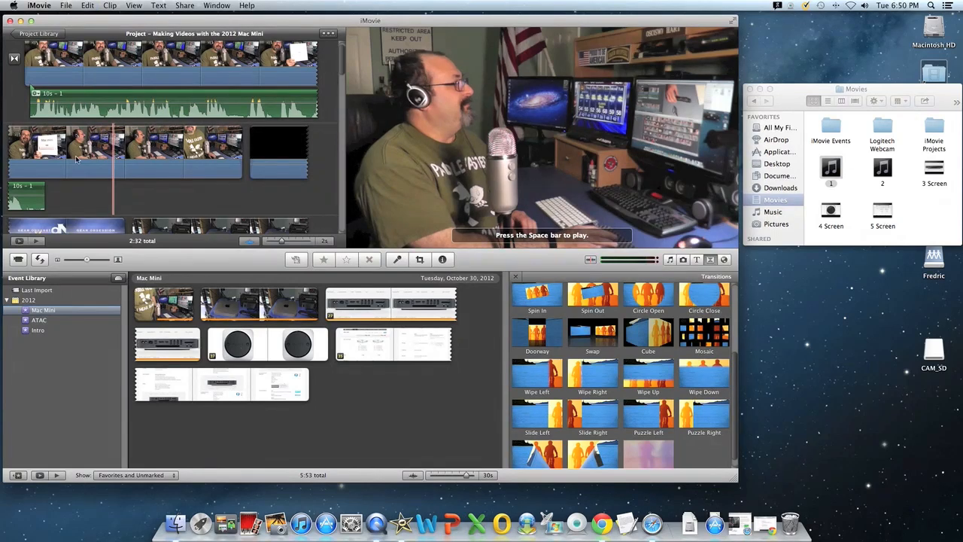
key(space)
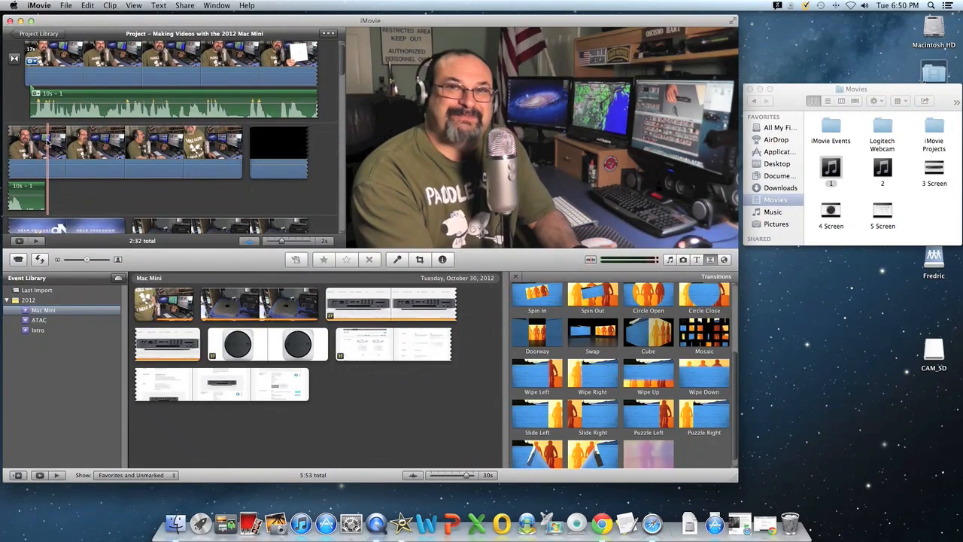
click(142, 150)
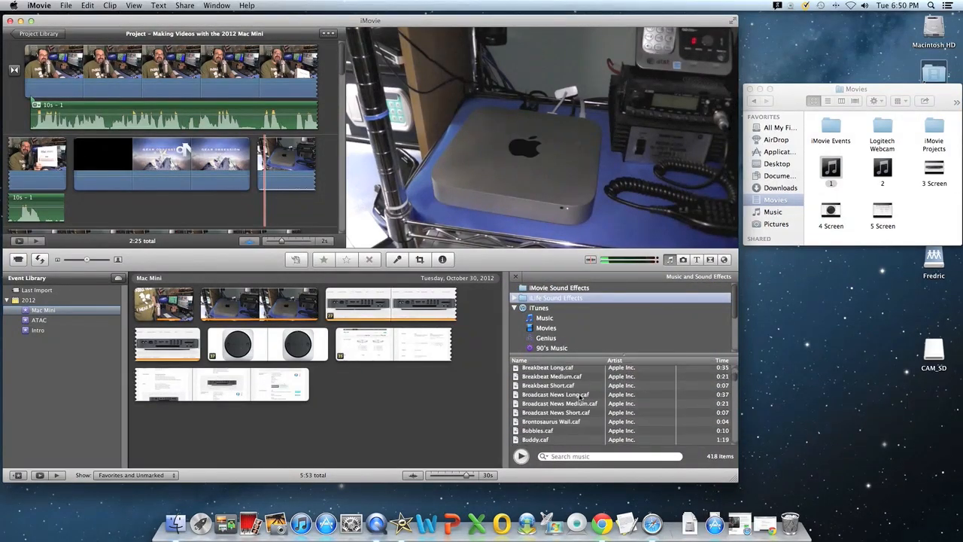
Step: Place Greasy Wheels Medium.caf from iLife Sound Effects under the intro at 57% volume
scroll(down, 3)
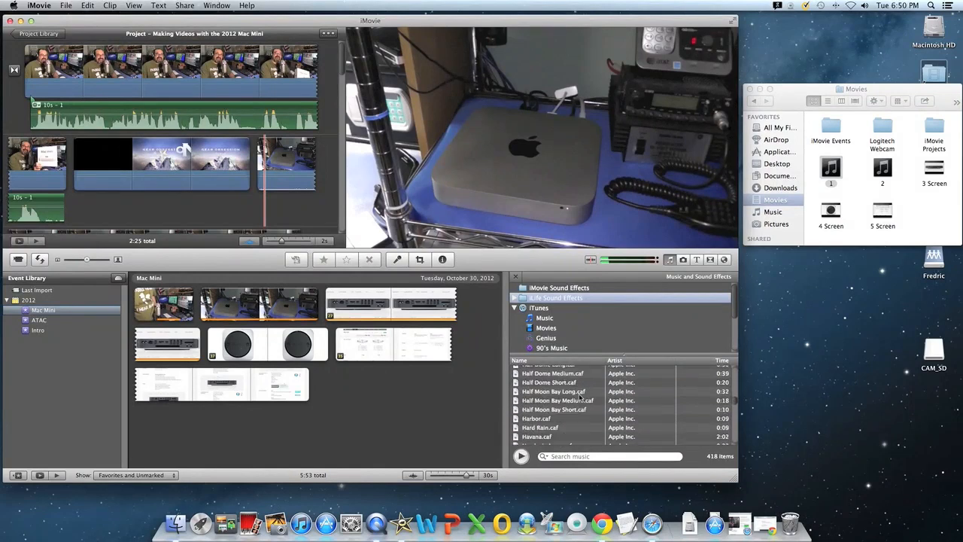
scroll(down, 3)
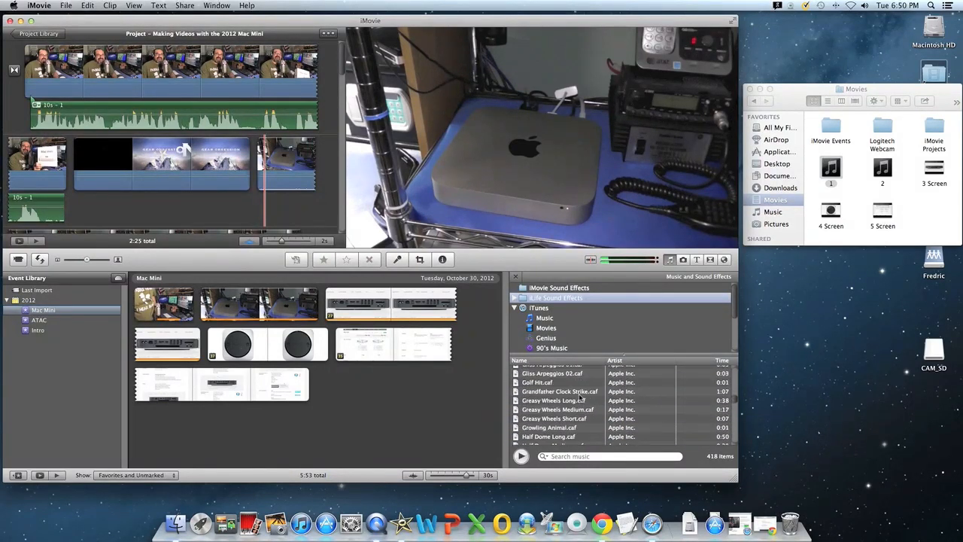
scroll(down, 3)
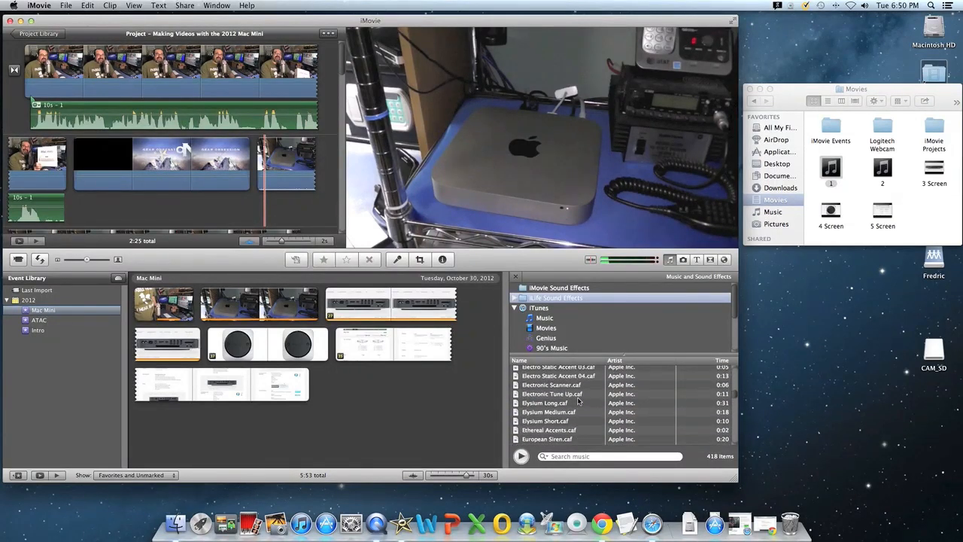
scroll(down, 3)
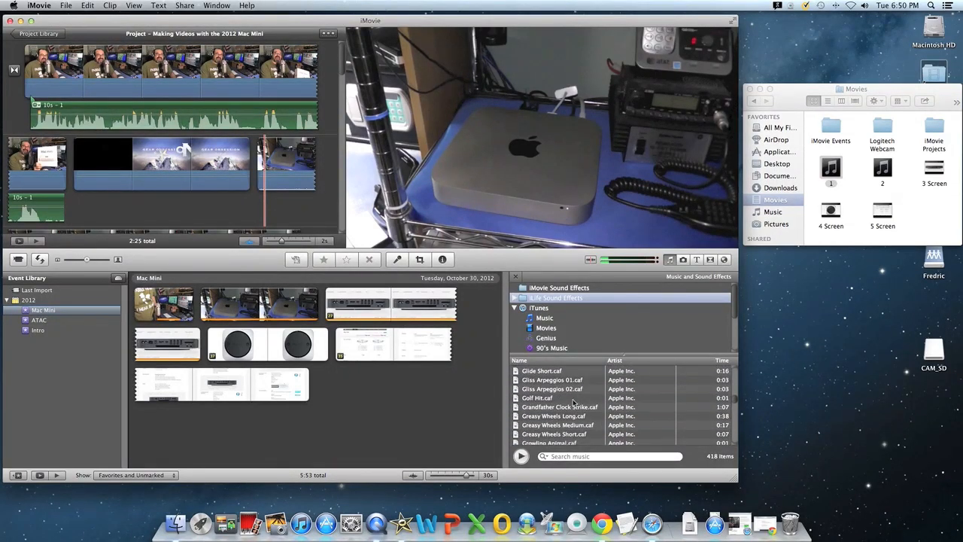
click(556, 425)
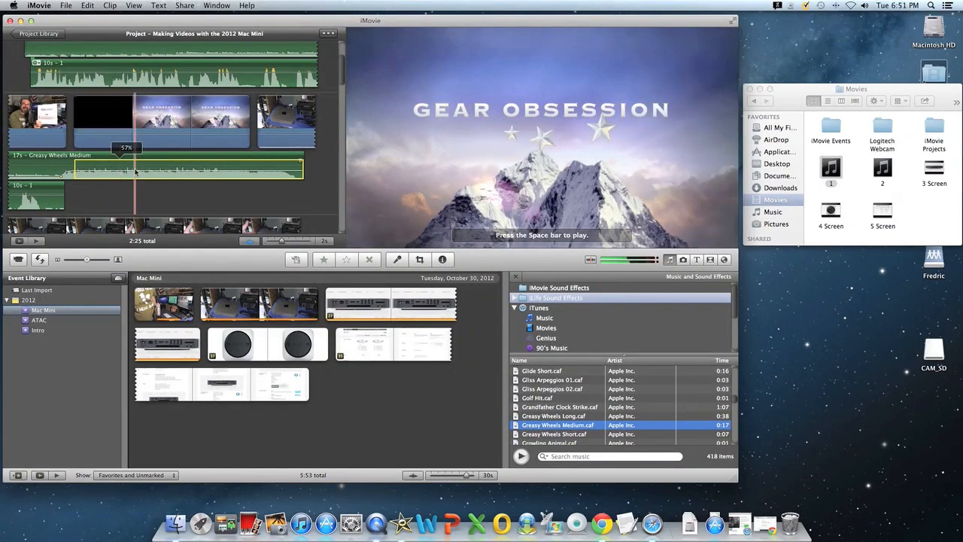
click(289, 166)
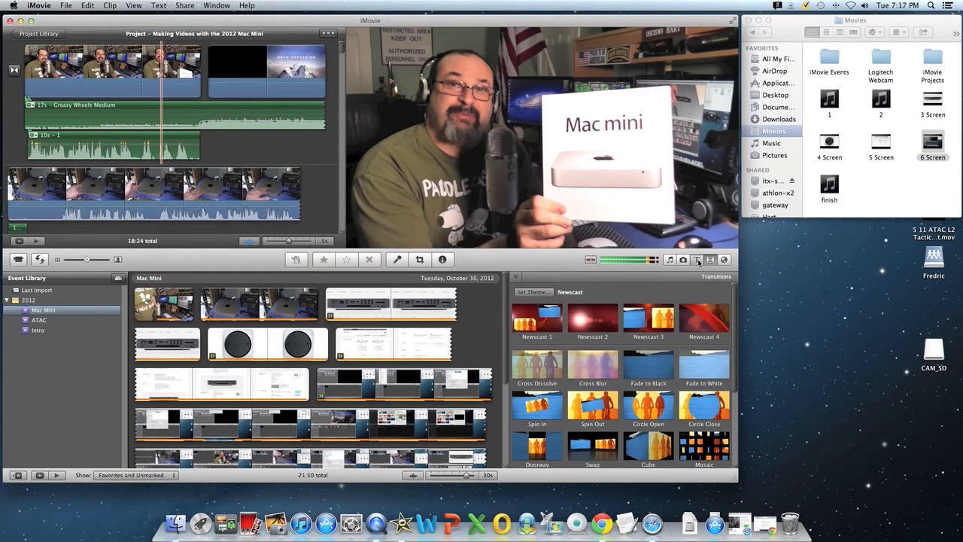
Step: Open the Titles browser
click(697, 259)
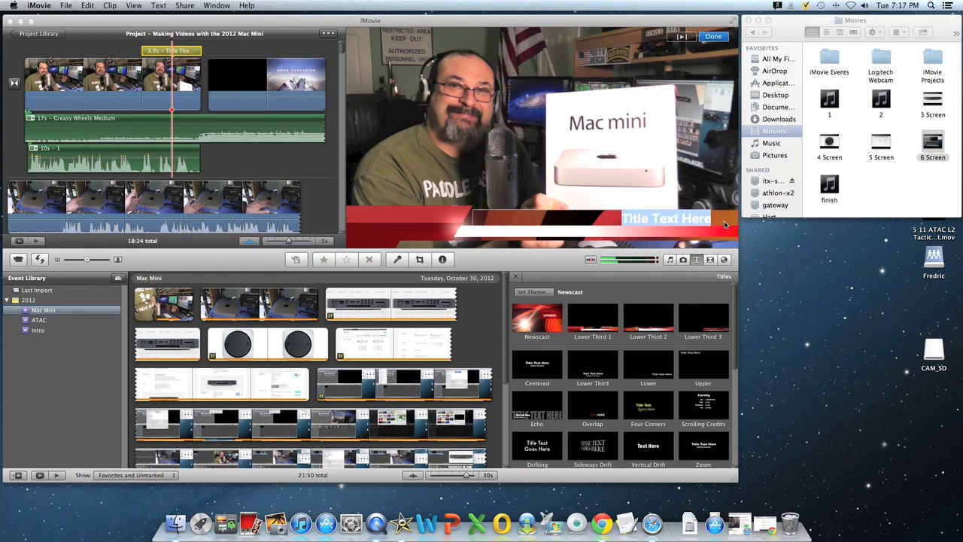
Step: Replace the placeholder title text with 'Making Videos with the 2012 Mac Mini'
text(Making Videos with the 2012)
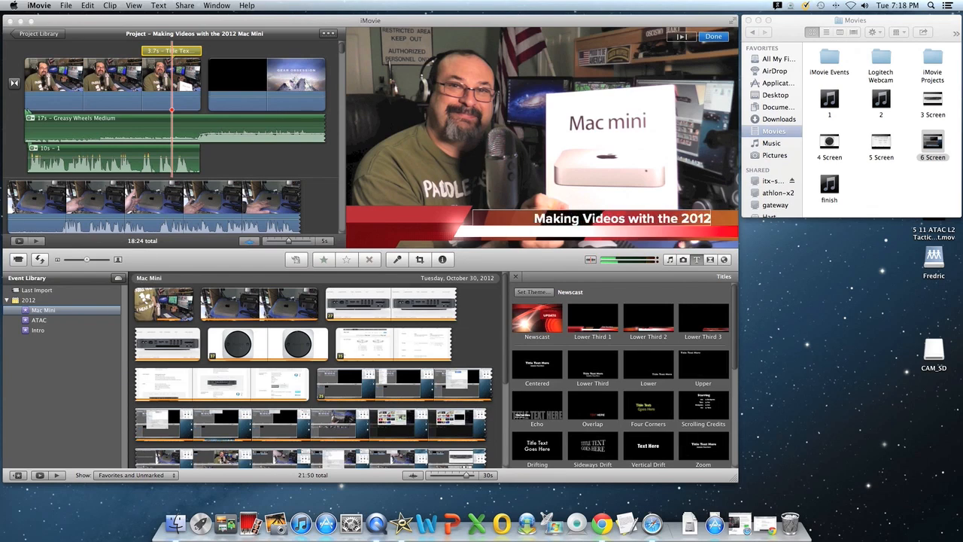
text(Man)
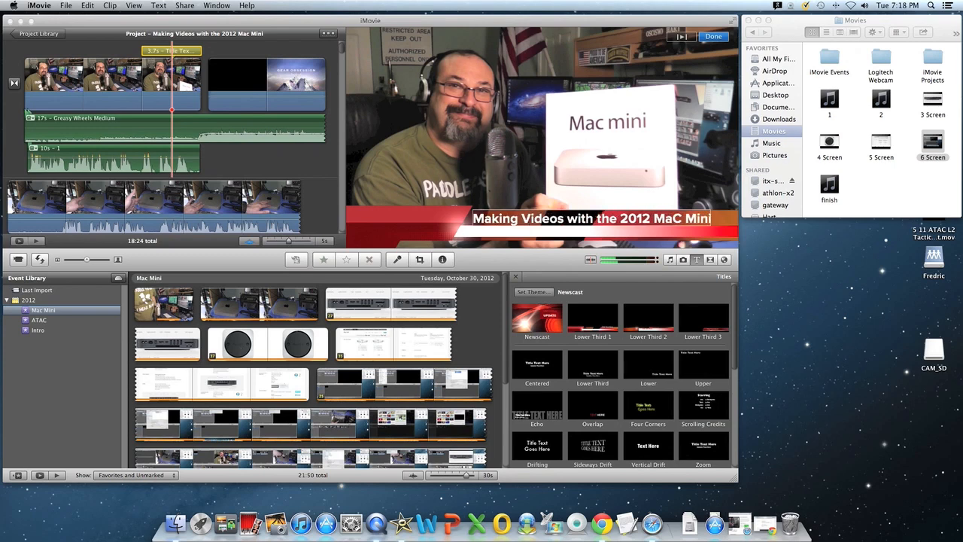
mouse_move(684, 202)
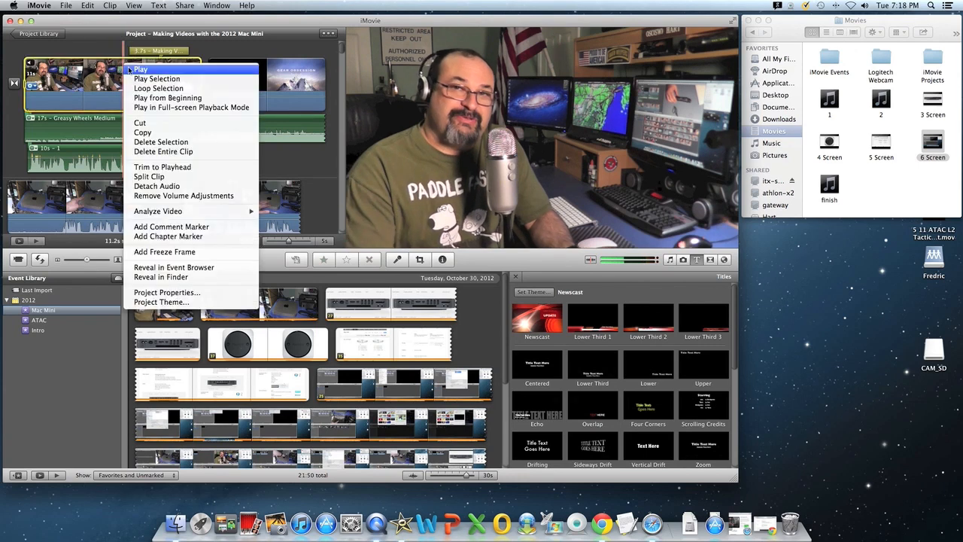
click(140, 68)
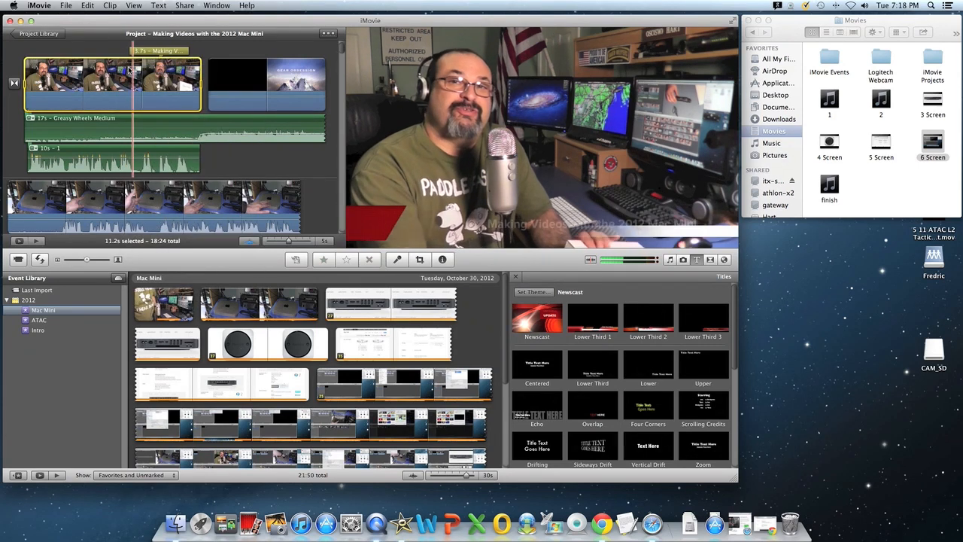